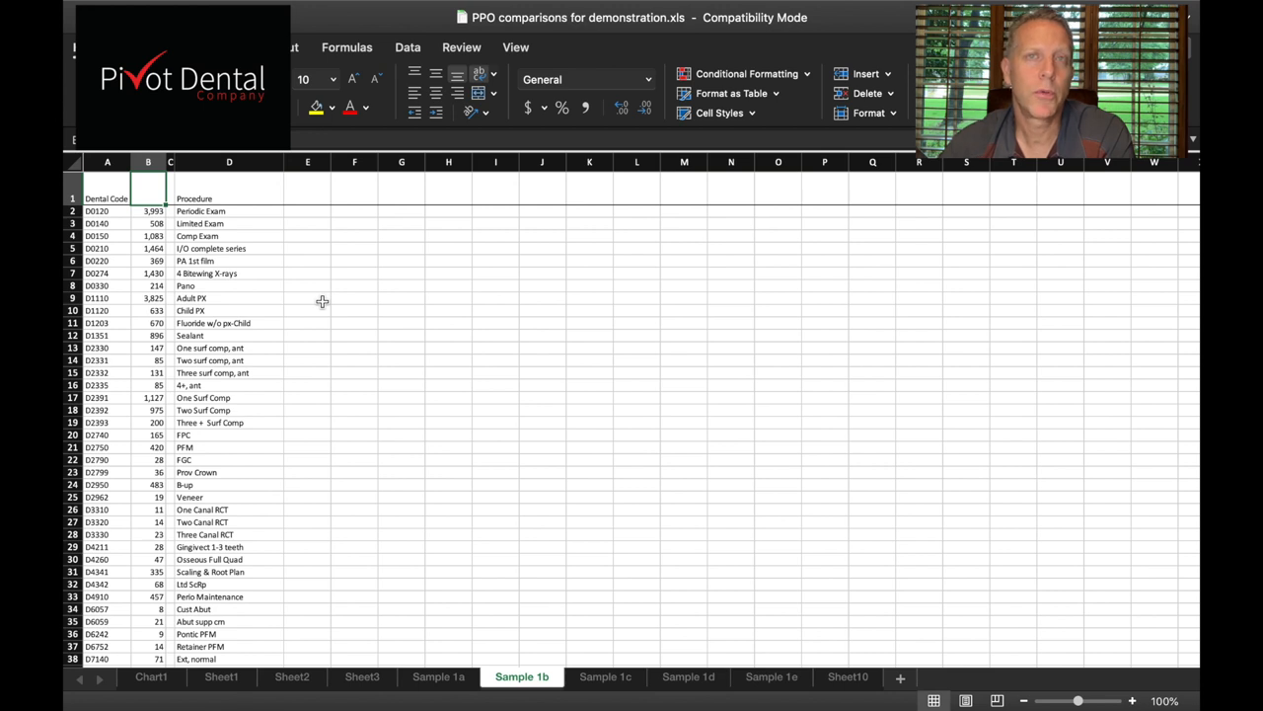
{"action": "mouse_move", "coordinate": [302, 311]}
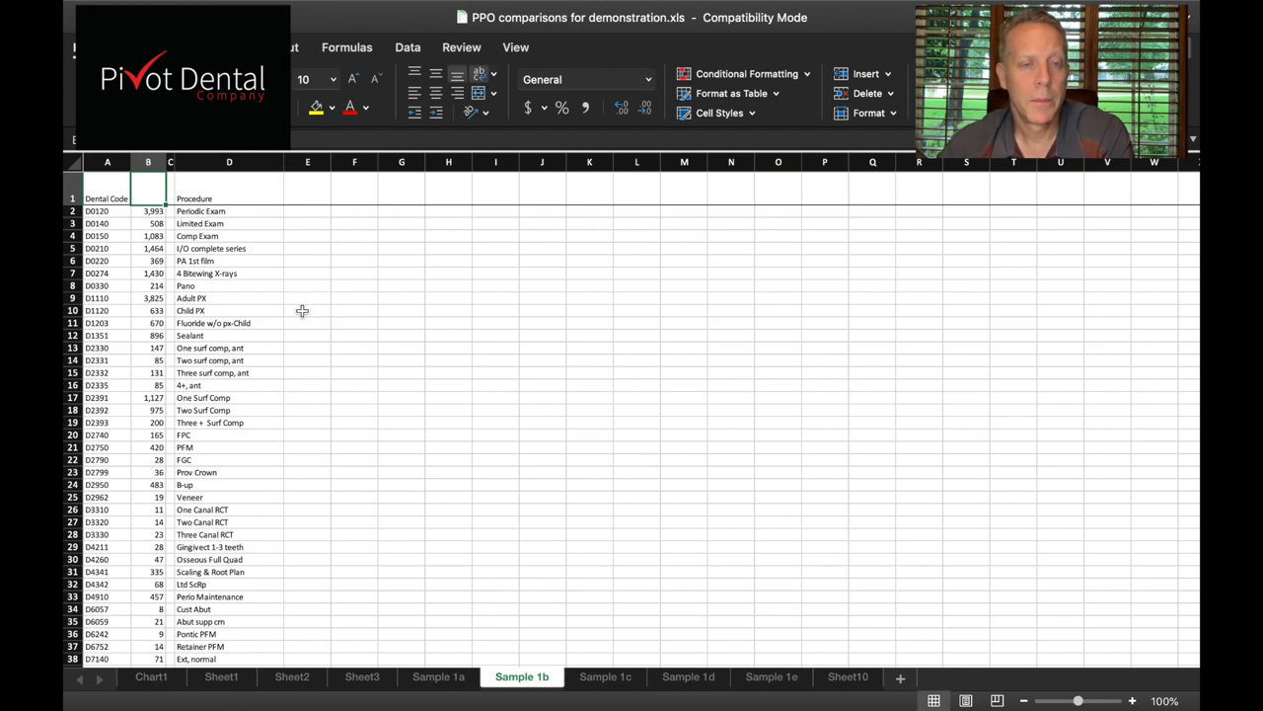
{"action": "mouse_move", "coordinate": [158, 284]}
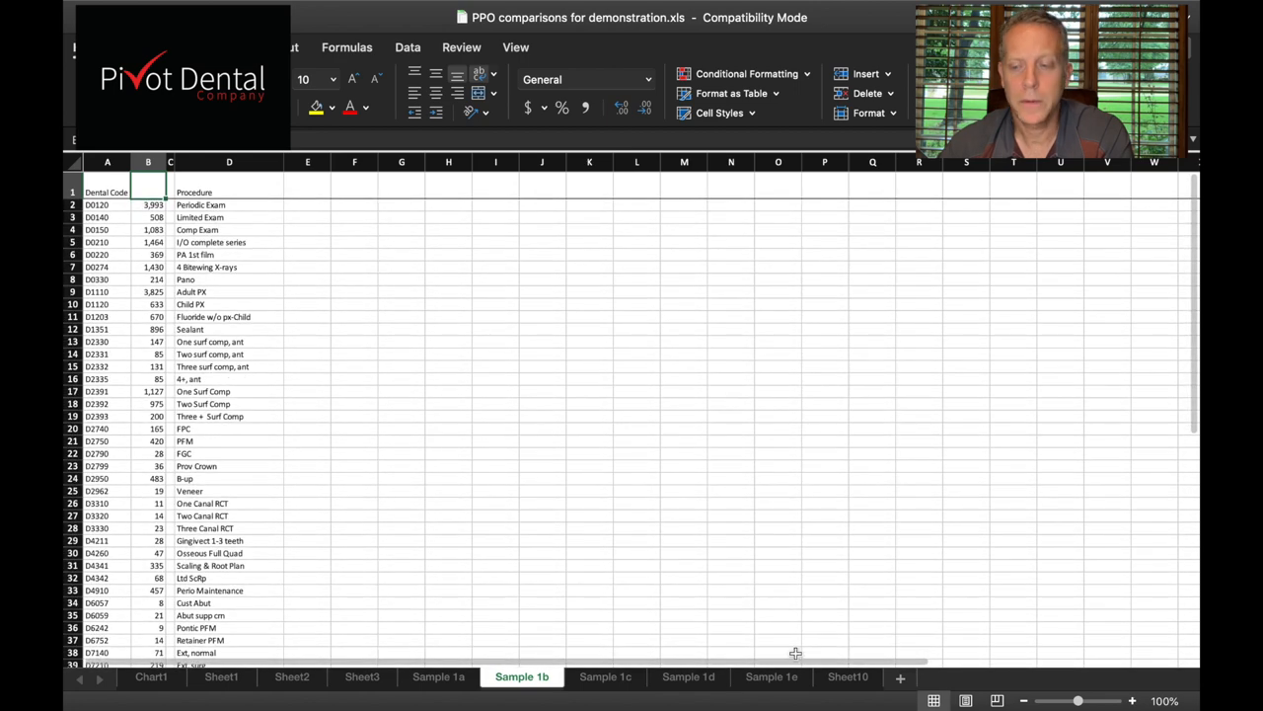
Zoom the current sheet to 140% and scroll down through its procedure rows.
{"action": "left_click", "coordinate": [1132, 701]}
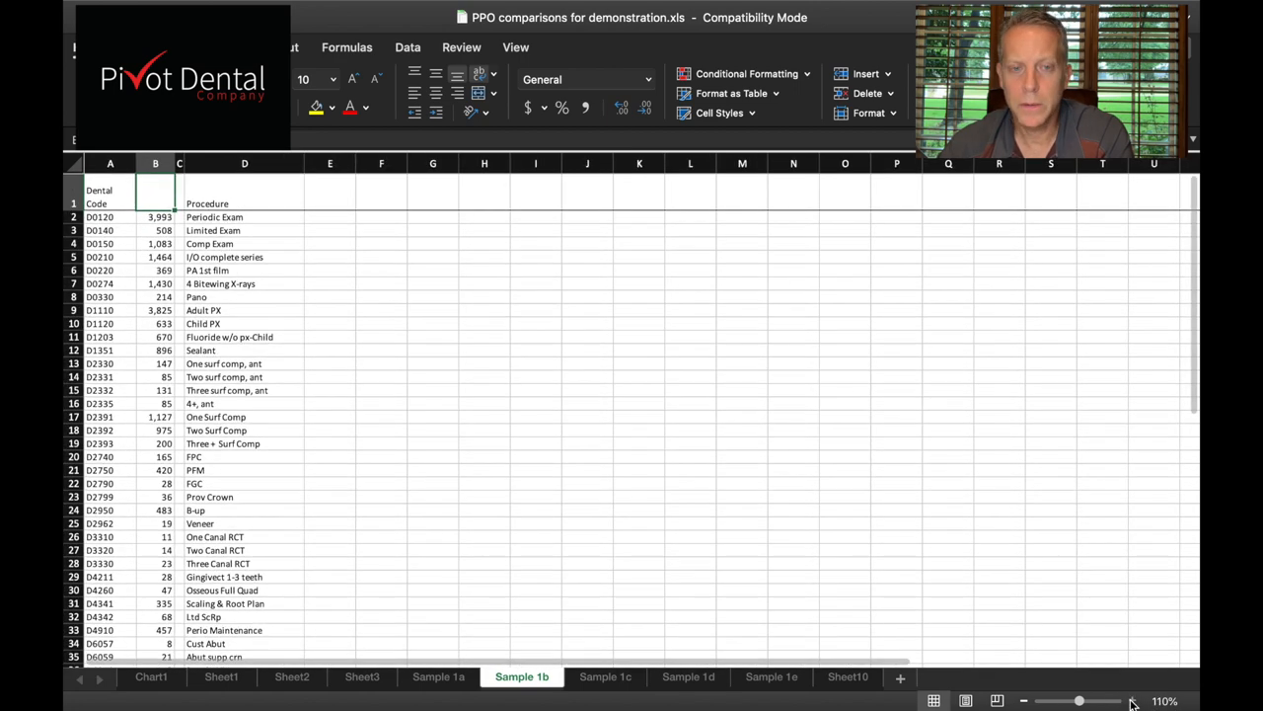
{"action": "left_click", "coordinate": [1133, 701]}
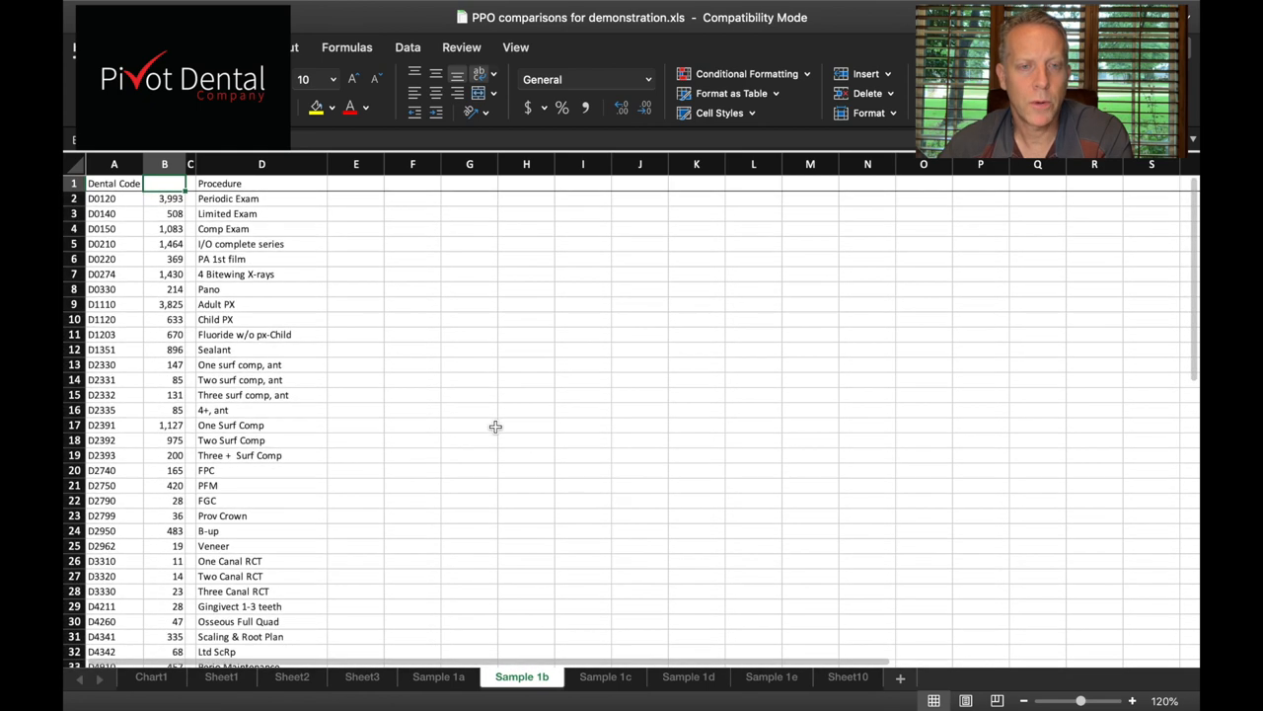
{"action": "scroll", "scroll_direction": "down", "scroll_amount": 3}
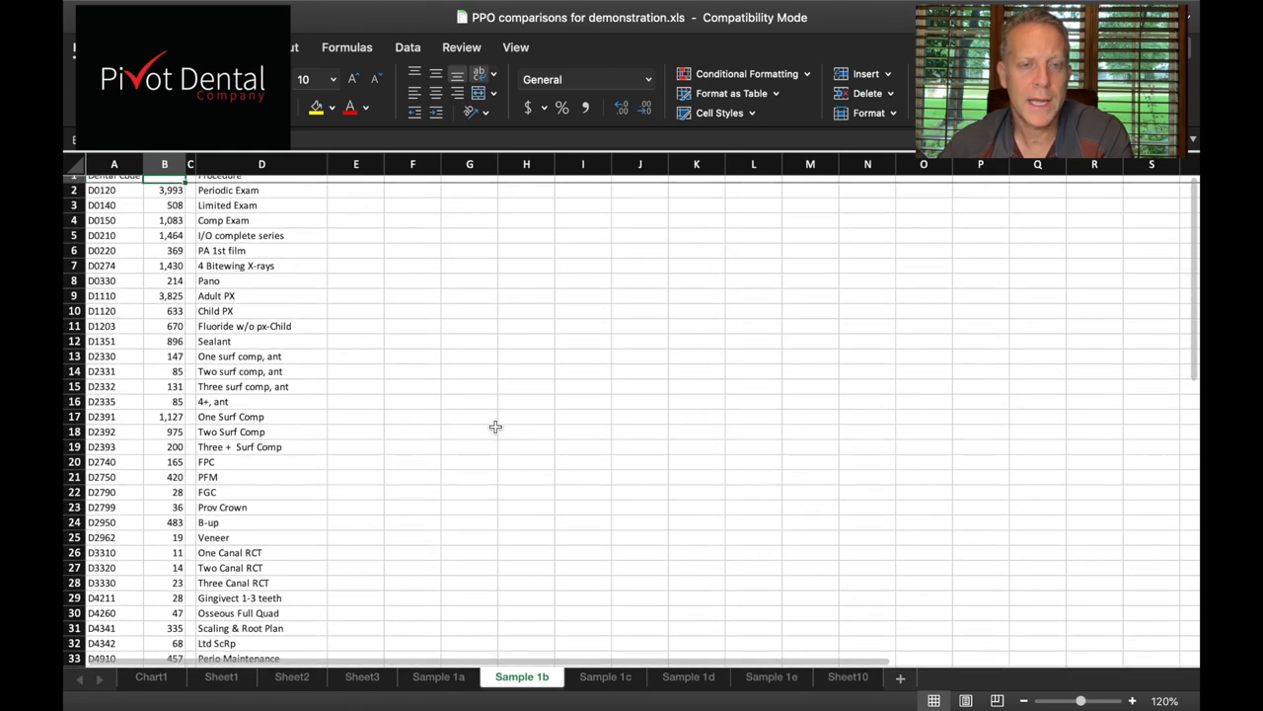
{"action": "scroll", "scroll_direction": "down", "scroll_amount": 3}
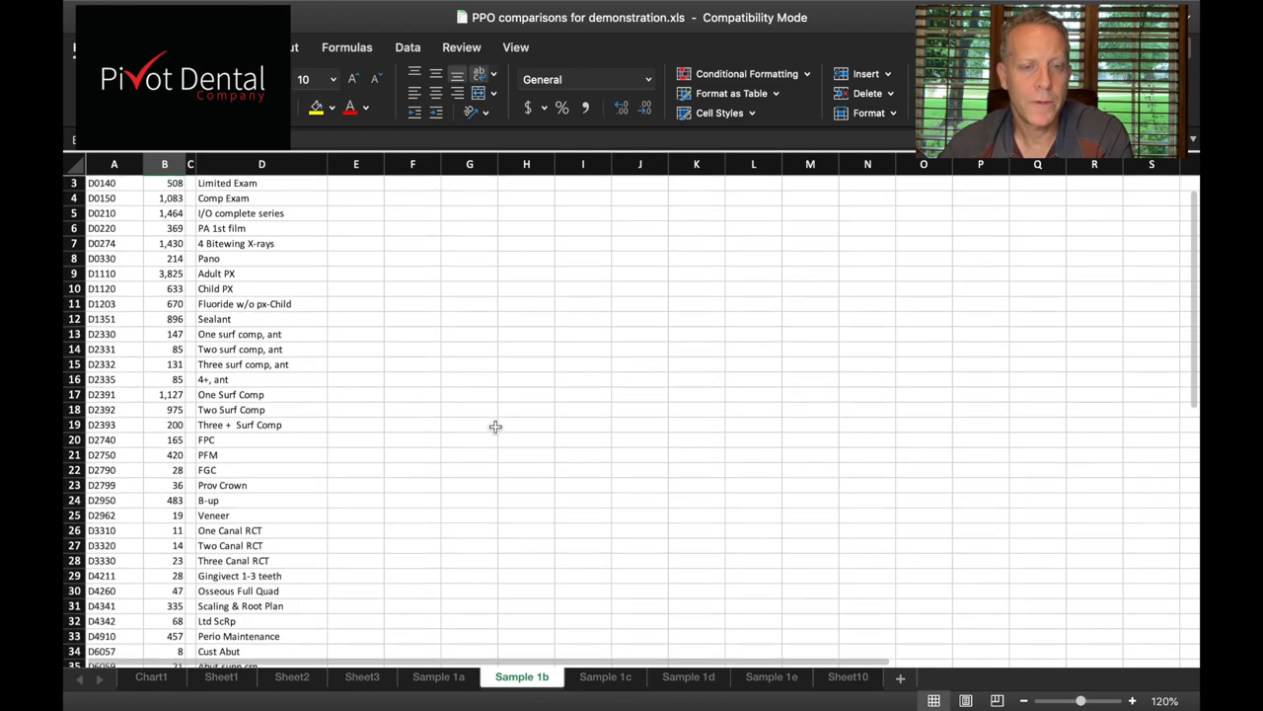
{"action": "scroll", "scroll_direction": "down", "scroll_amount": 3}
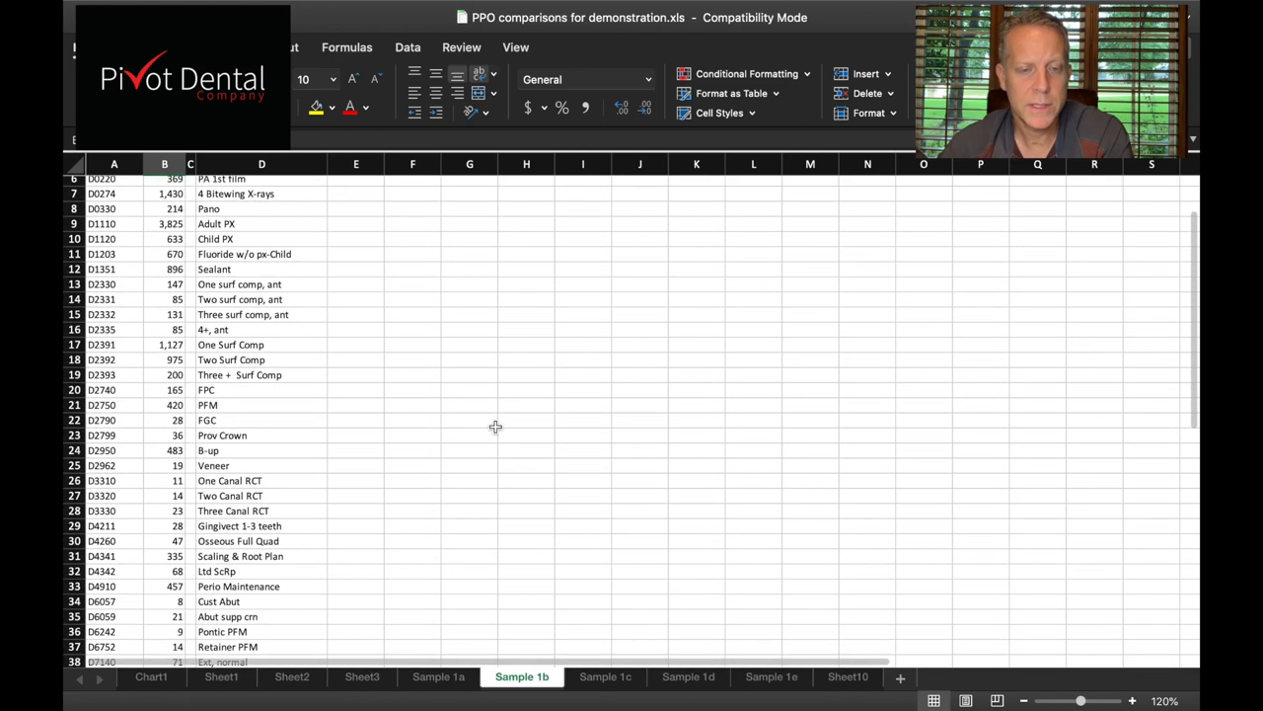
{"action": "scroll", "scroll_direction": "down", "scroll_amount": 3}
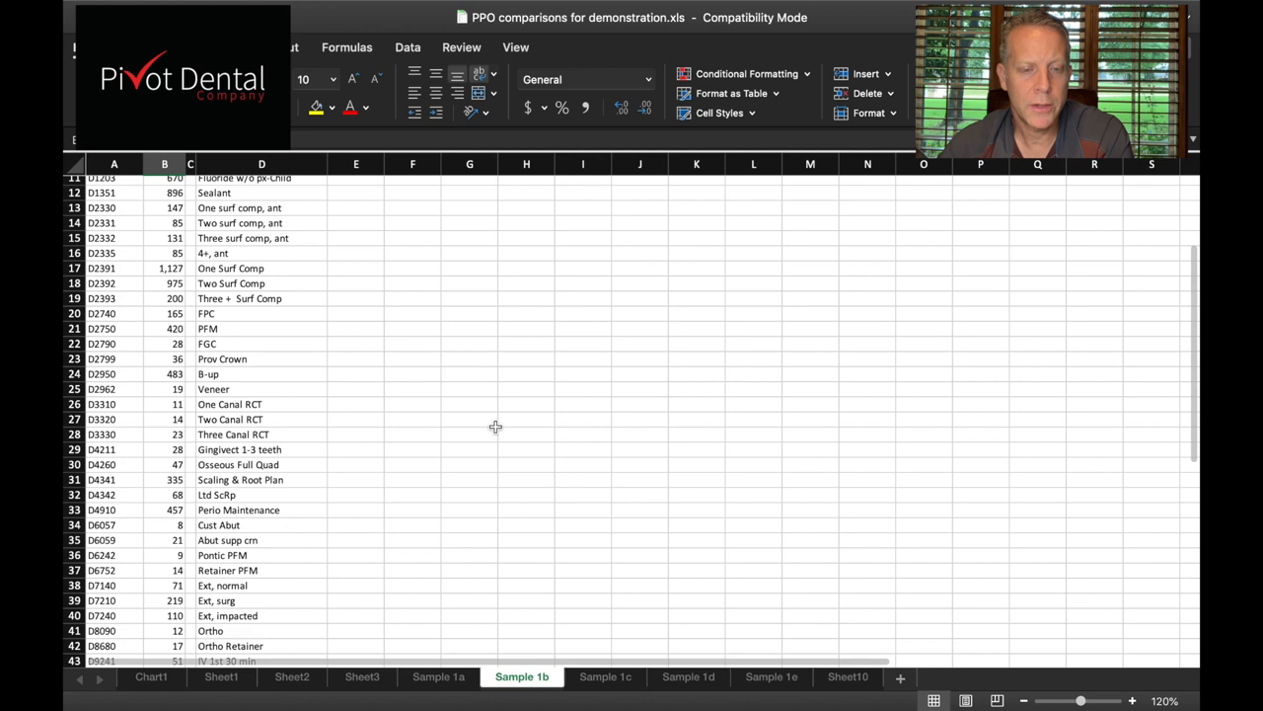
{"action": "scroll", "scroll_direction": "down", "scroll_amount": 3}
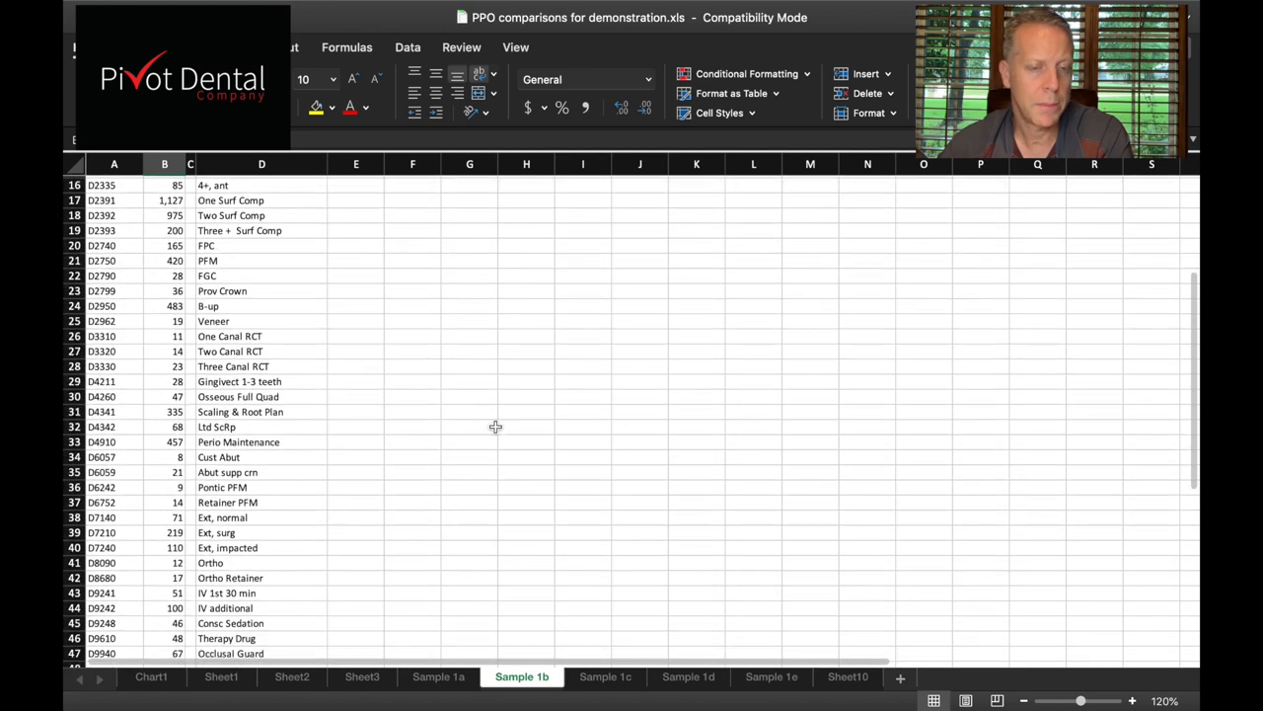
{"action": "scroll", "scroll_direction": "down", "scroll_amount": 3}
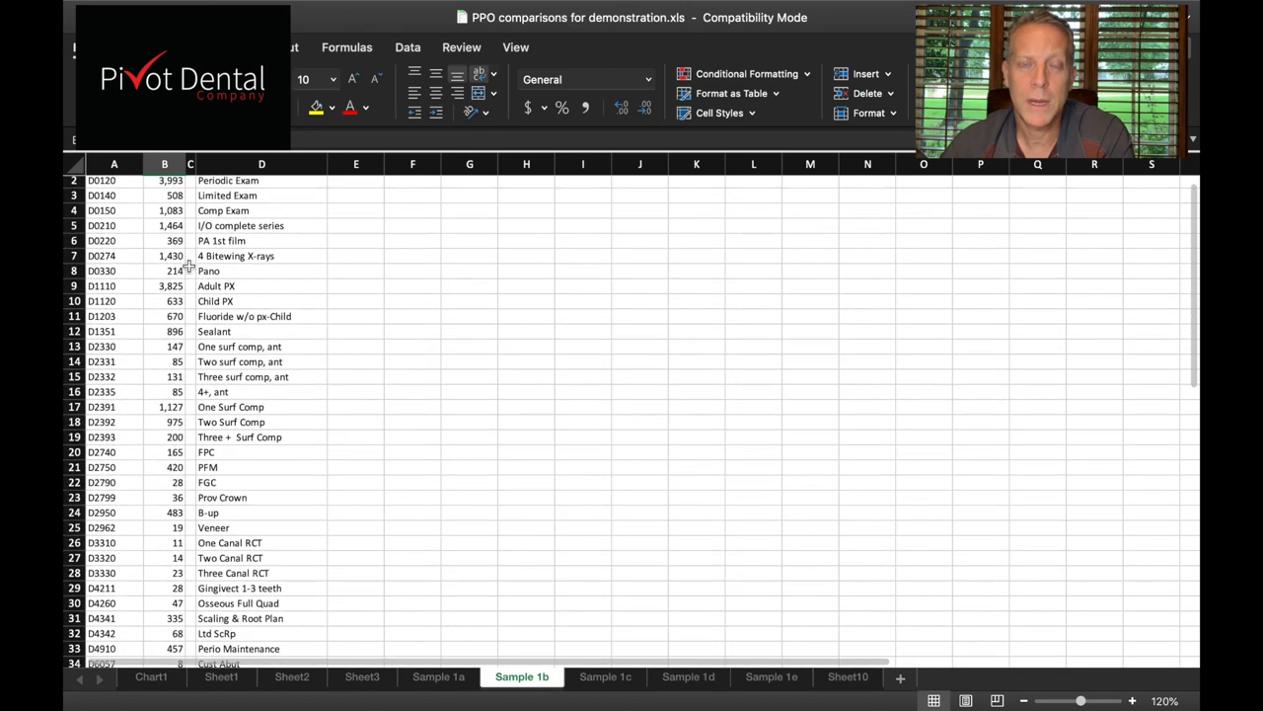
{"action": "scroll", "scroll_direction": "down", "scroll_amount": 3}
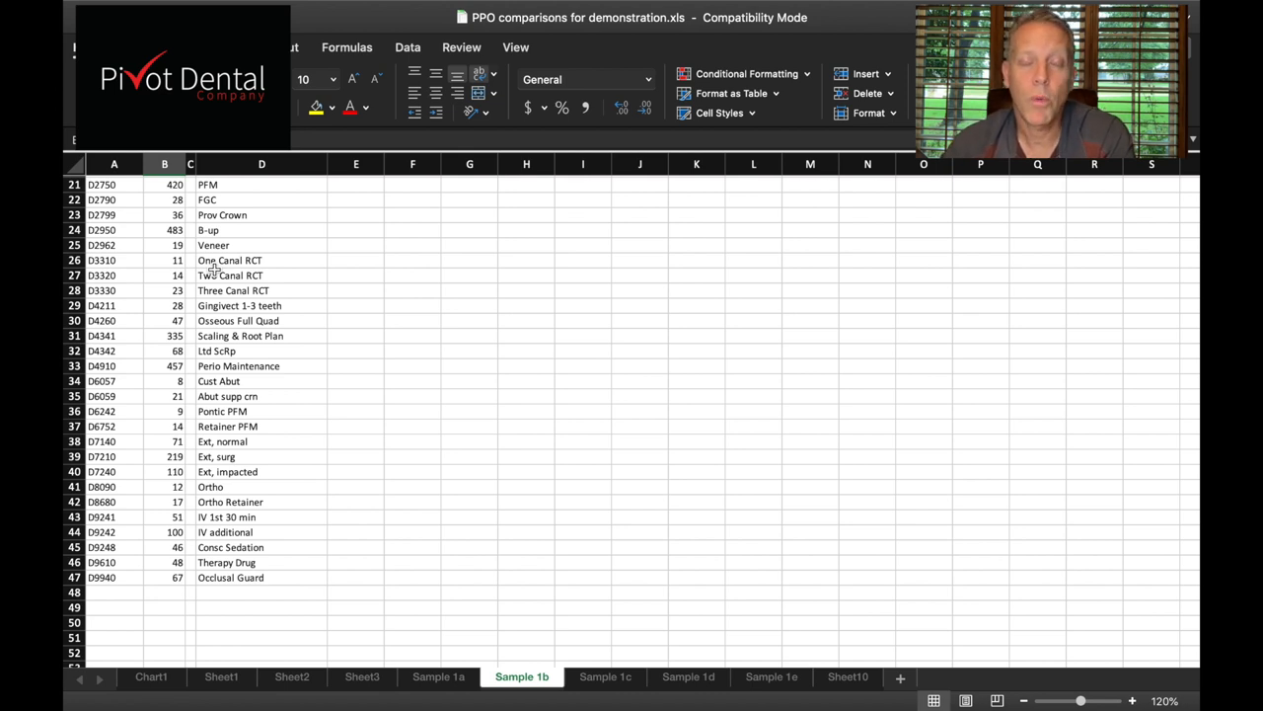
Switch to the Sample 1c sheet and review the Our Fee figures down to the 2,882,353 total.
{"action": "left_click", "coordinate": [604, 675]}
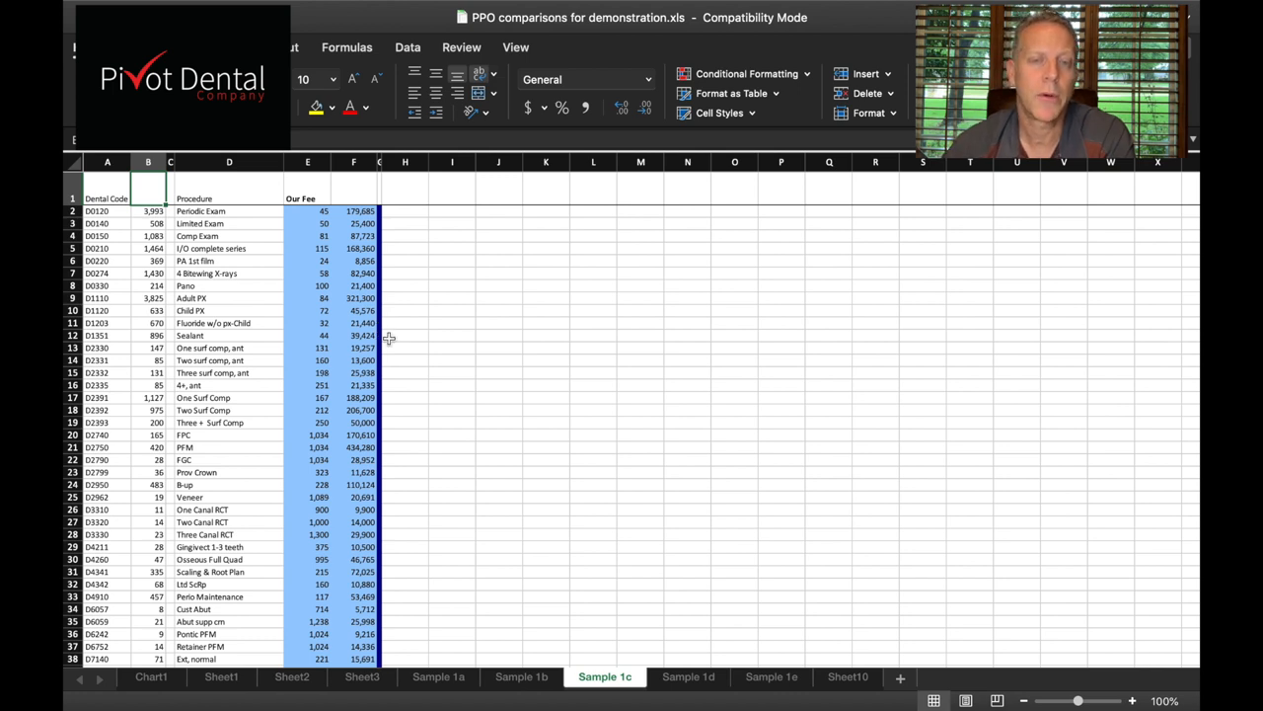
{"action": "mouse_move", "coordinate": [142, 215]}
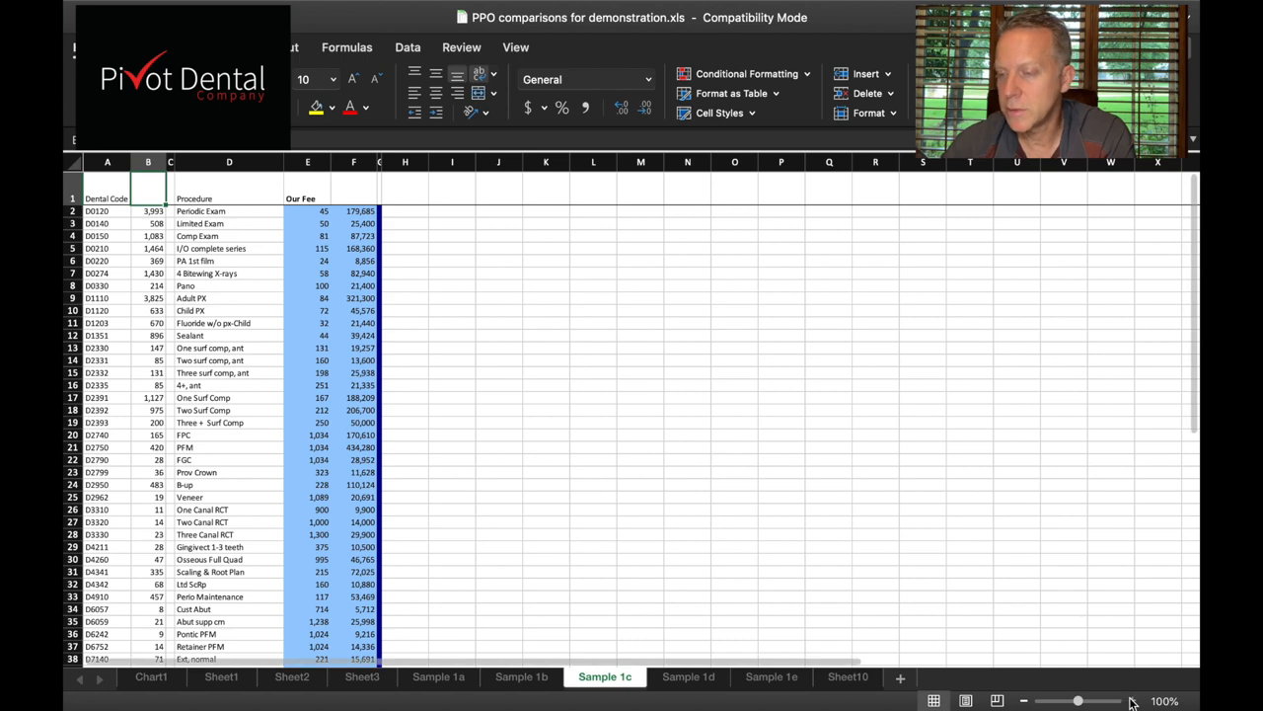
{"action": "left_click", "coordinate": [1133, 701]}
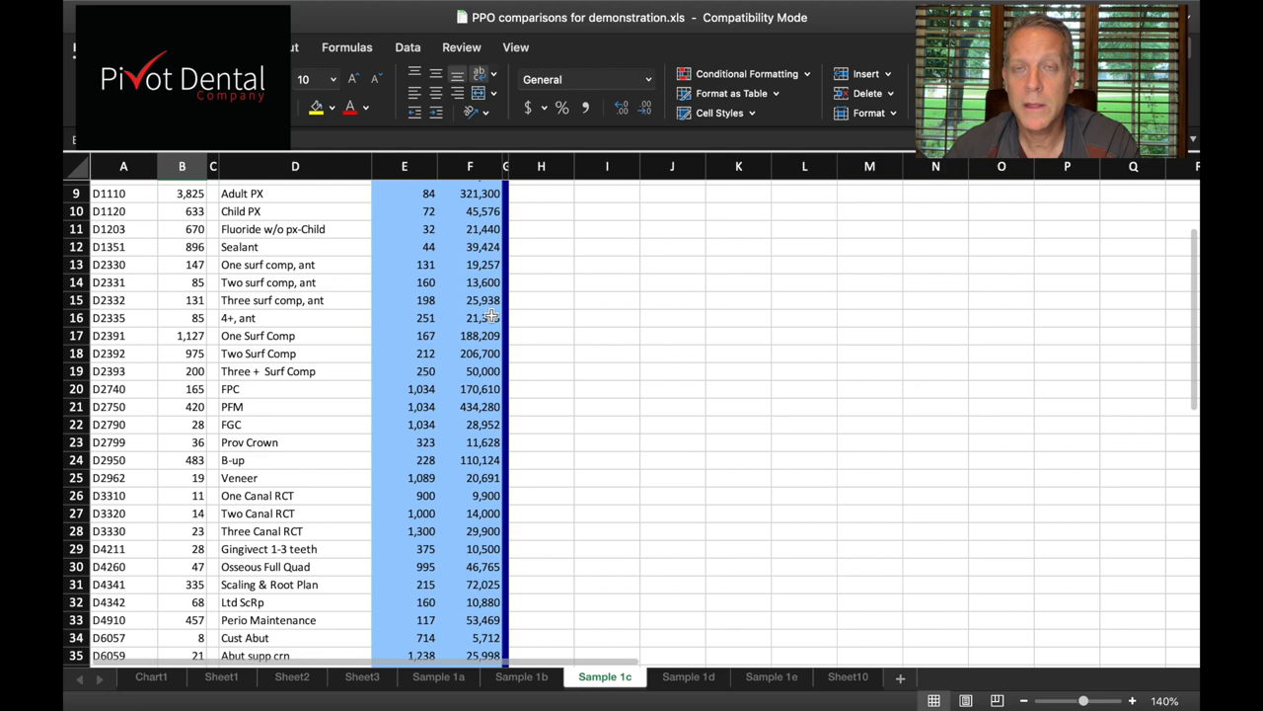
{"action": "scroll", "scroll_direction": "down", "scroll_amount": 3}
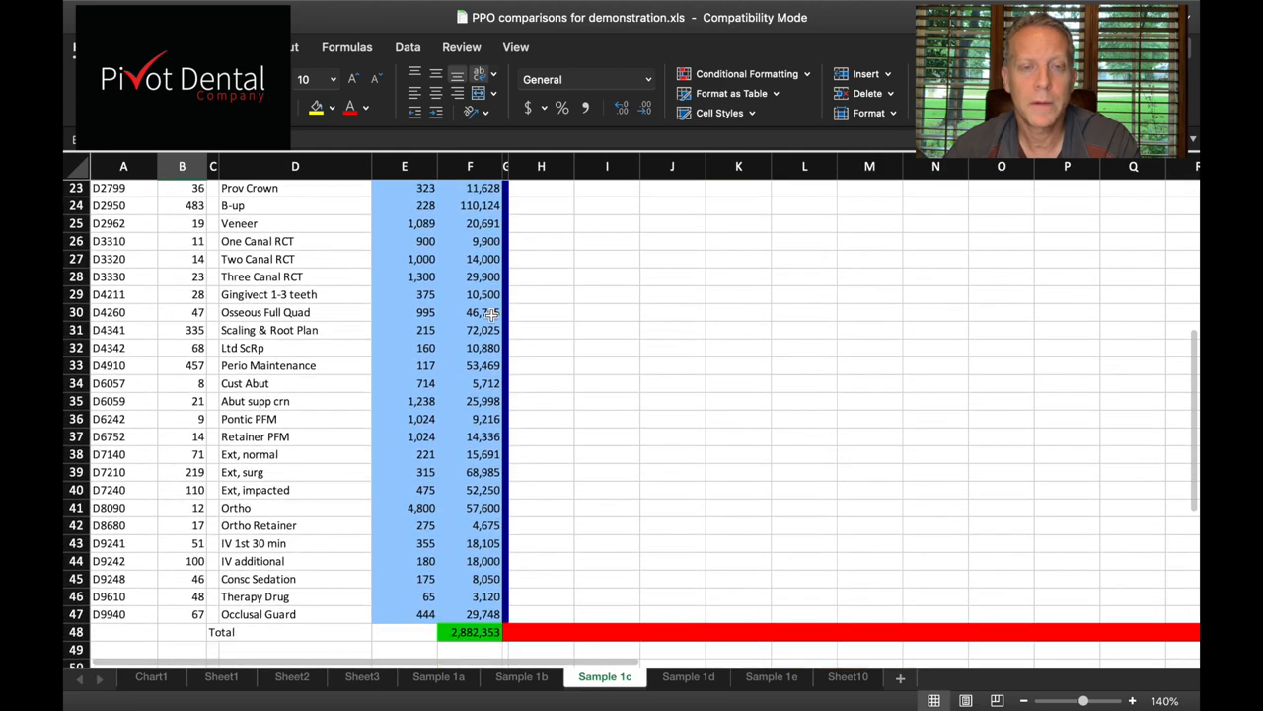
{"action": "scroll", "scroll_direction": "down", "scroll_amount": 3}
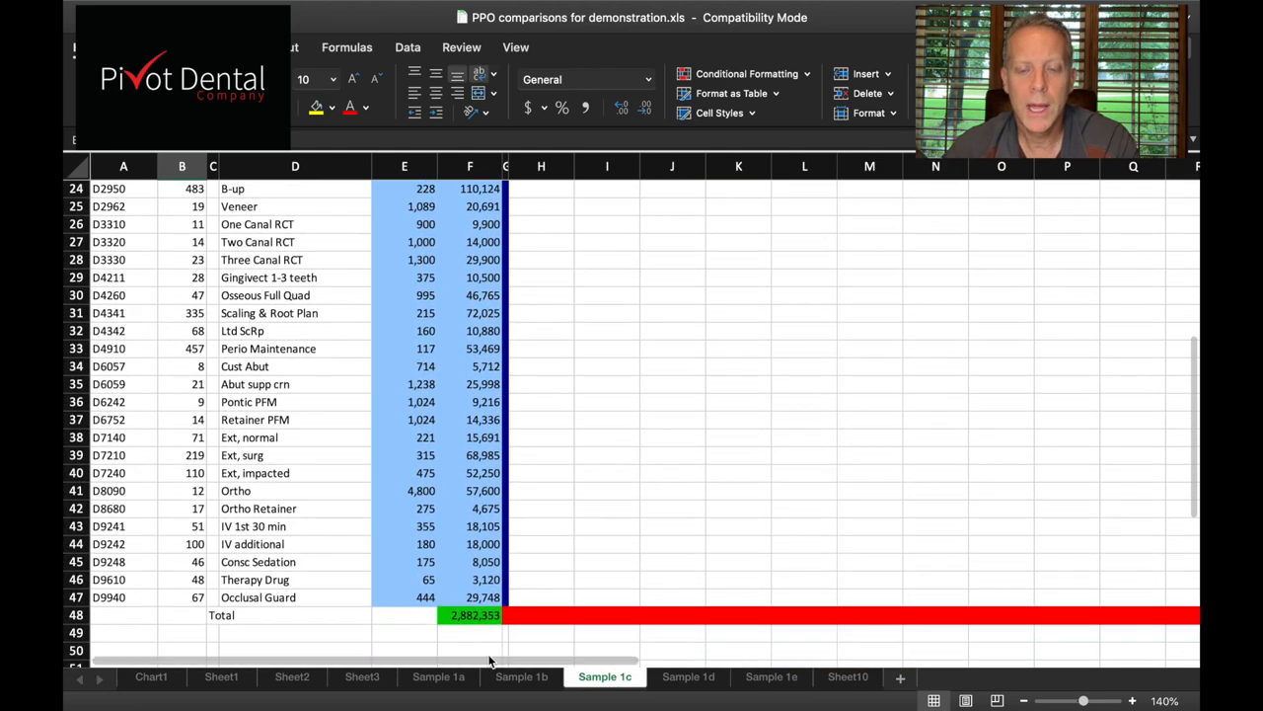
{"action": "scroll", "scroll_direction": "down", "scroll_amount": 3}
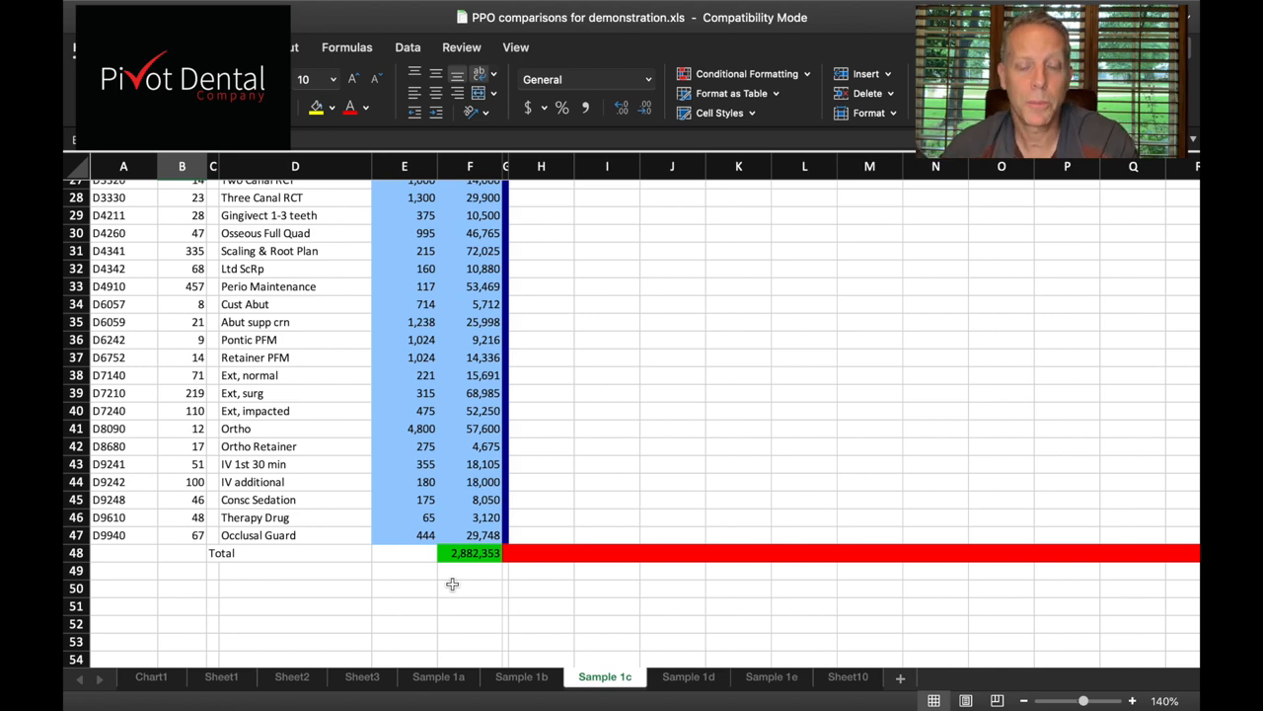
{"action": "left_click", "coordinate": [687, 675]}
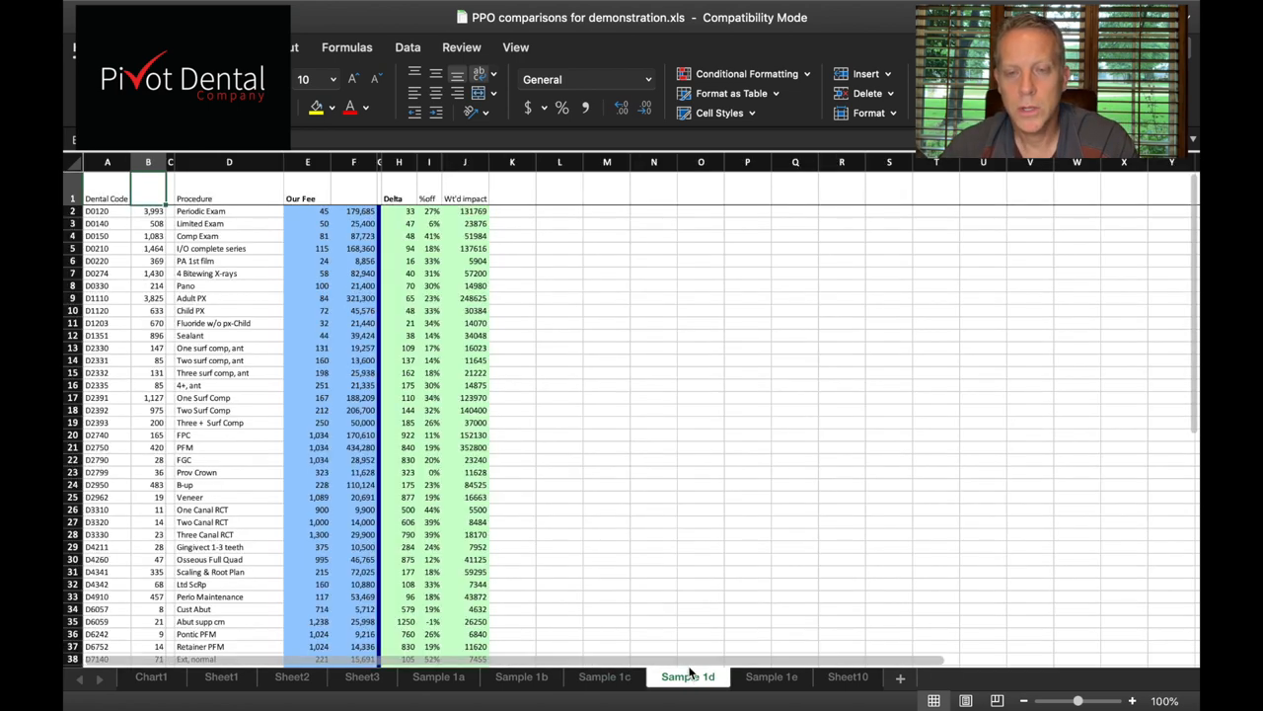
{"action": "left_click", "coordinate": [1133, 700]}
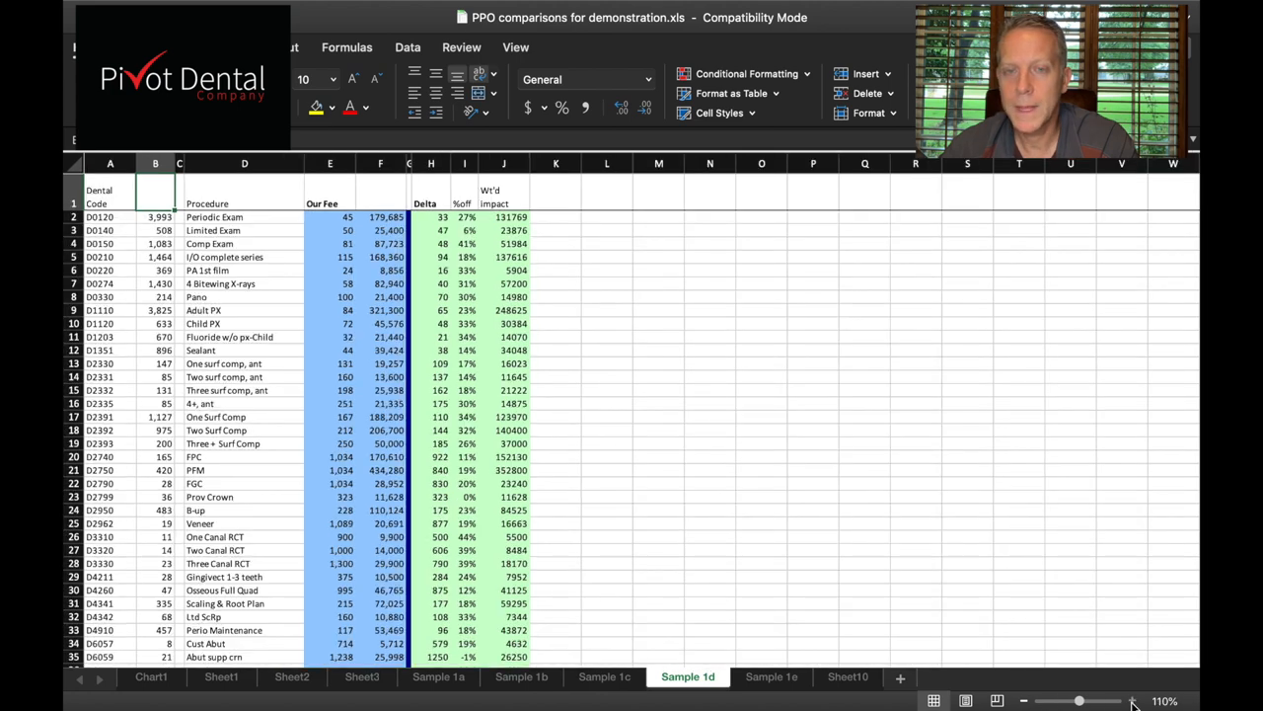
{"action": "left_click", "coordinate": [1133, 699]}
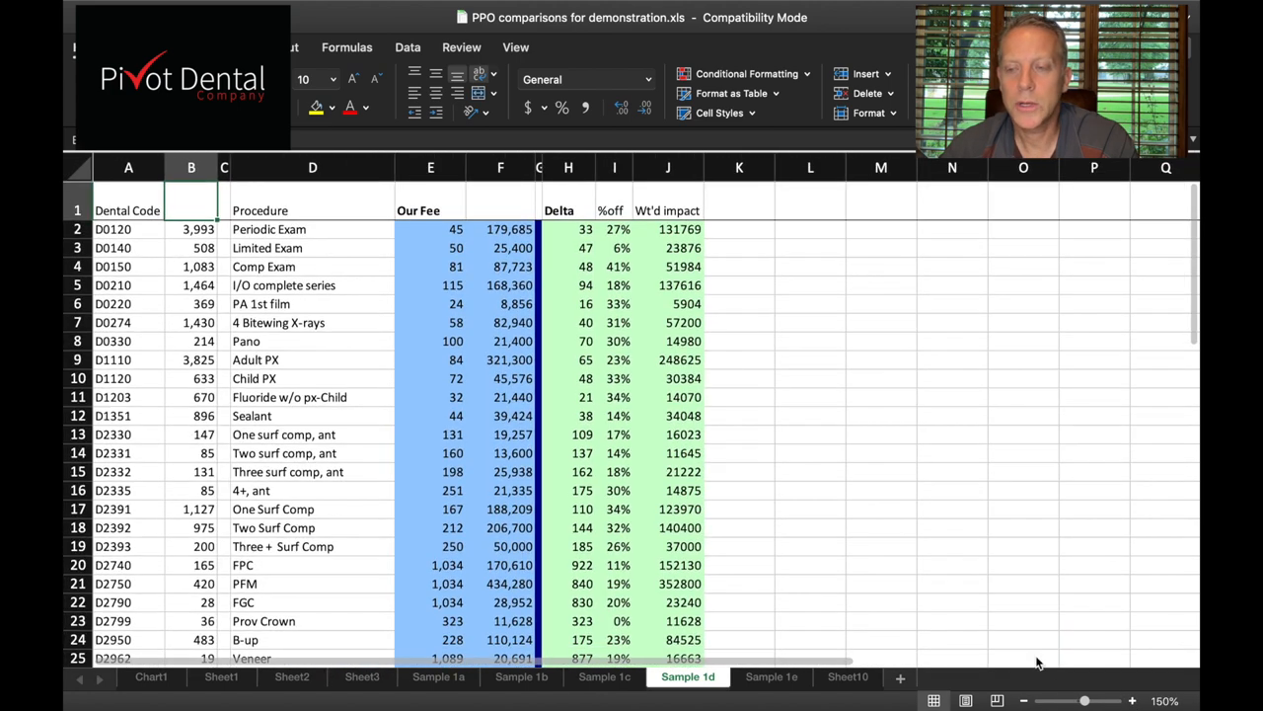
{"action": "left_click", "coordinate": [1133, 699]}
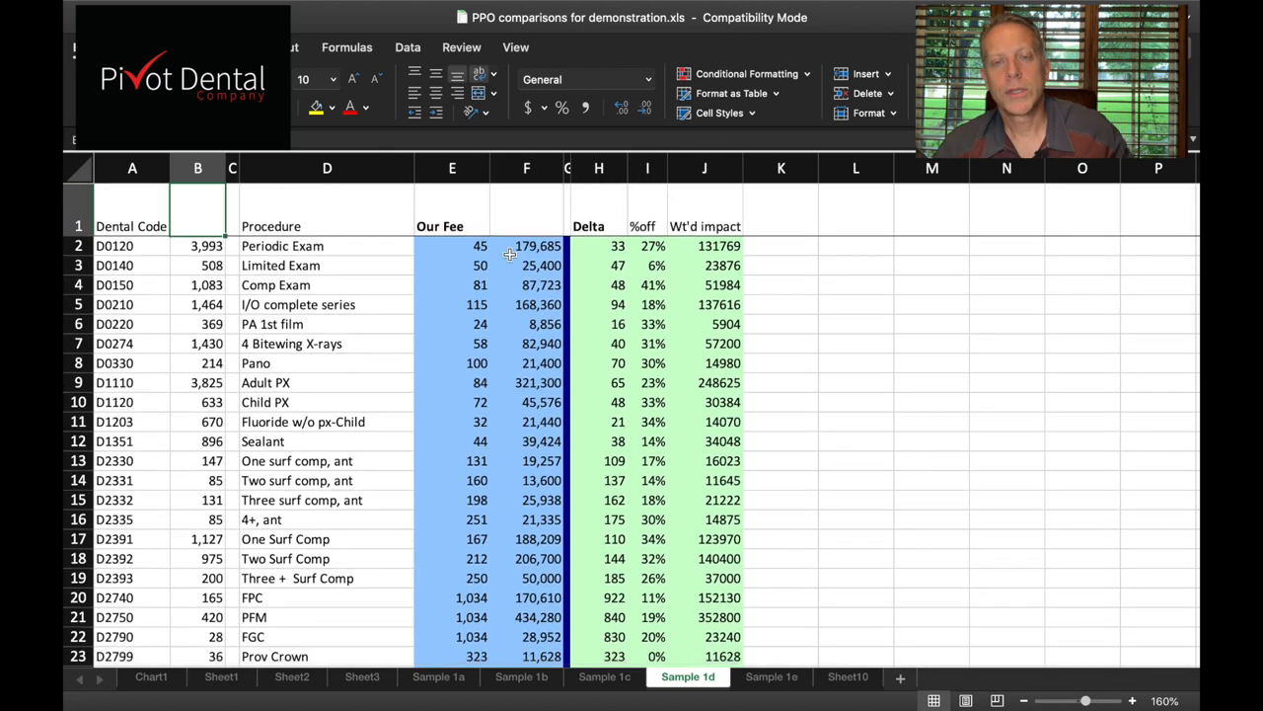
{"action": "mouse_move", "coordinate": [474, 260]}
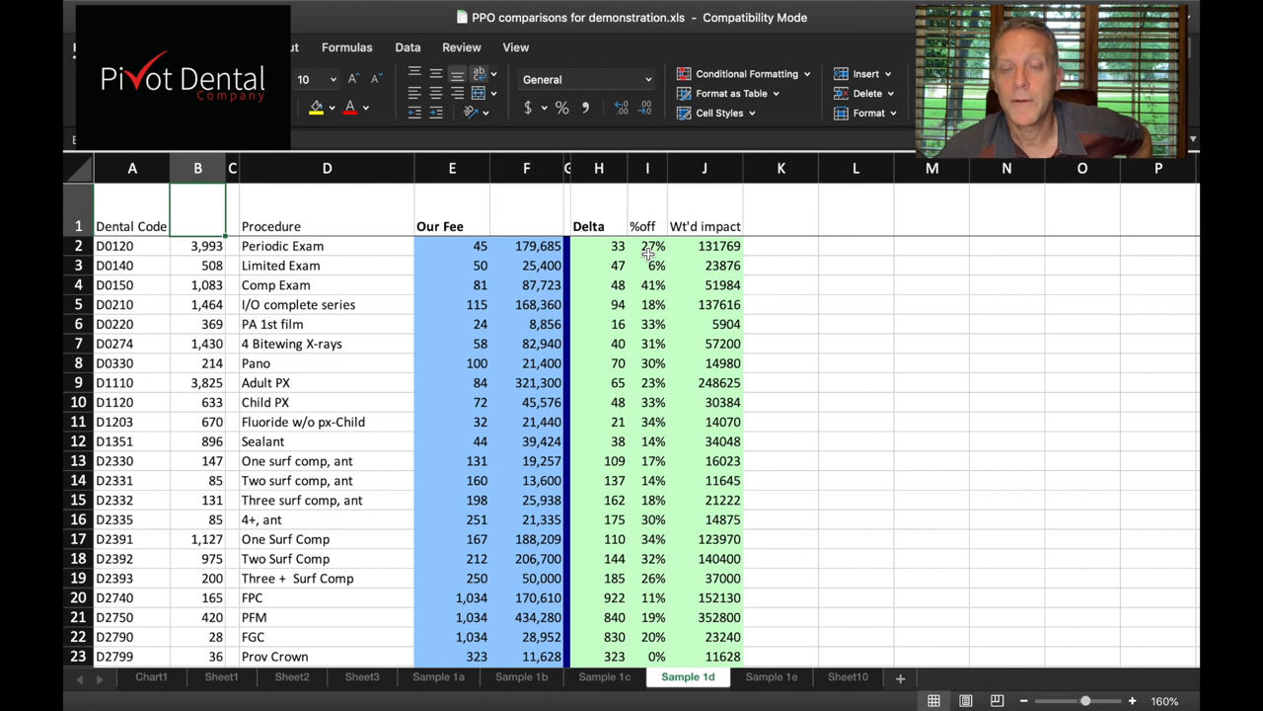
{"action": "mouse_move", "coordinate": [331, 196]}
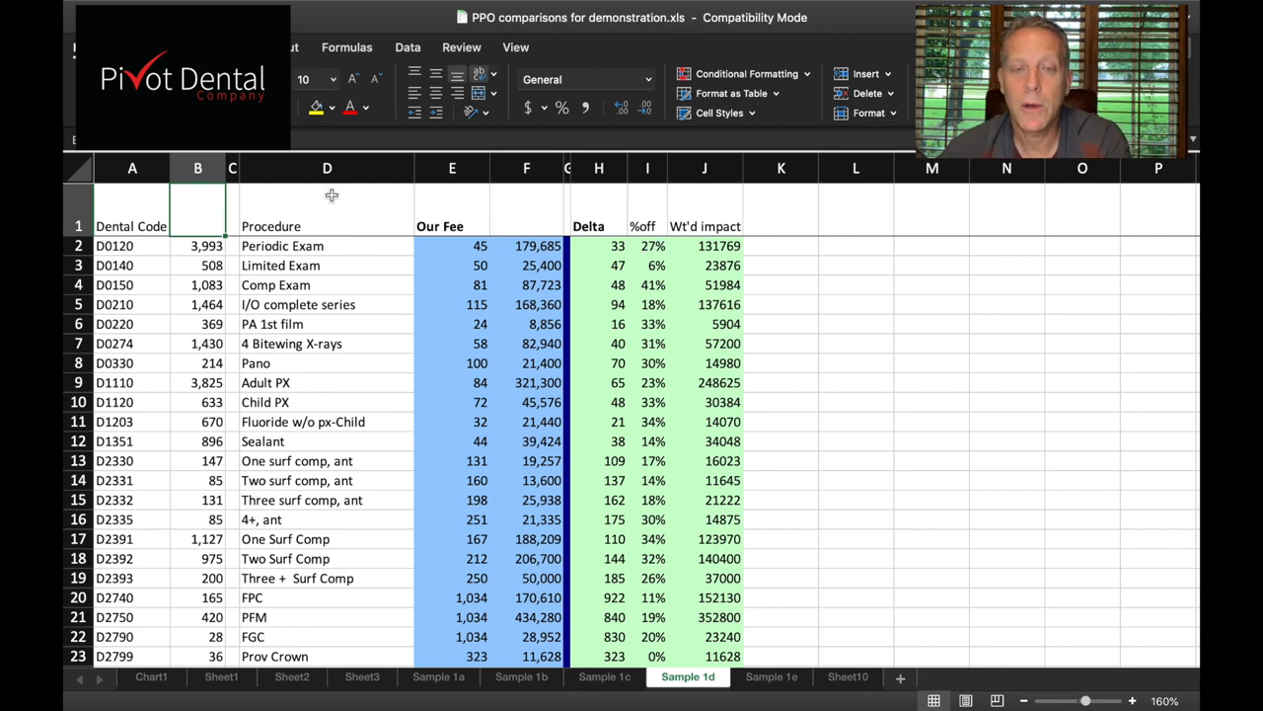
{"action": "mouse_move", "coordinate": [213, 235]}
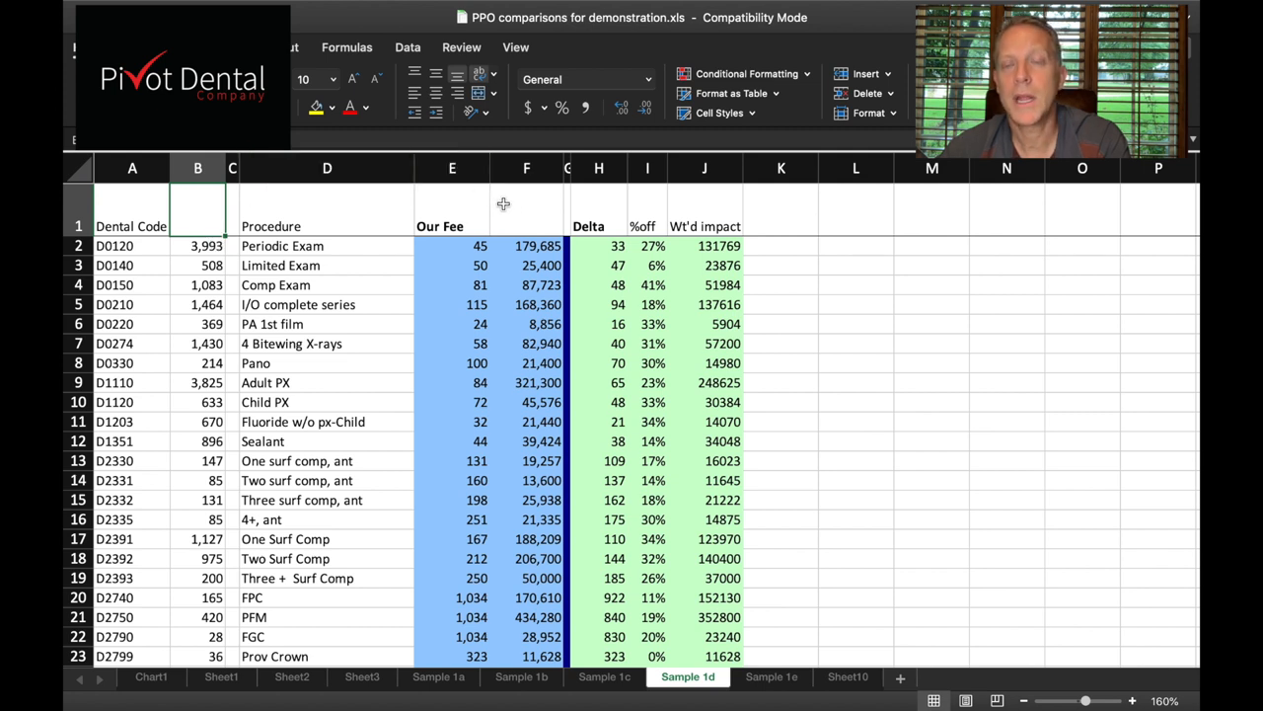
{"action": "mouse_move", "coordinate": [604, 253]}
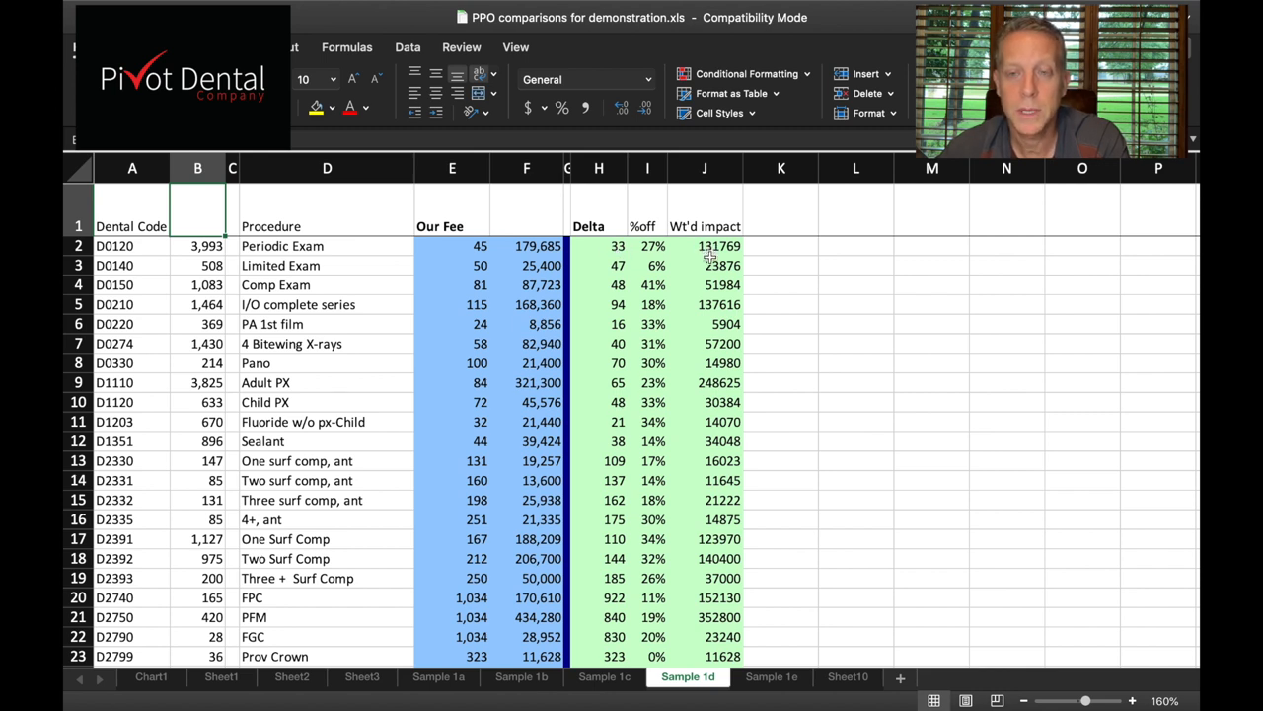
{"action": "mouse_move", "coordinate": [537, 259]}
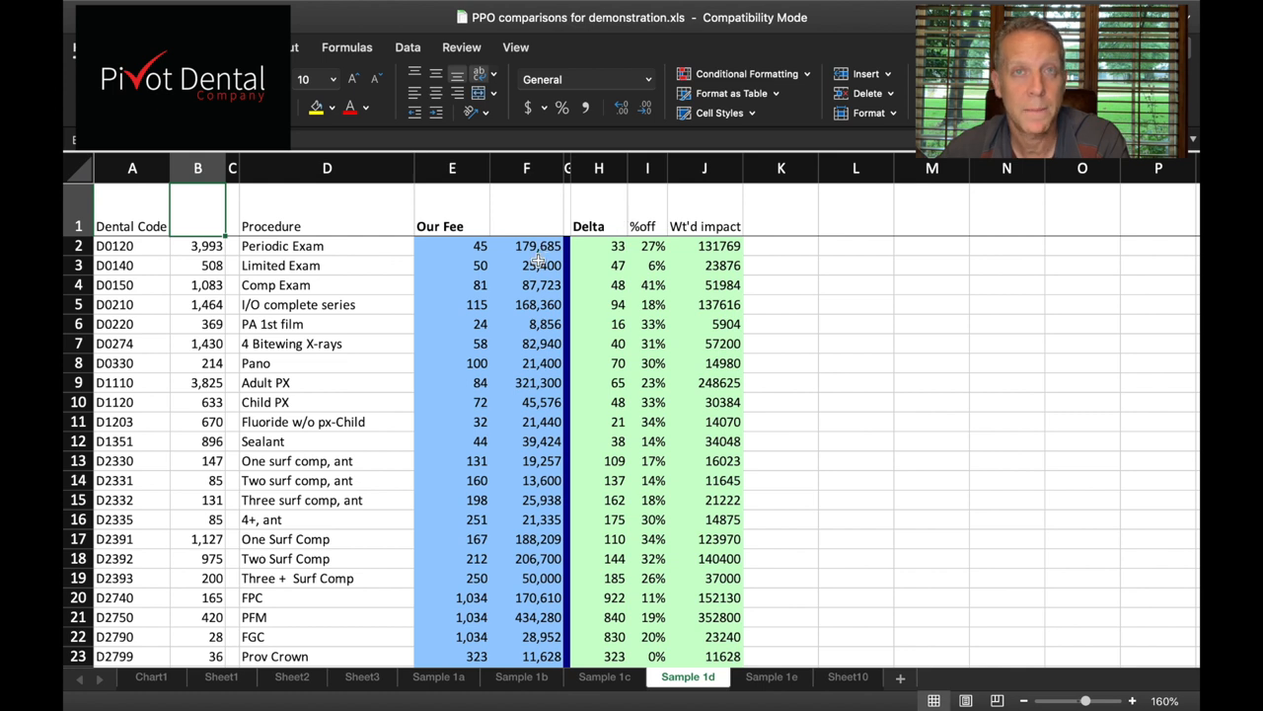
{"action": "mouse_move", "coordinate": [221, 247]}
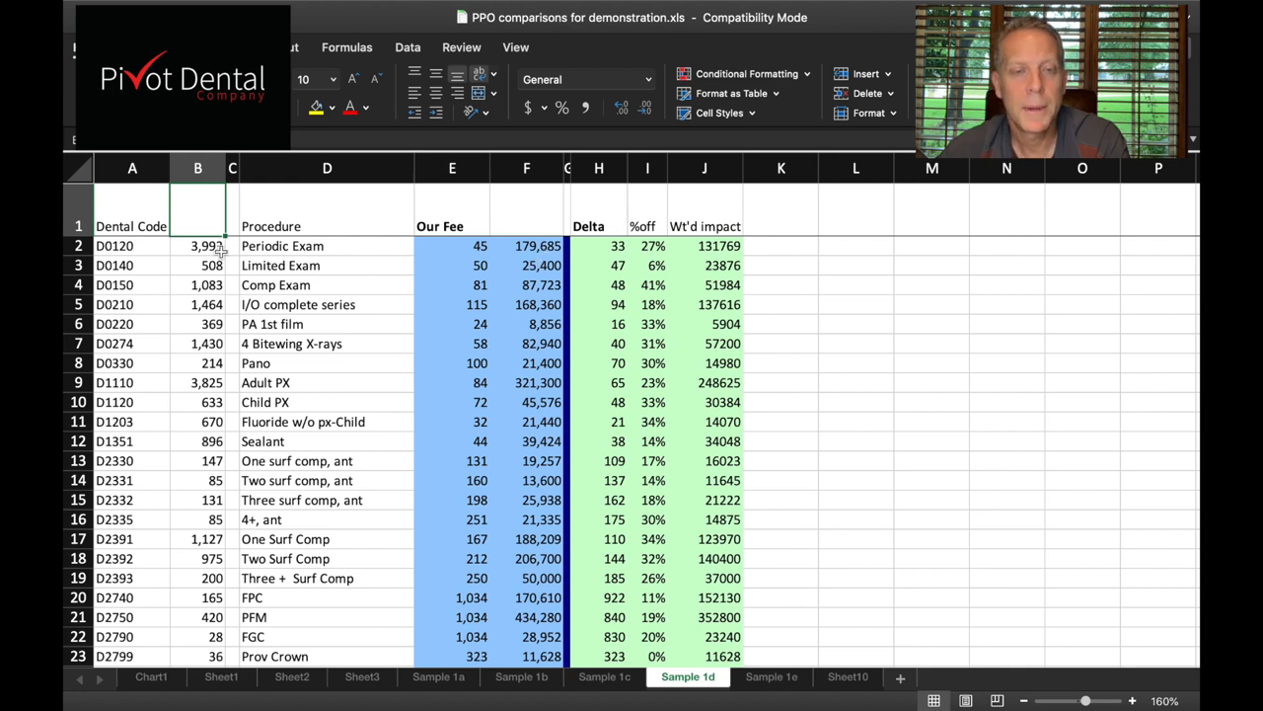
{"action": "mouse_move", "coordinate": [197, 307]}
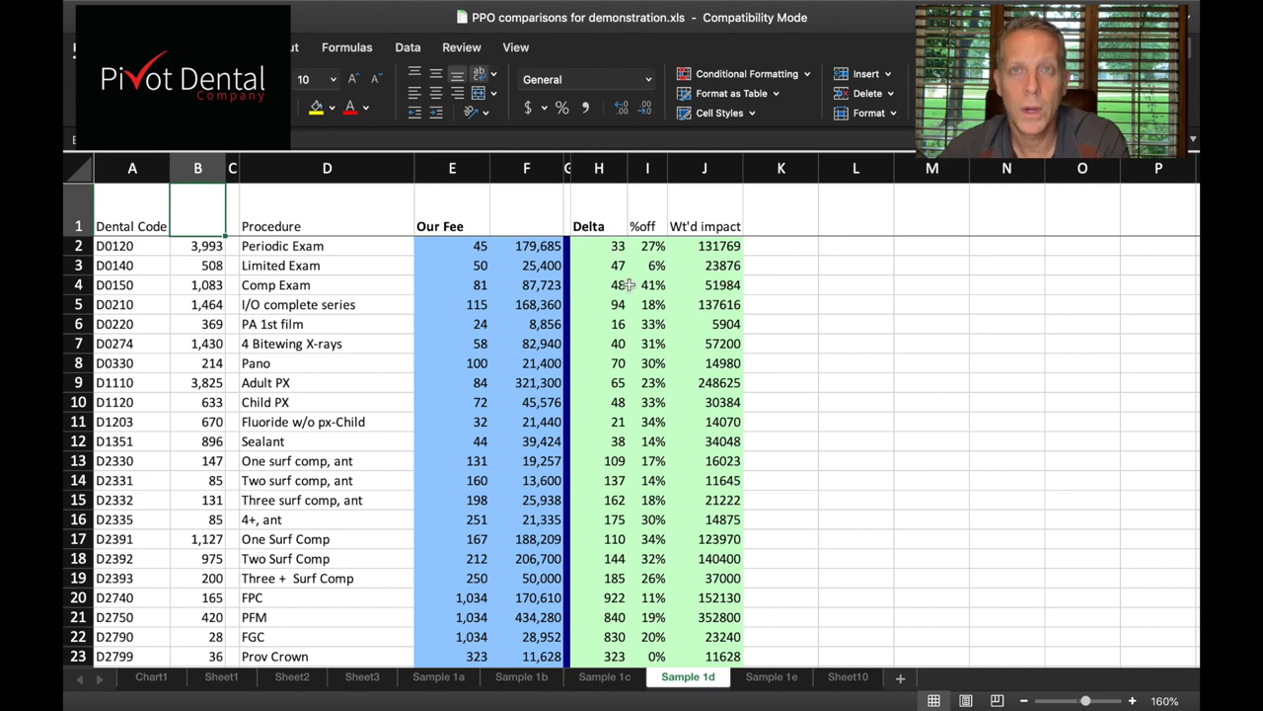
{"action": "scroll", "scroll_direction": "down", "scroll_amount": 3}
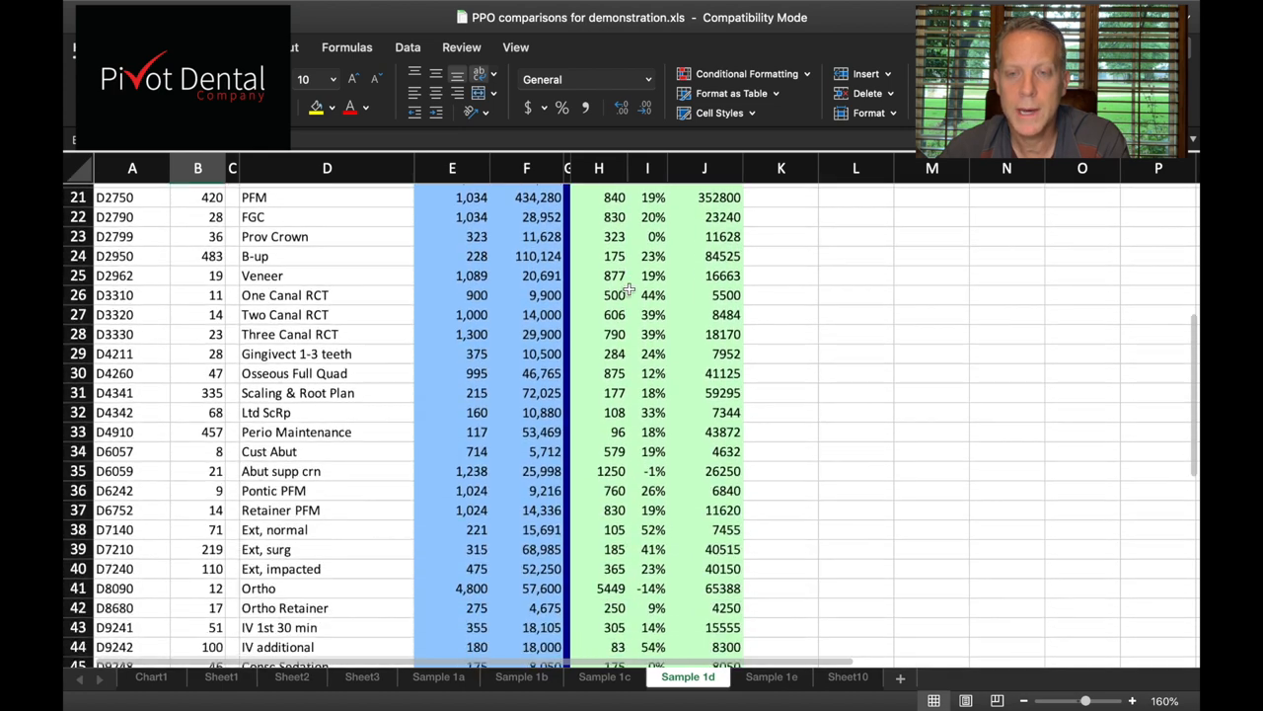
{"action": "scroll", "scroll_direction": "down", "scroll_amount": 3}
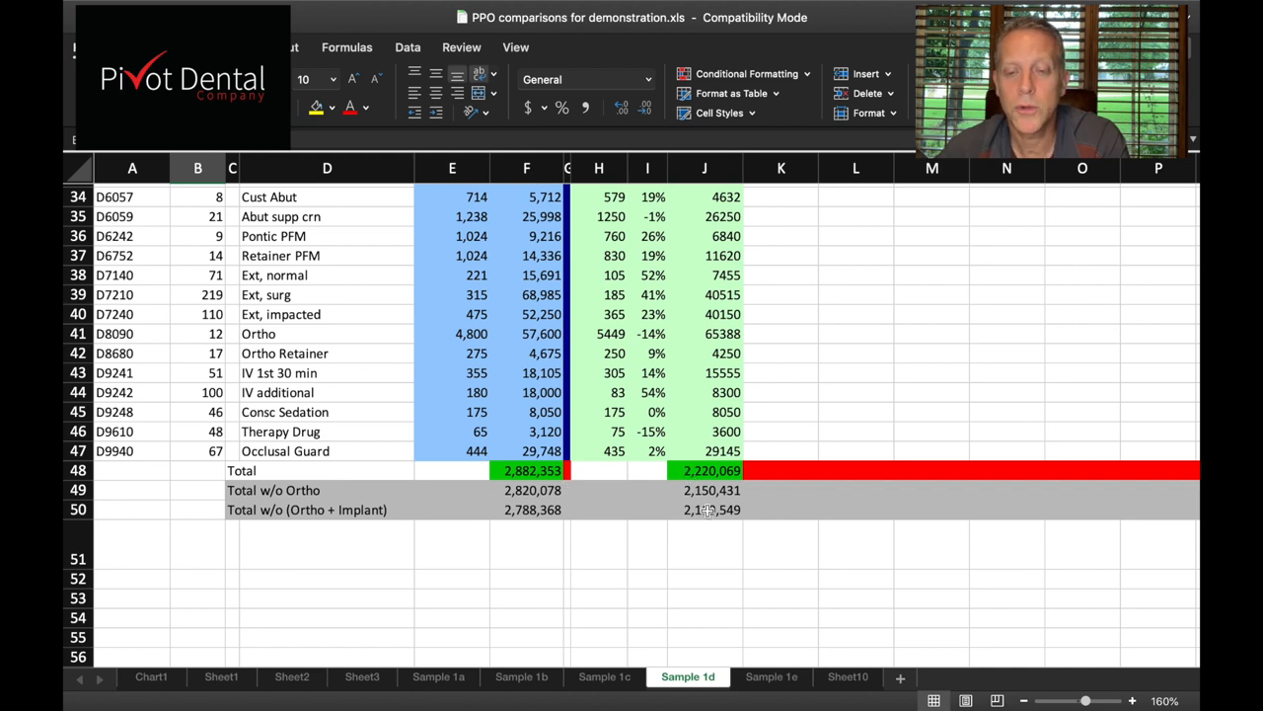
{"action": "mouse_move", "coordinate": [707, 509]}
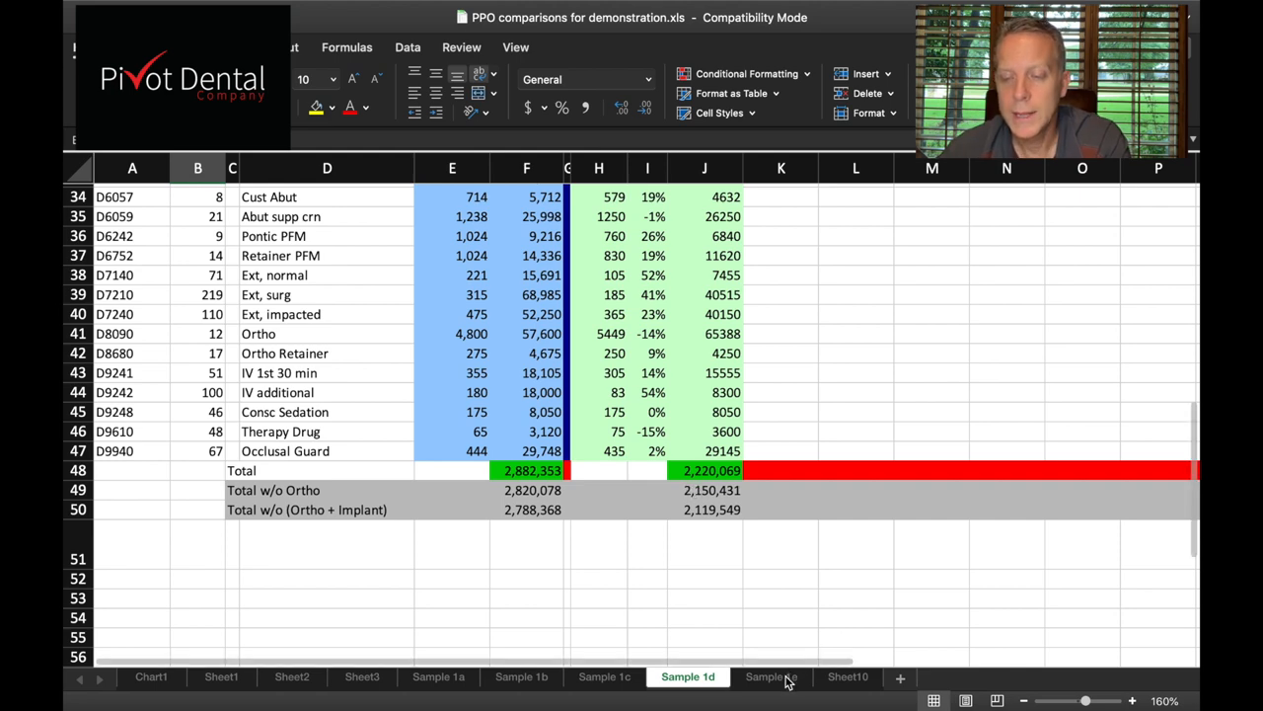
Switch to the Sample 1e sheet and enlarge the Insur 1, vs Delta% and weighted-impact columns.
{"action": "left_click", "coordinate": [770, 675]}
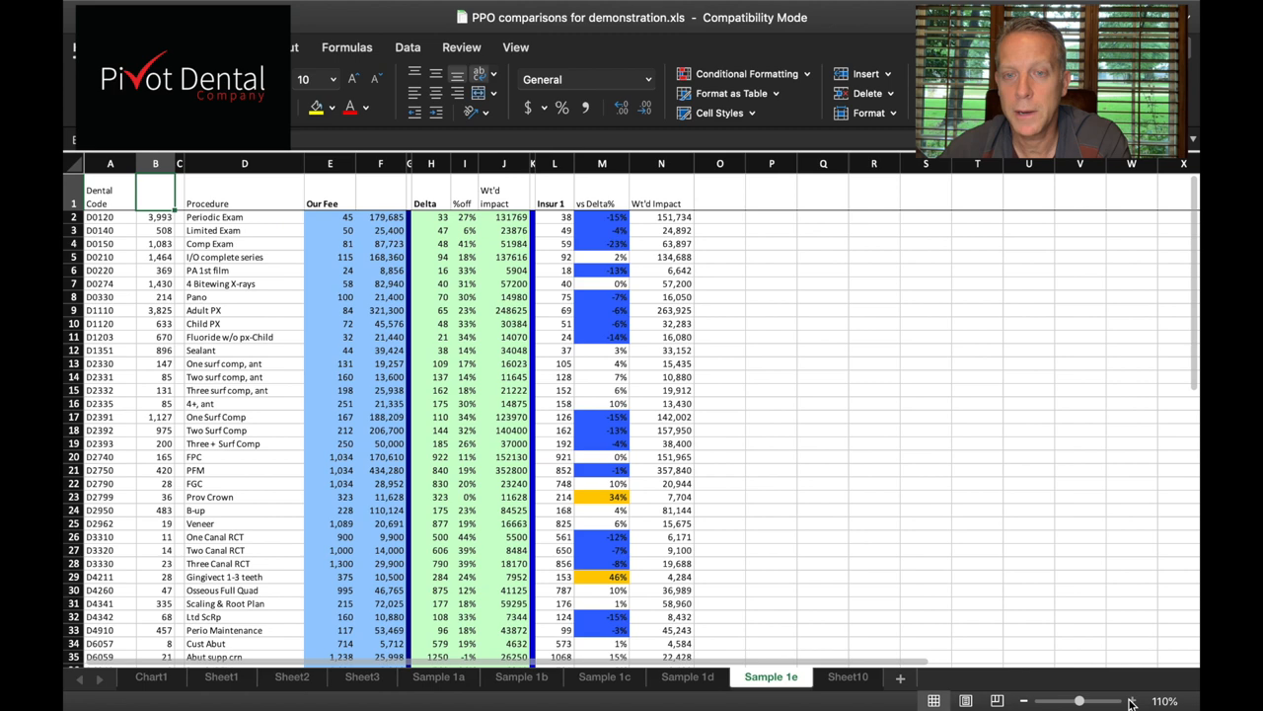
{"action": "left_click", "coordinate": [1133, 700]}
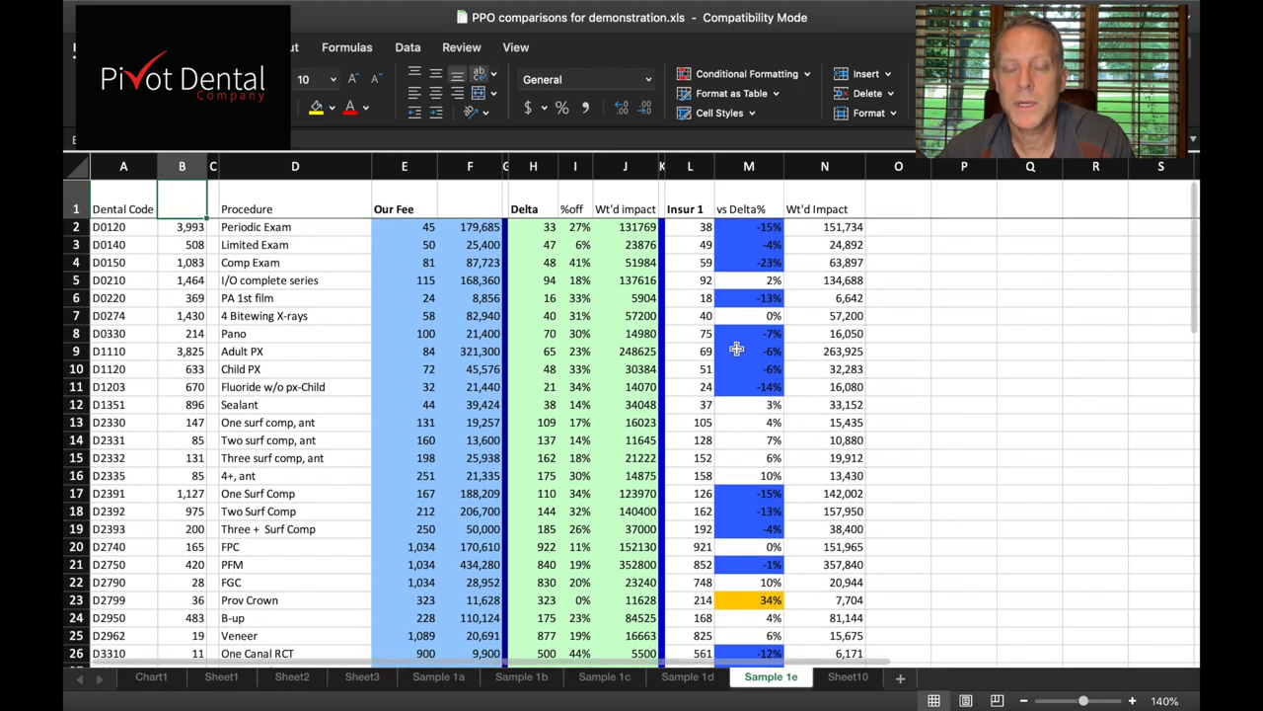
{"action": "scroll", "scroll_direction": "down", "scroll_amount": 3}
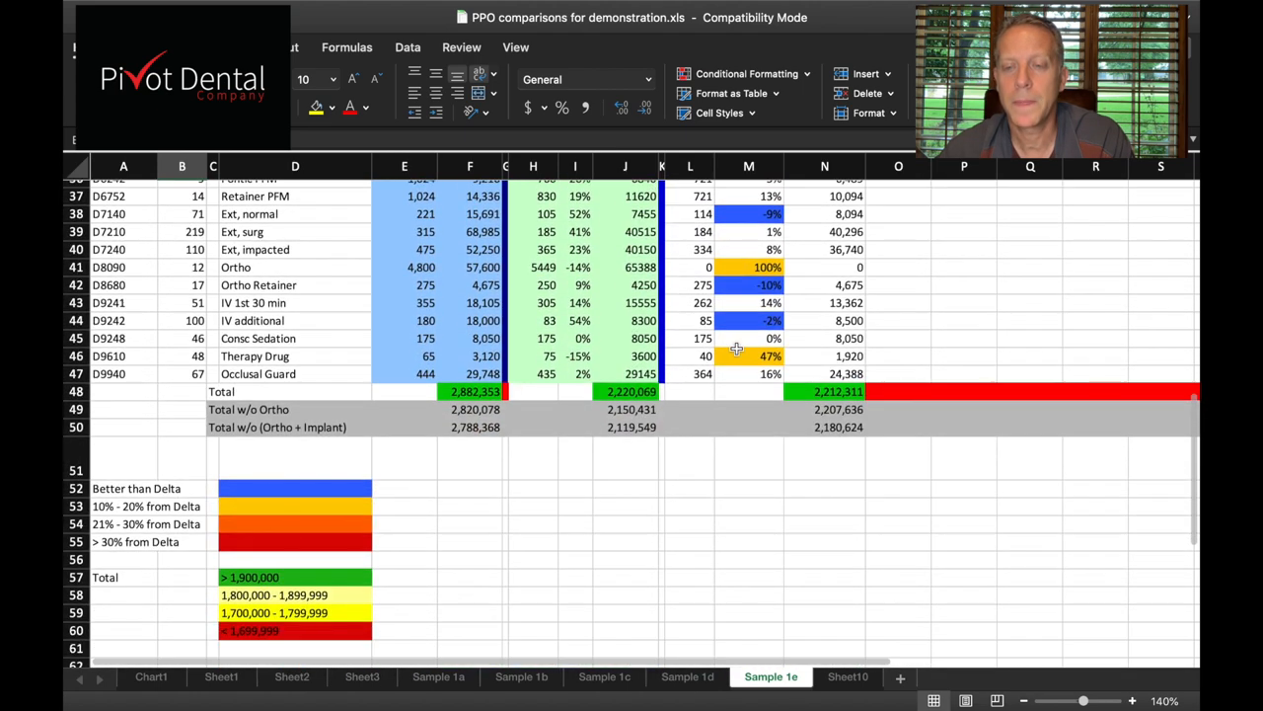
{"action": "scroll", "scroll_direction": "down", "scroll_amount": 3}
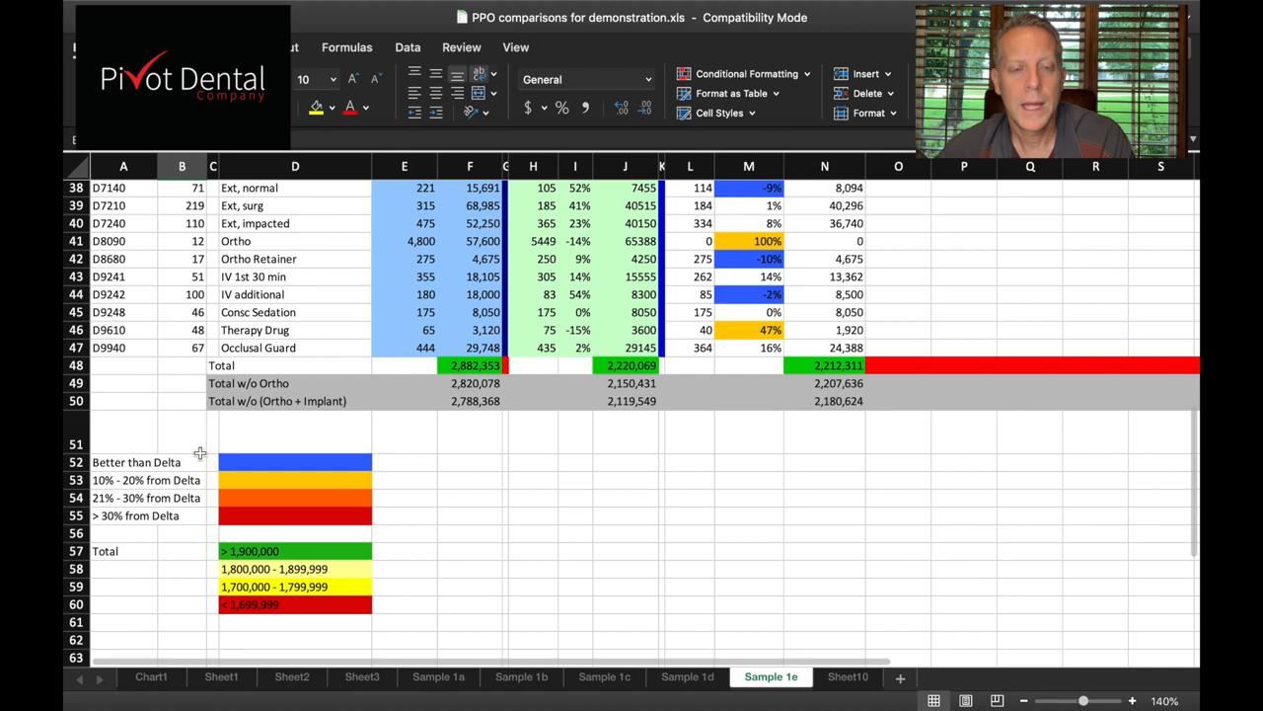
{"action": "mouse_move", "coordinate": [484, 422]}
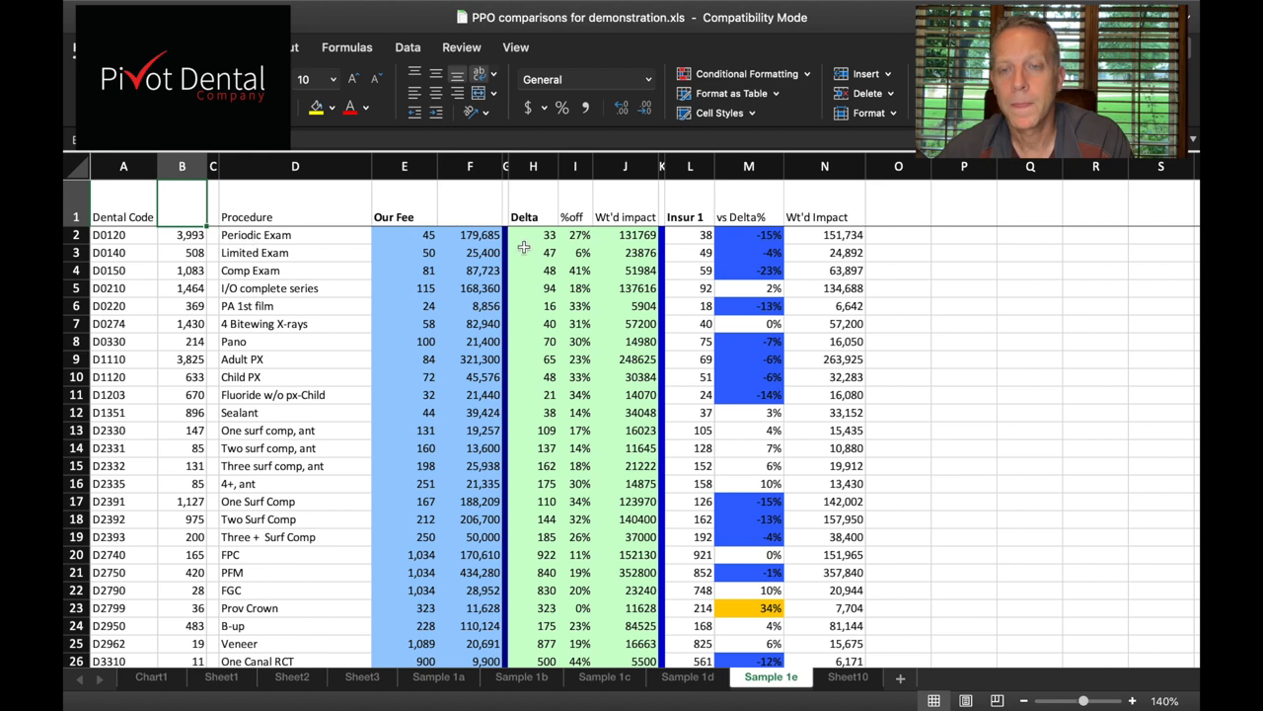
{"action": "mouse_move", "coordinate": [552, 249]}
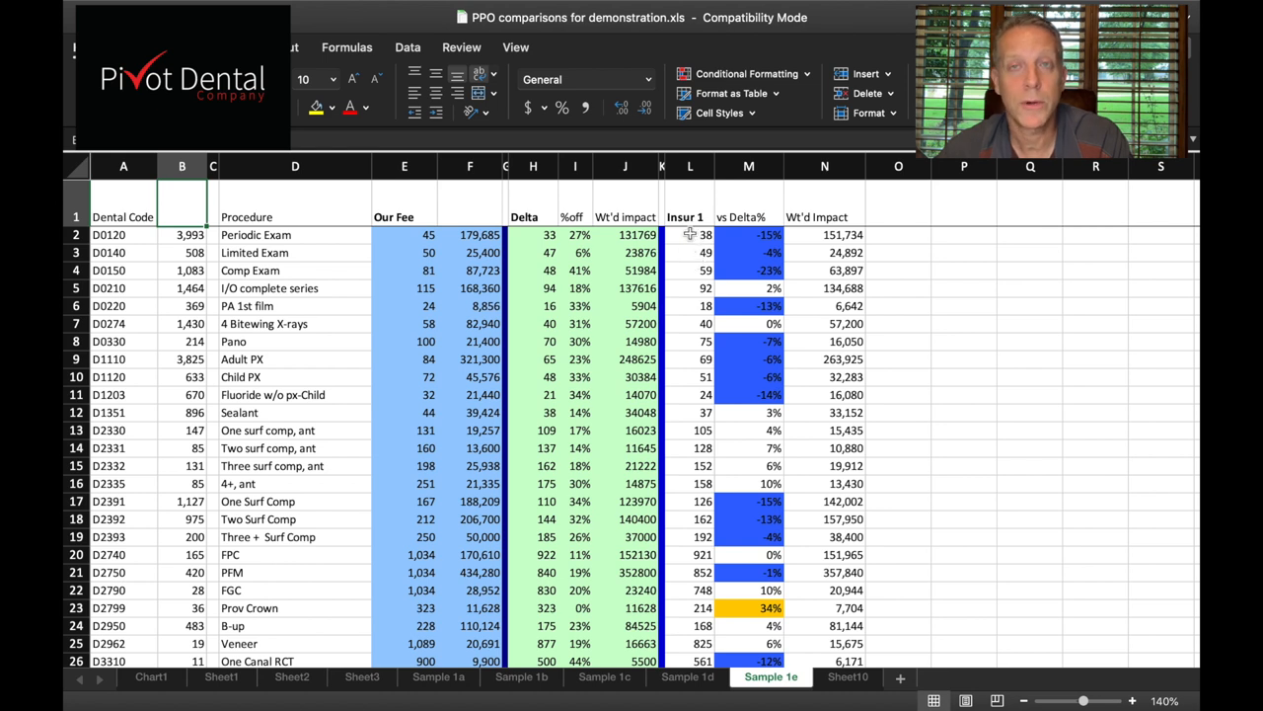
{"action": "mouse_move", "coordinate": [568, 245]}
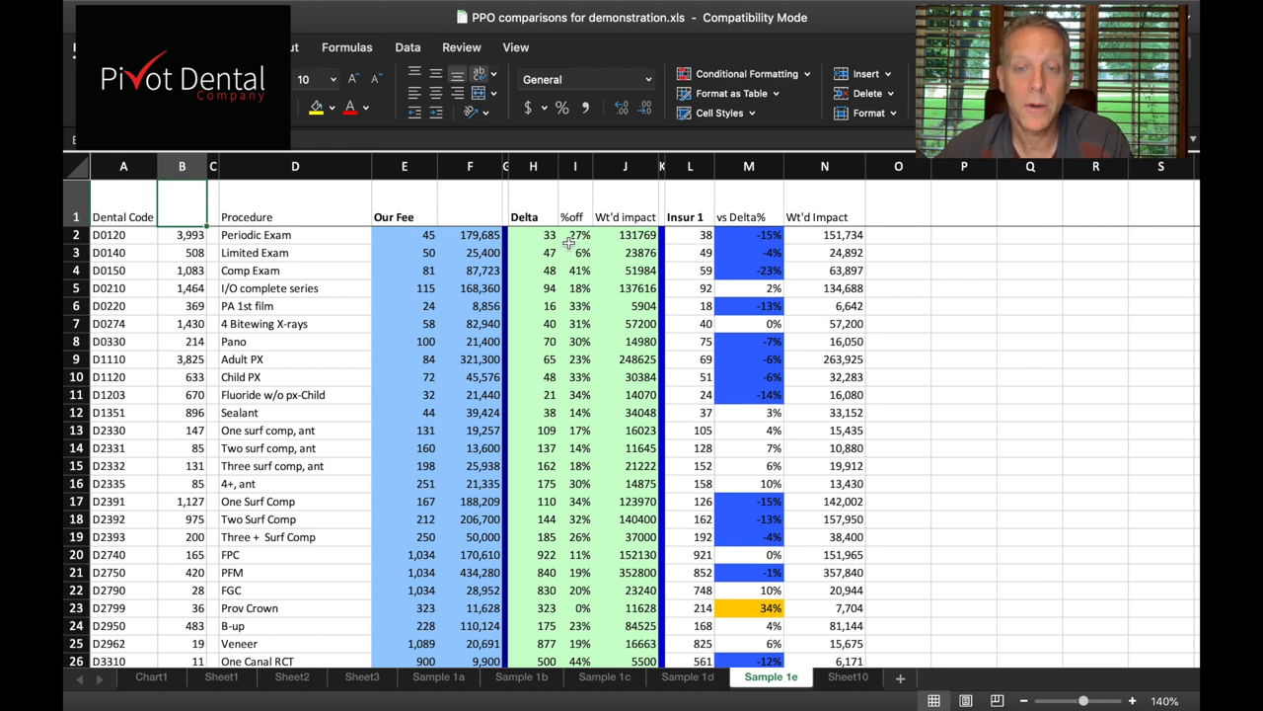
{"action": "mouse_move", "coordinate": [732, 237]}
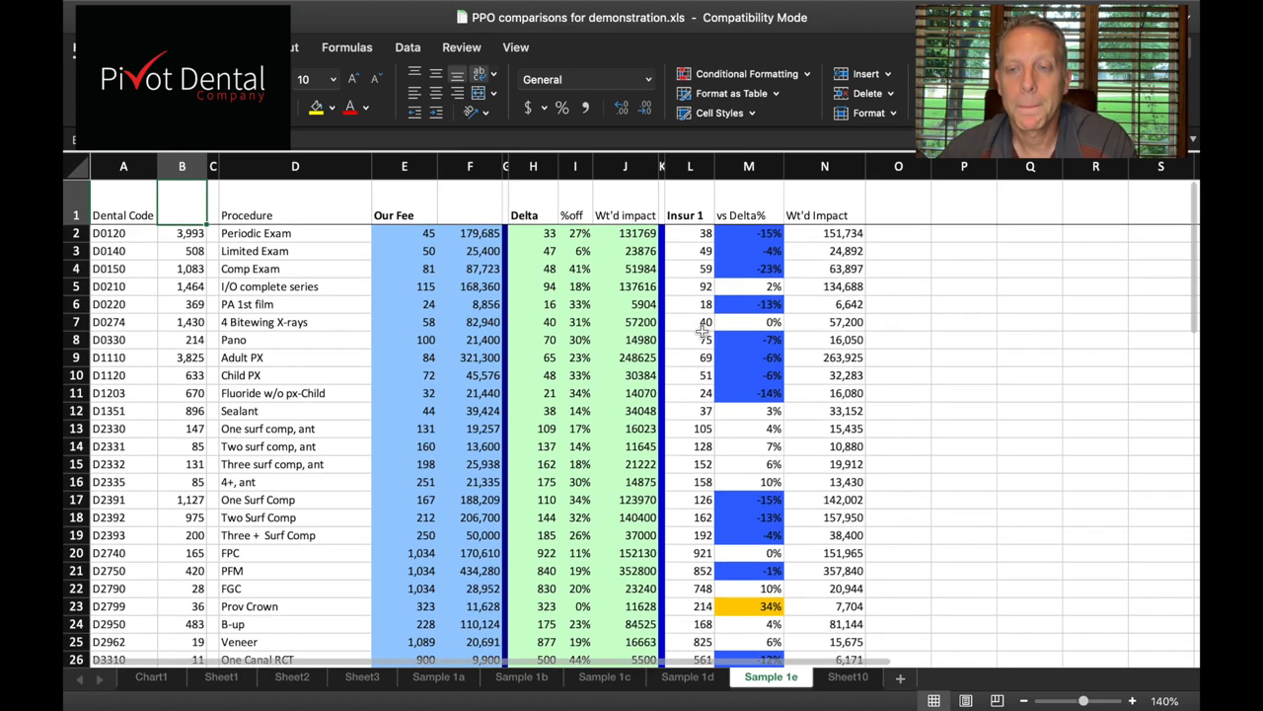
{"action": "scroll", "scroll_direction": "down", "scroll_amount": 3}
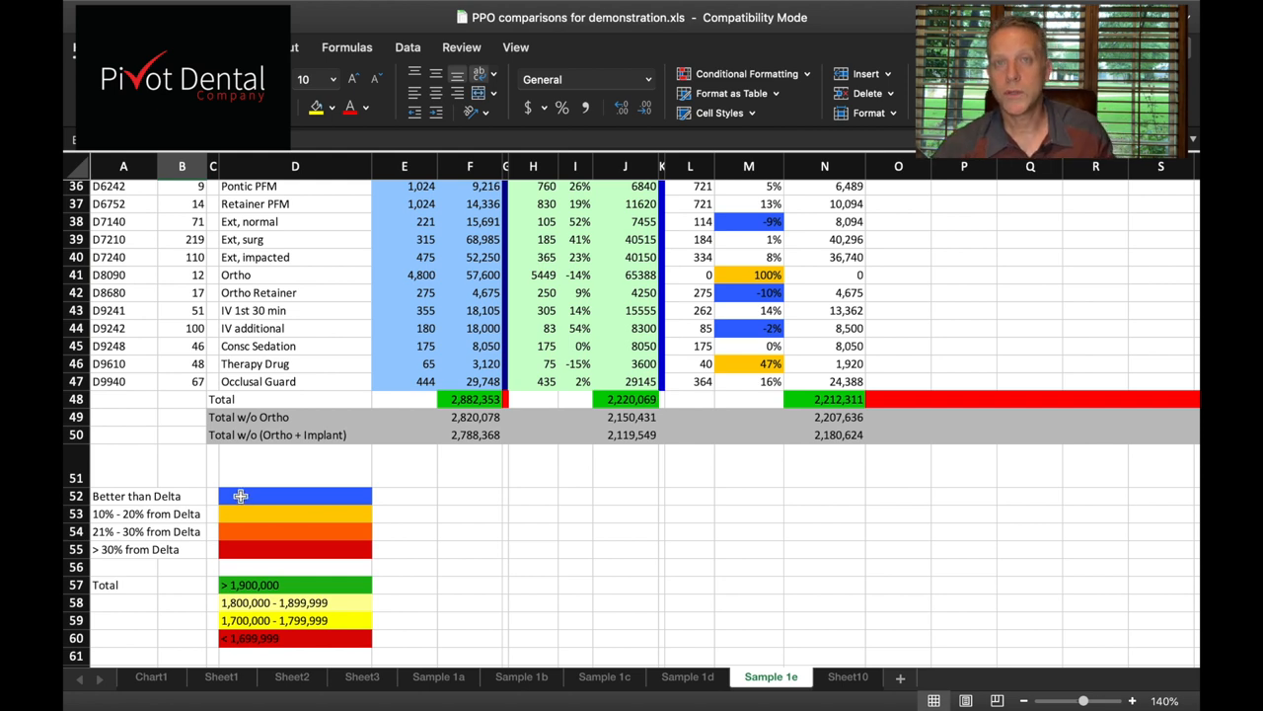
{"action": "mouse_move", "coordinate": [174, 521]}
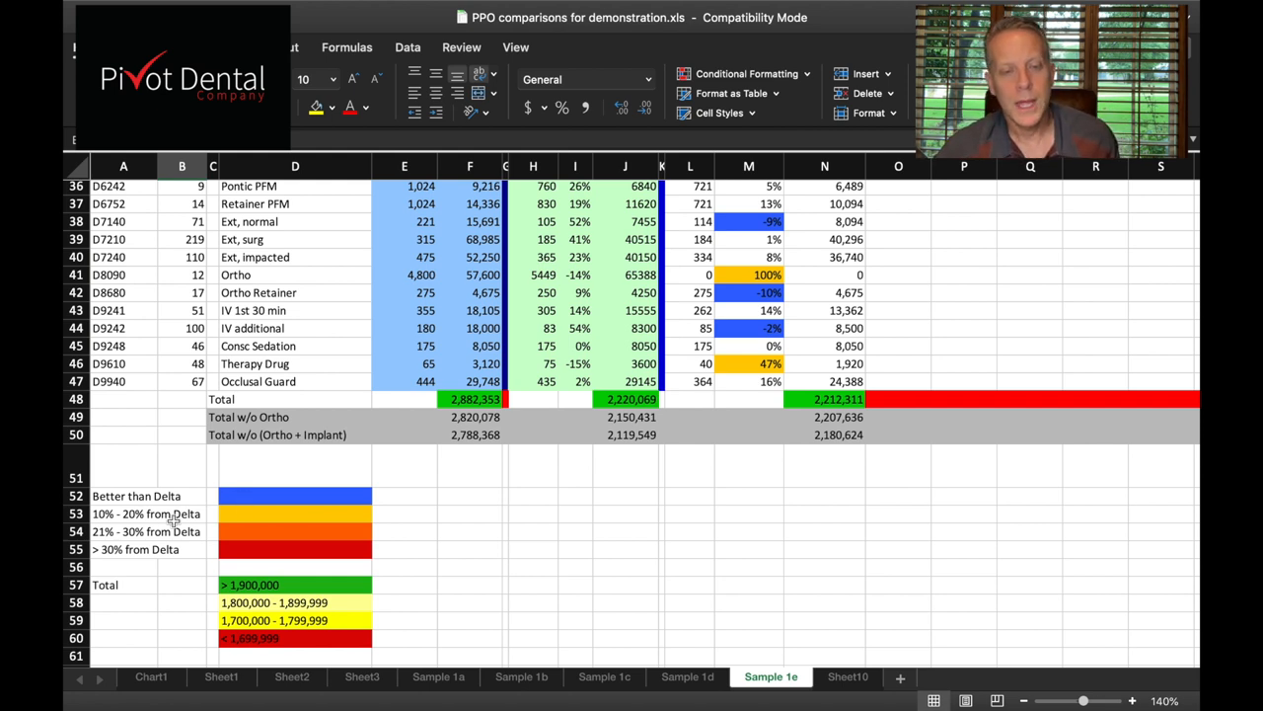
{"action": "mouse_move", "coordinate": [253, 525]}
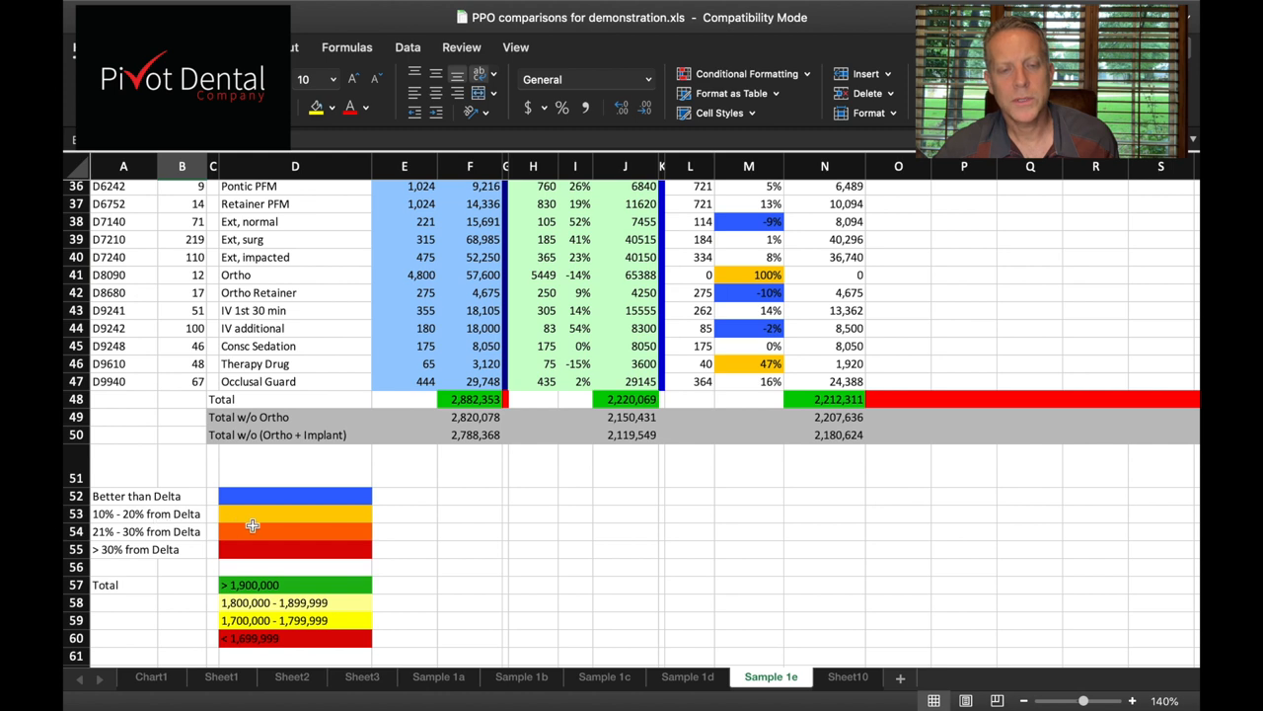
{"action": "mouse_move", "coordinate": [265, 517]}
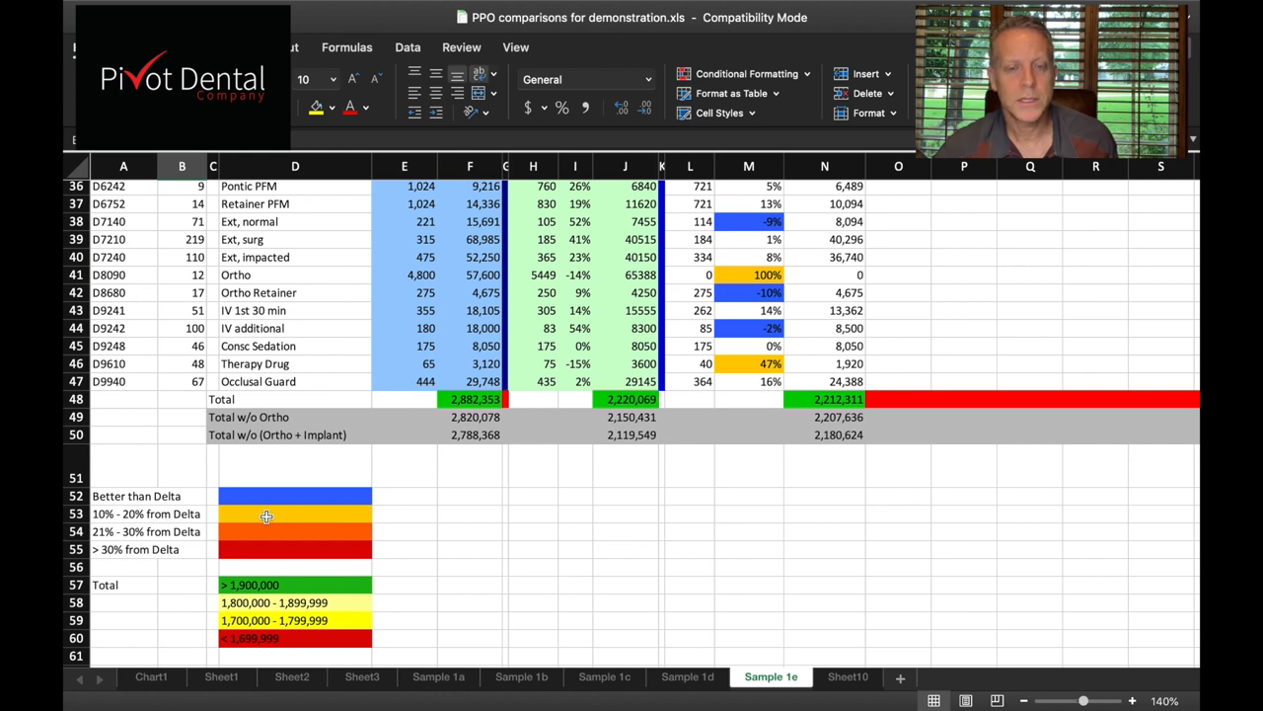
{"action": "mouse_move", "coordinate": [168, 537]}
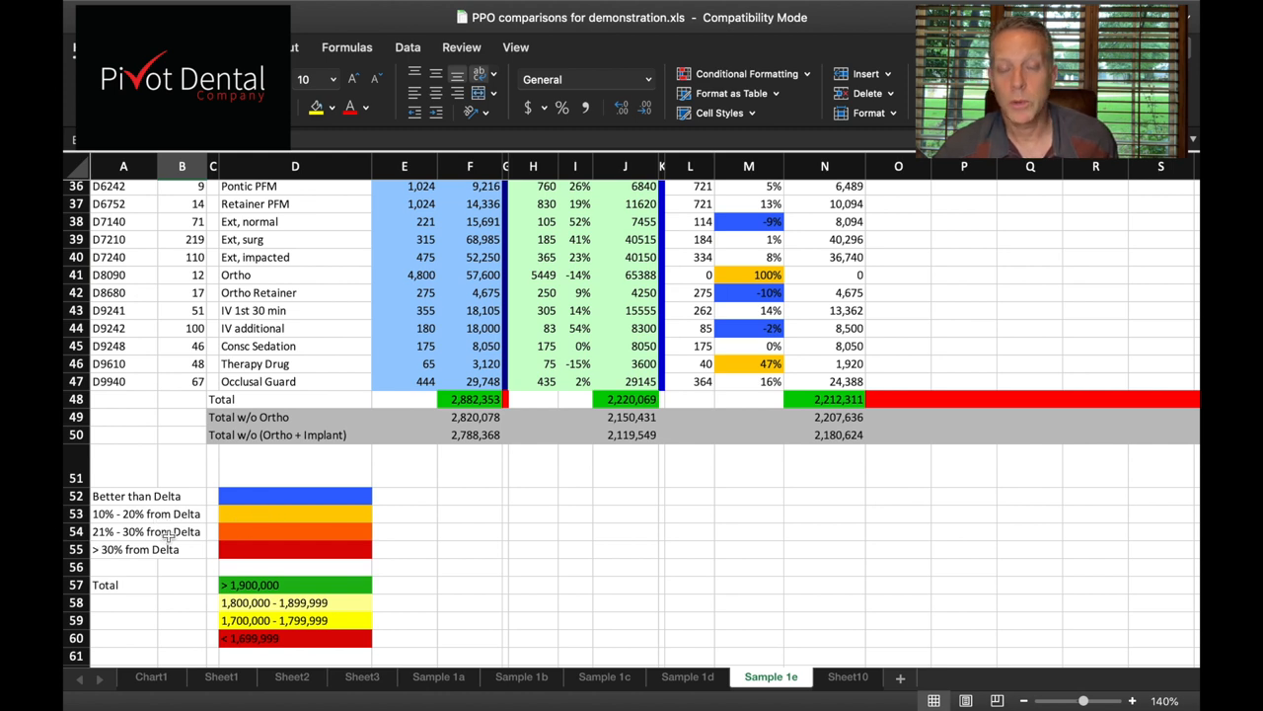
{"action": "mouse_move", "coordinate": [207, 528]}
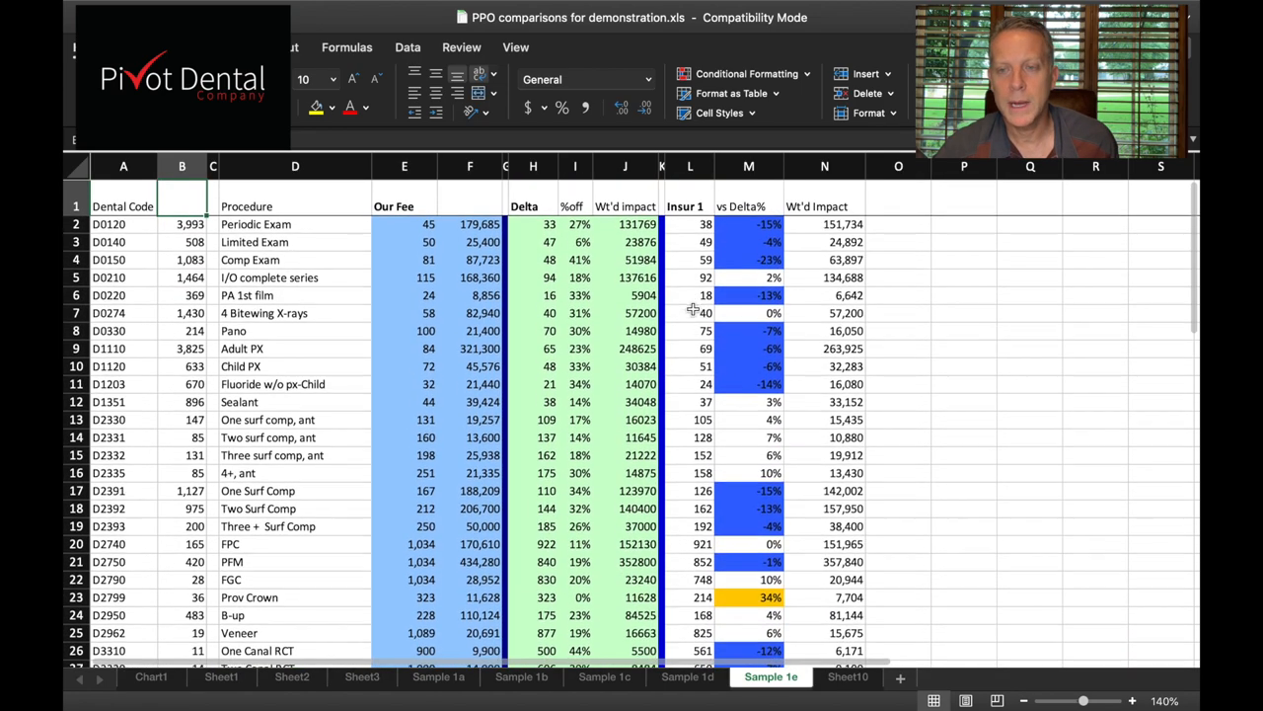
Scroll through the color-coded percentage rows to the legend and the 2,212,313 total.
{"action": "scroll", "scroll_direction": "down", "scroll_amount": 3}
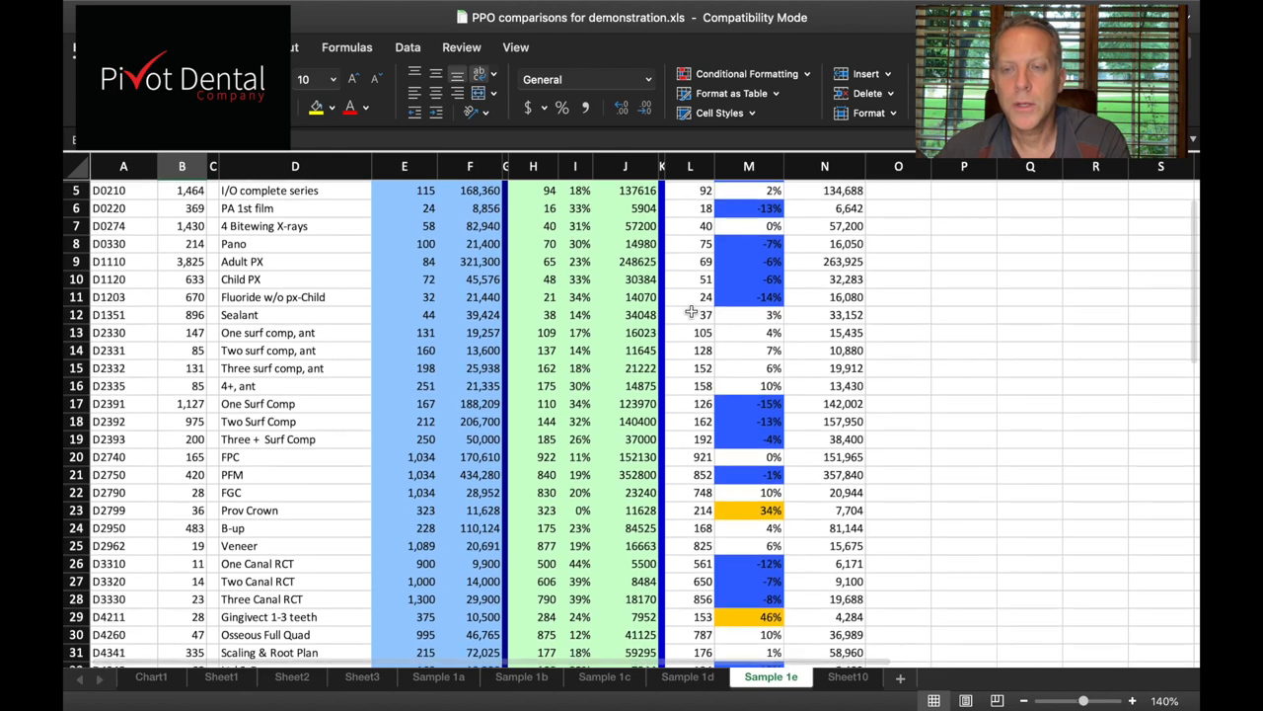
{"action": "scroll", "scroll_direction": "down", "scroll_amount": 3}
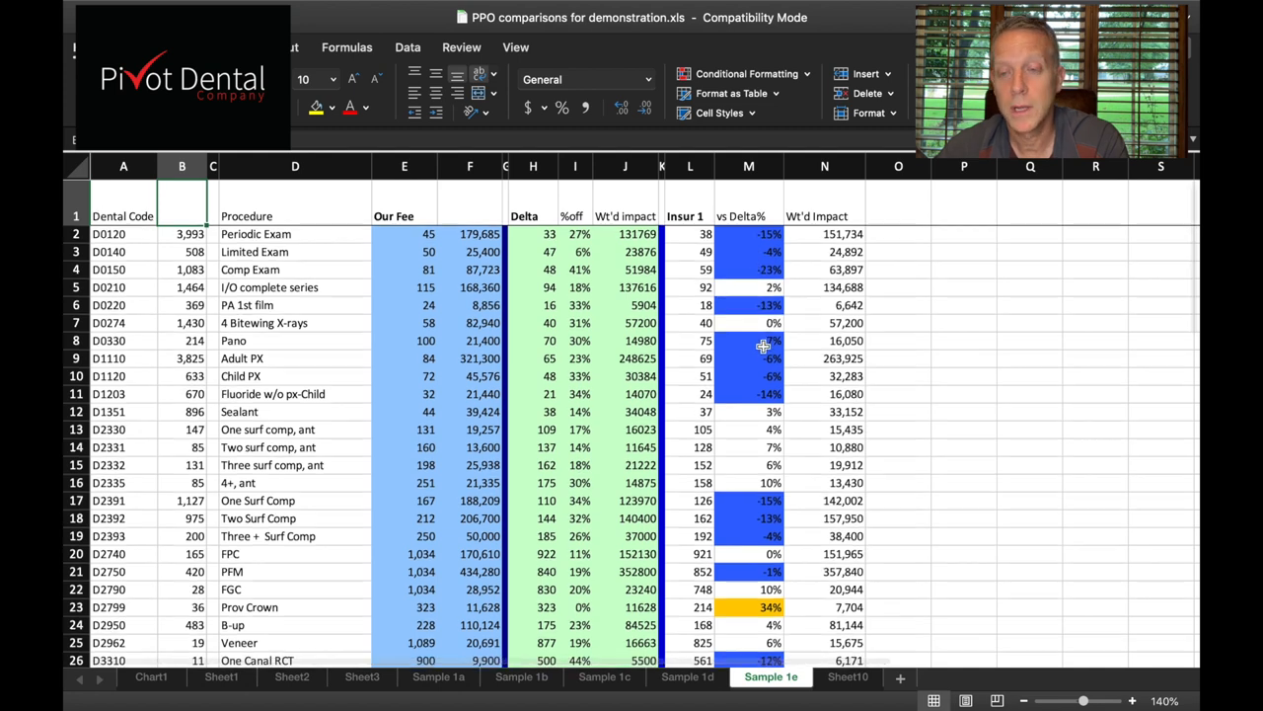
{"action": "scroll", "scroll_direction": "down", "scroll_amount": 3}
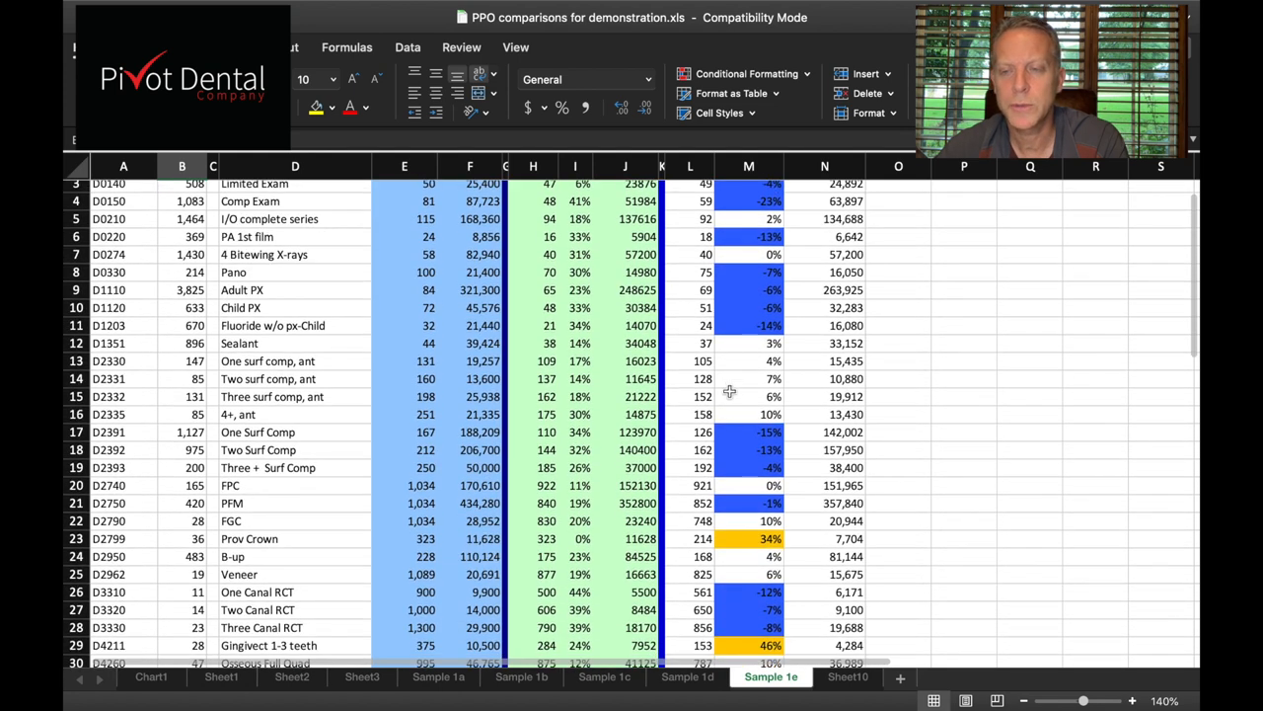
{"action": "scroll", "scroll_direction": "down", "scroll_amount": 3}
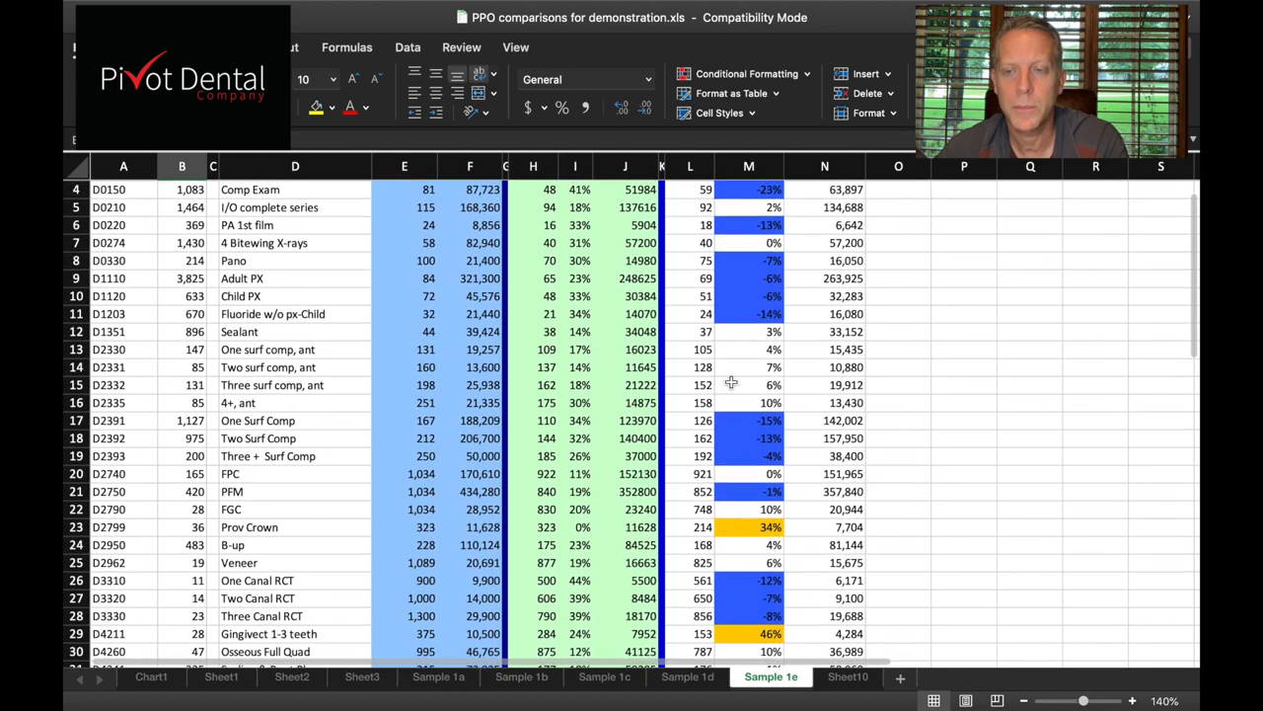
{"action": "scroll", "scroll_direction": "down", "scroll_amount": 3}
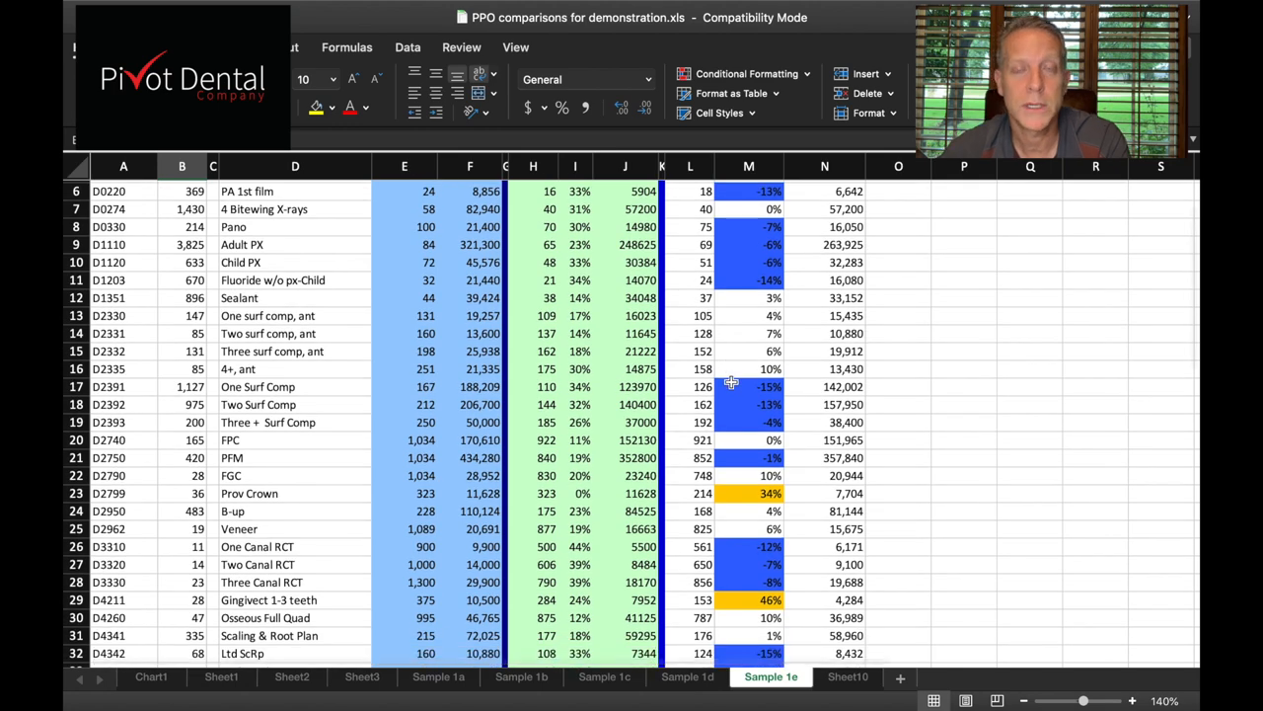
{"action": "scroll", "scroll_direction": "down", "scroll_amount": 3}
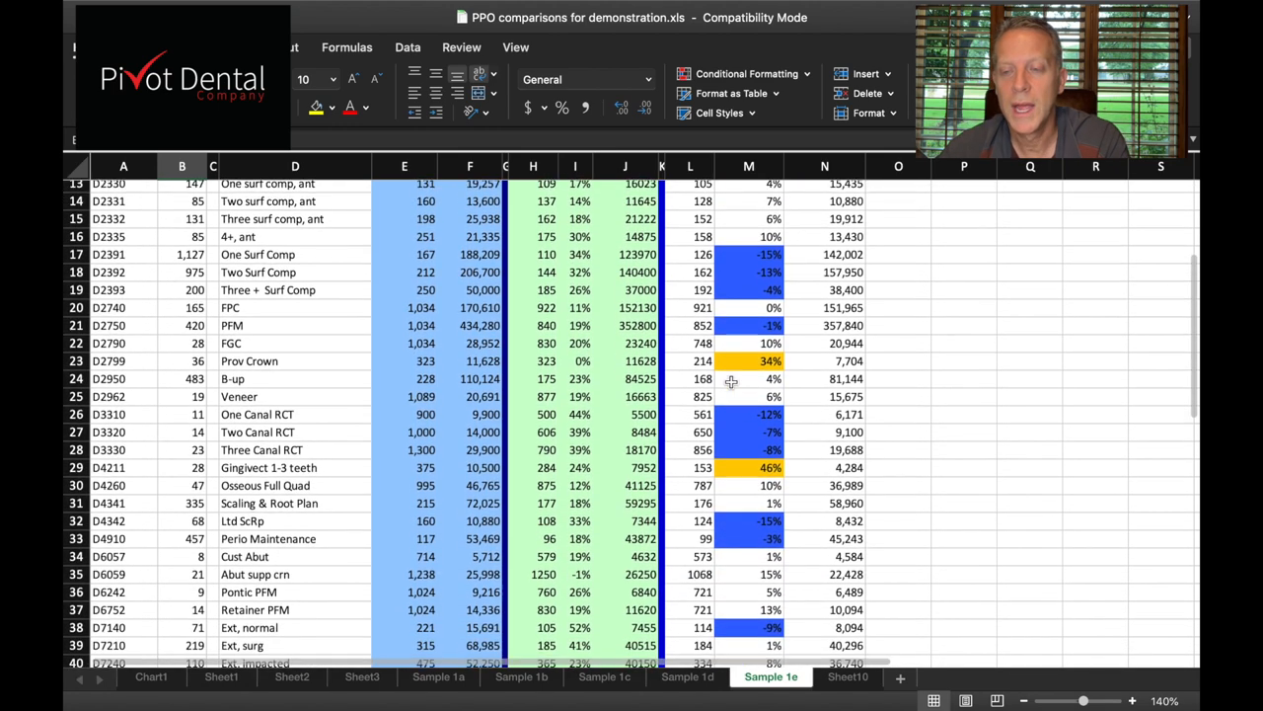
{"action": "scroll", "scroll_direction": "down", "scroll_amount": 3}
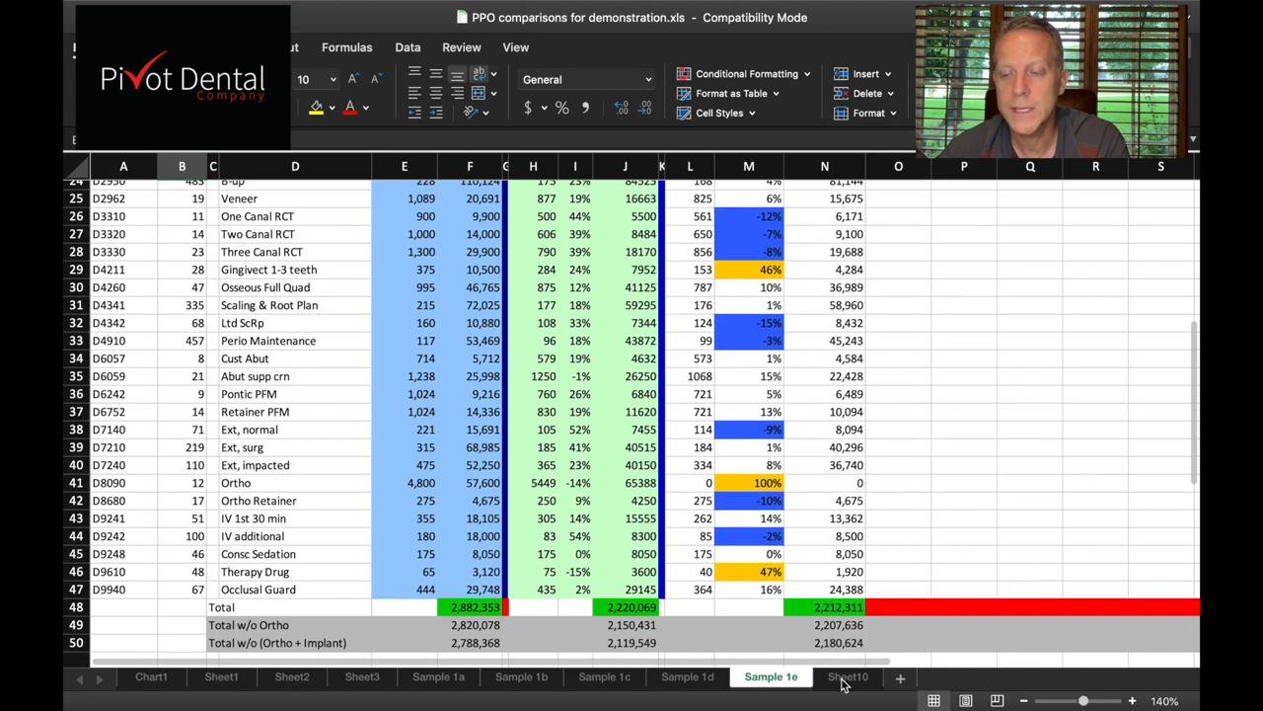
{"action": "left_click", "coordinate": [847, 675]}
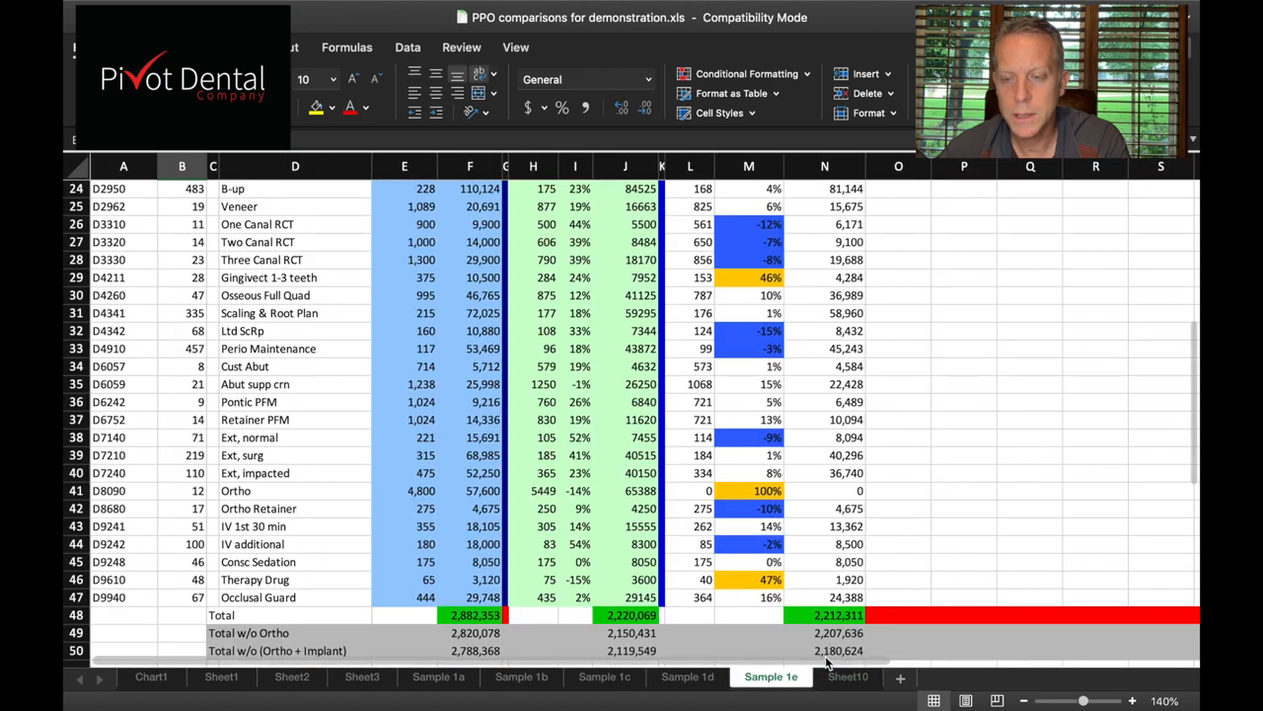
{"action": "left_click", "coordinate": [847, 675]}
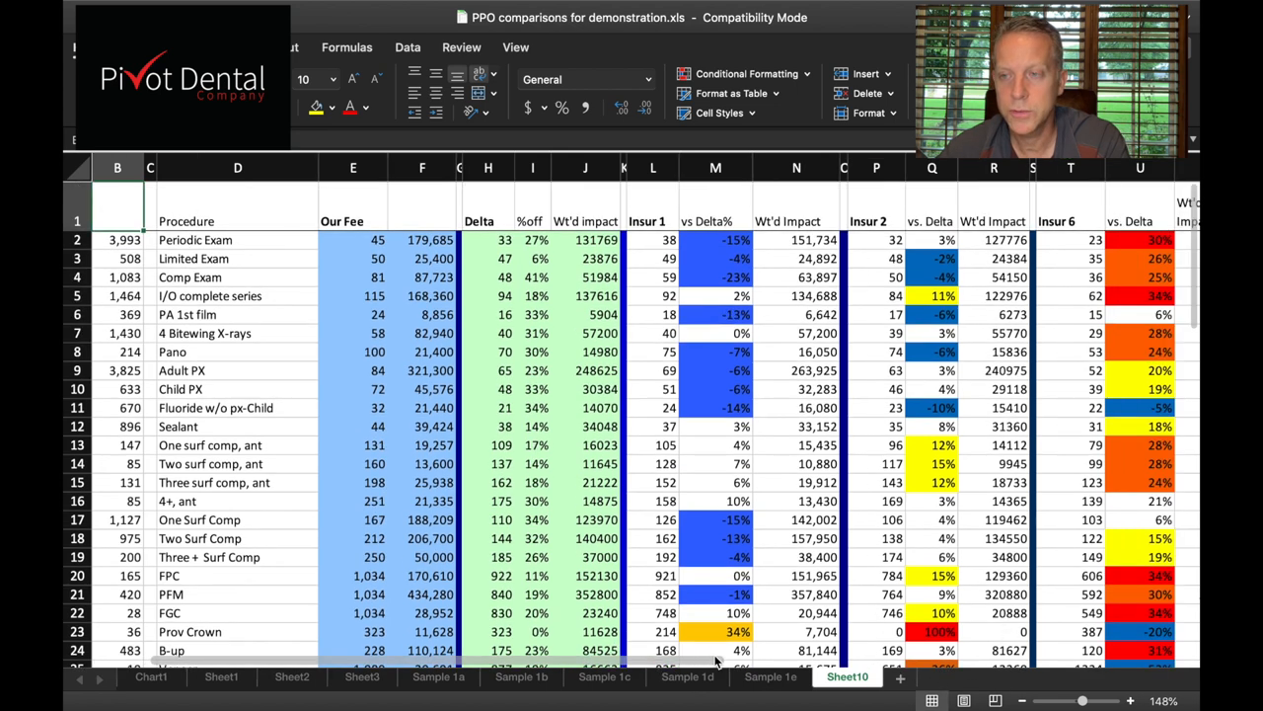
{"action": "scroll", "scroll_direction": "right", "scroll_amount": 3}
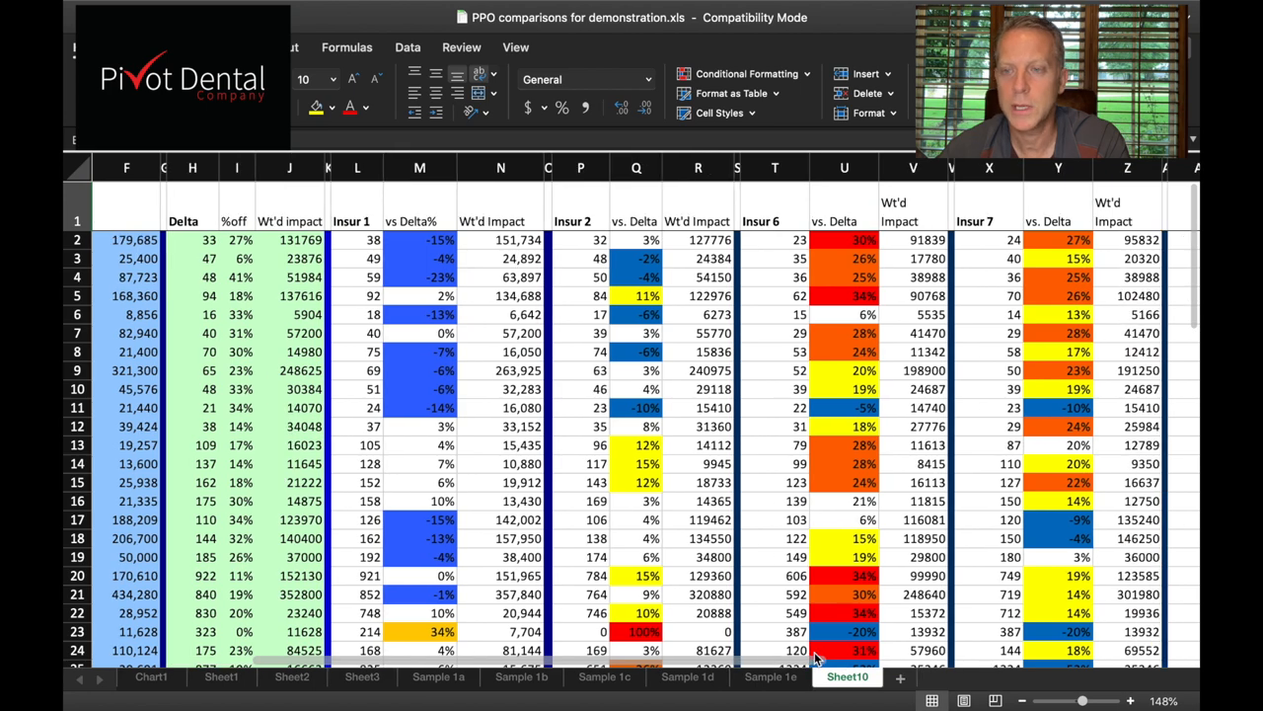
{"action": "scroll", "scroll_direction": "down", "scroll_amount": 3}
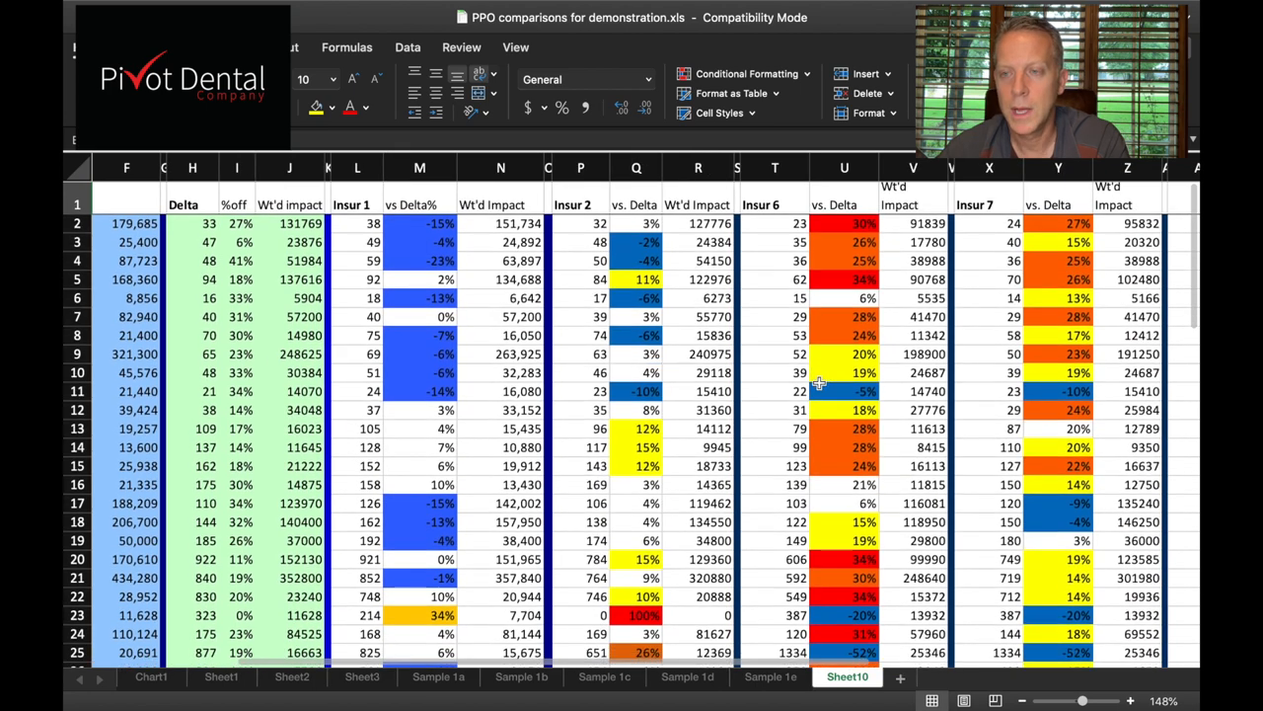
{"action": "scroll", "scroll_direction": "down", "scroll_amount": 3}
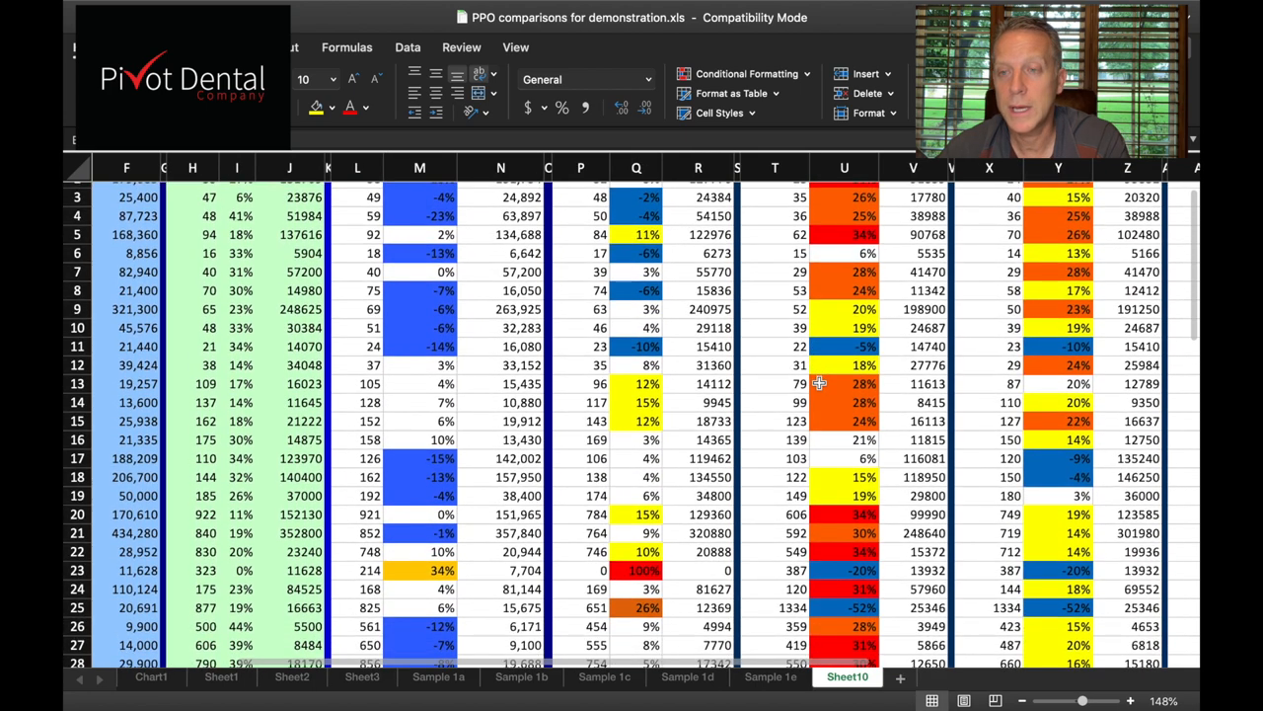
{"action": "scroll", "scroll_direction": "down", "scroll_amount": 3}
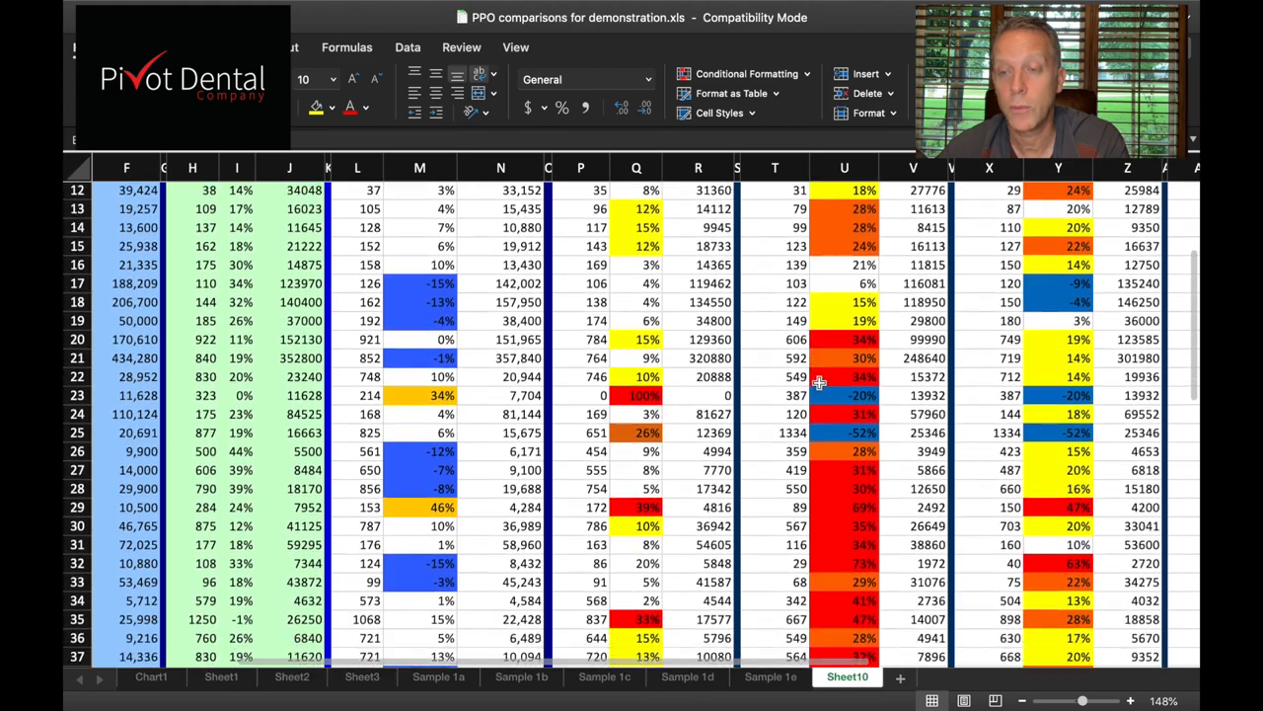
{"action": "scroll", "scroll_direction": "down", "scroll_amount": 3}
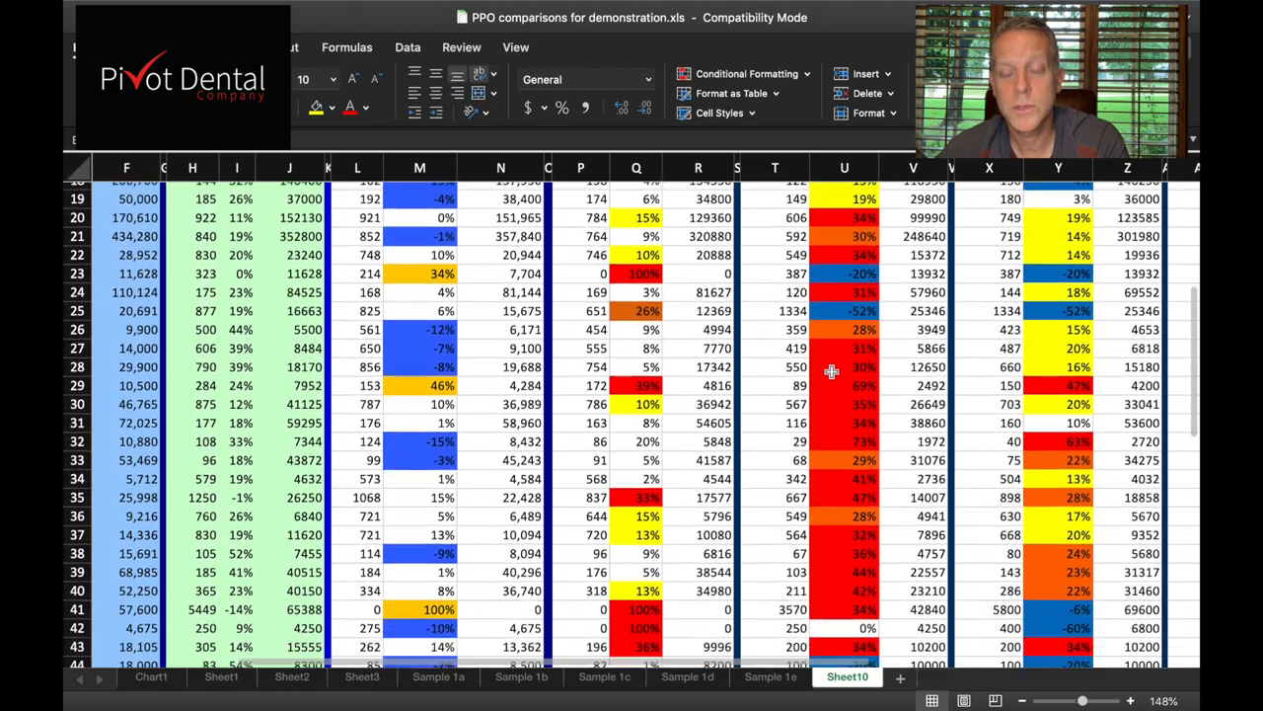
{"action": "scroll", "scroll_direction": "down", "scroll_amount": 3}
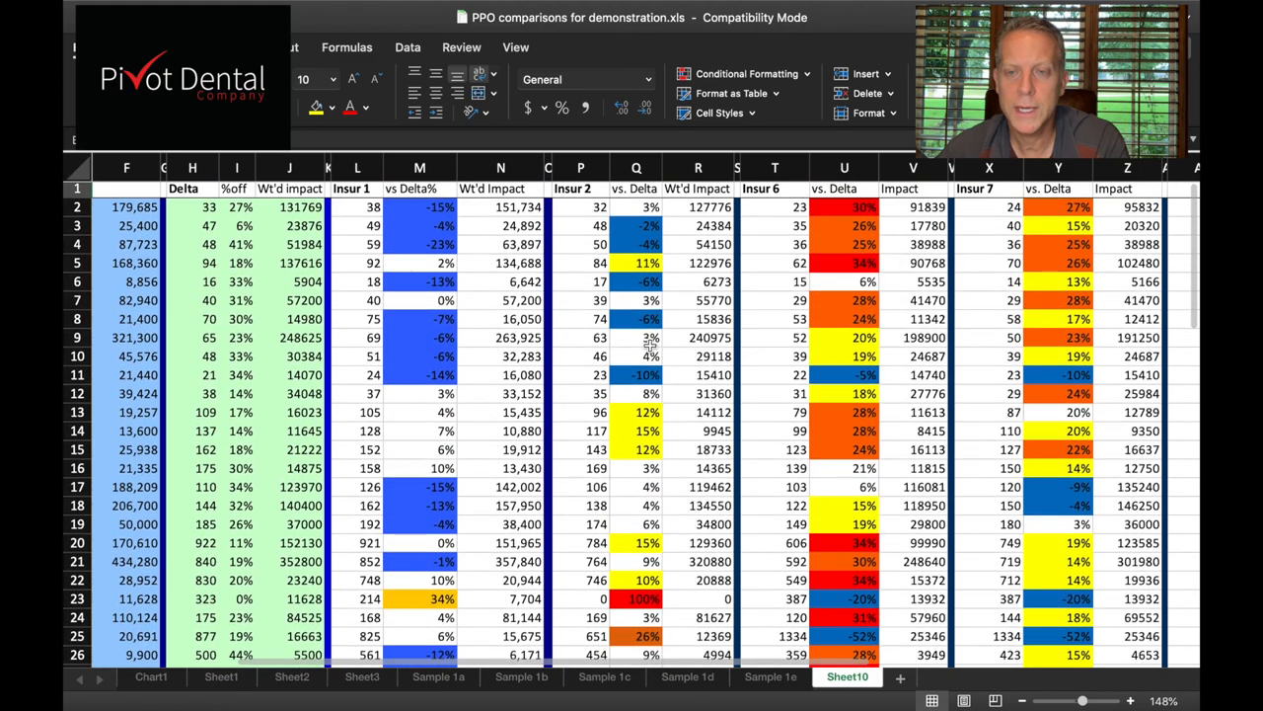
{"action": "scroll", "scroll_direction": "down", "scroll_amount": 3}
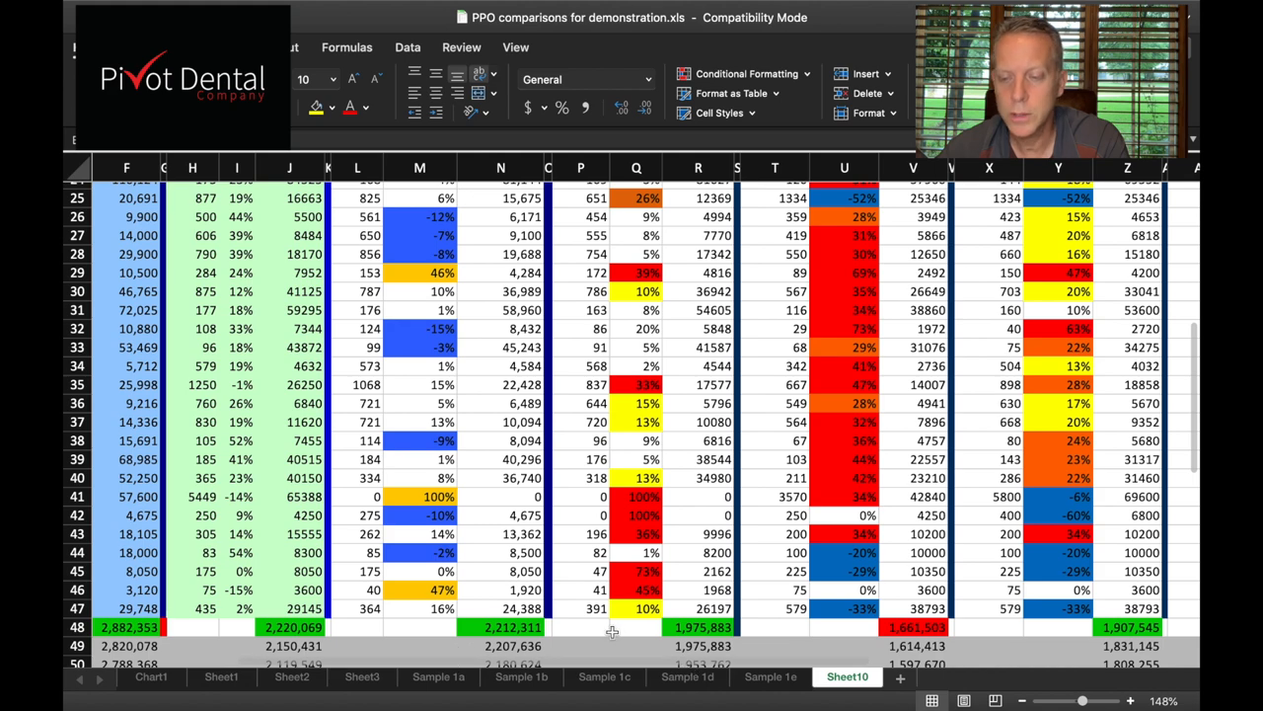
{"action": "scroll", "scroll_direction": "up", "scroll_amount": 3}
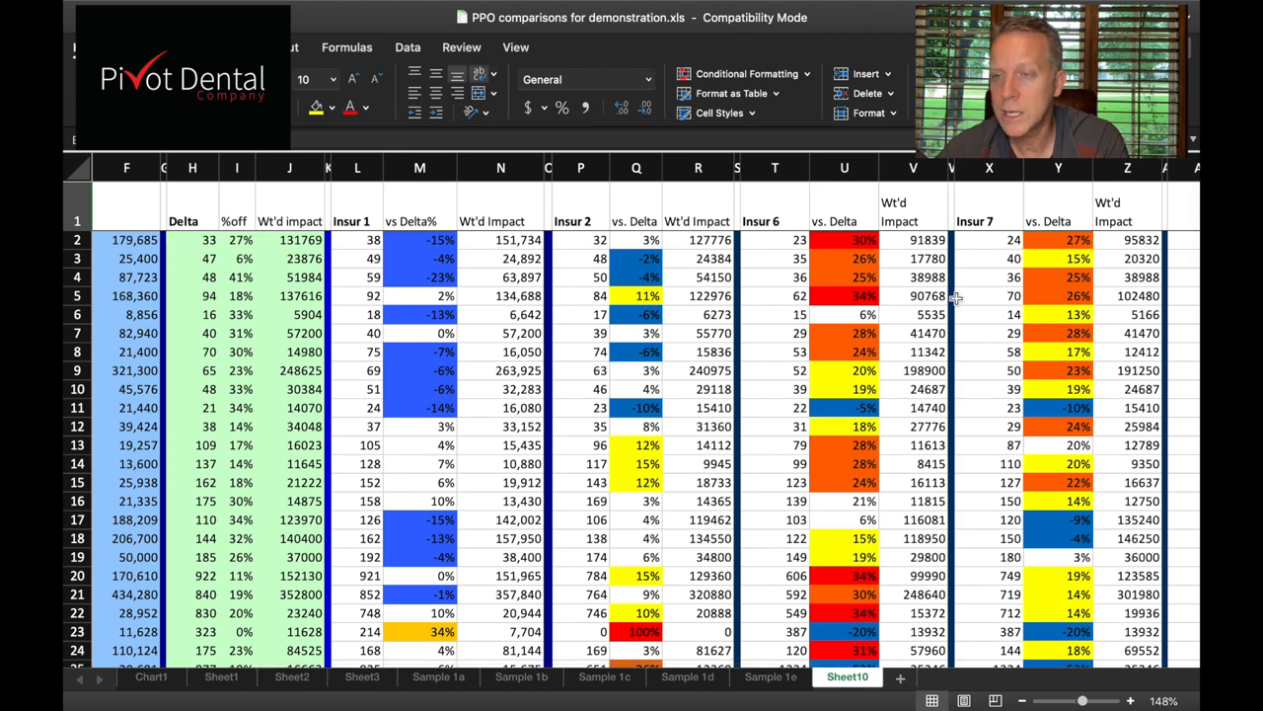
{"action": "scroll", "scroll_direction": "down", "scroll_amount": 3}
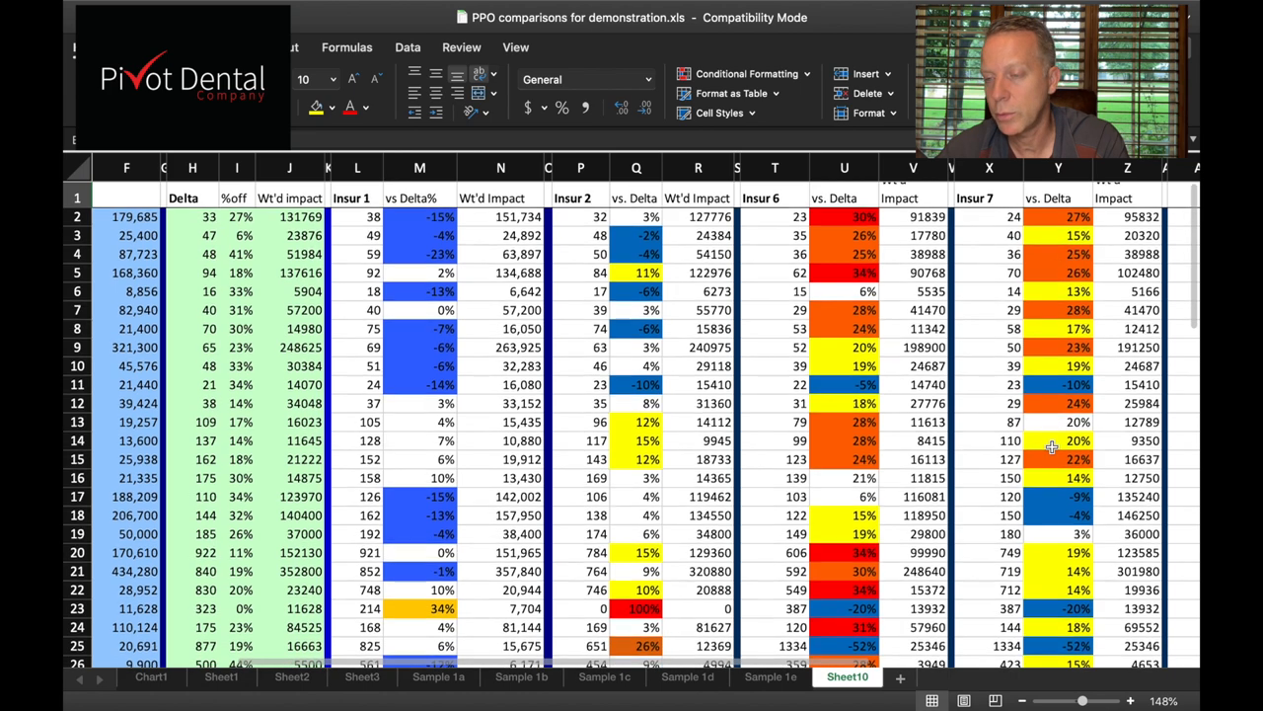
{"action": "scroll", "scroll_direction": "down", "scroll_amount": 3}
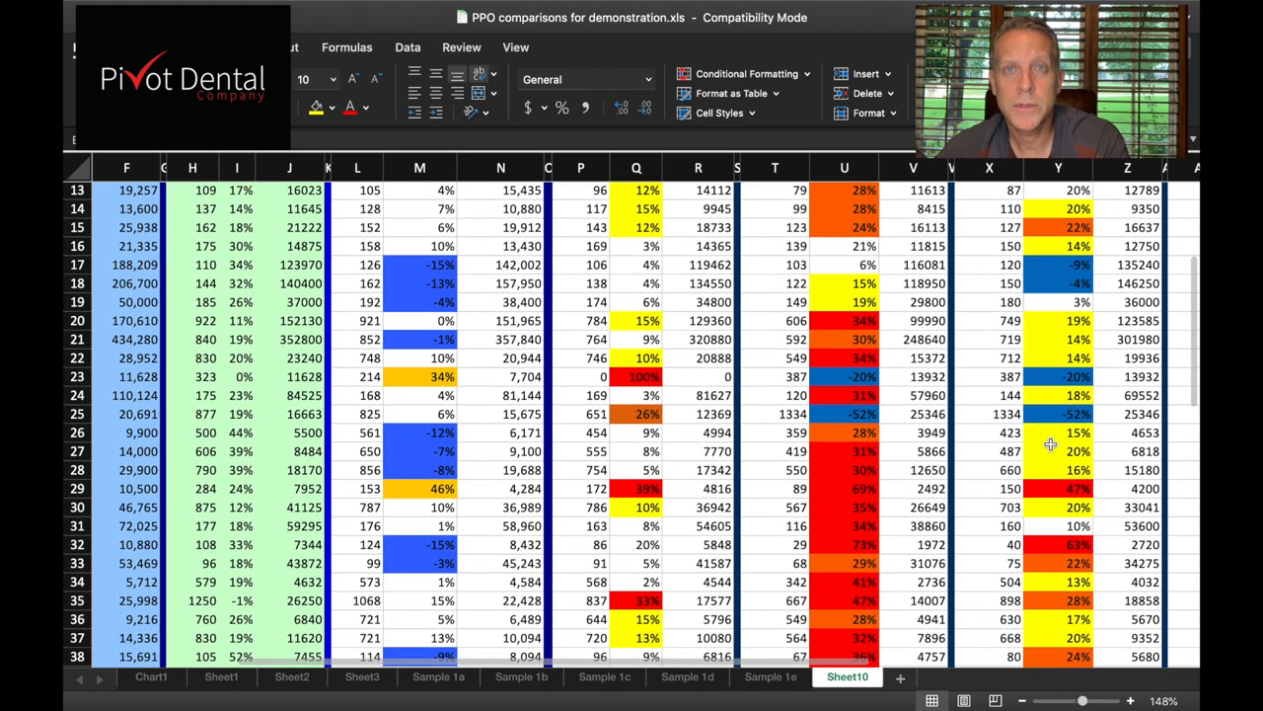
{"action": "scroll", "scroll_direction": "down", "scroll_amount": 3}
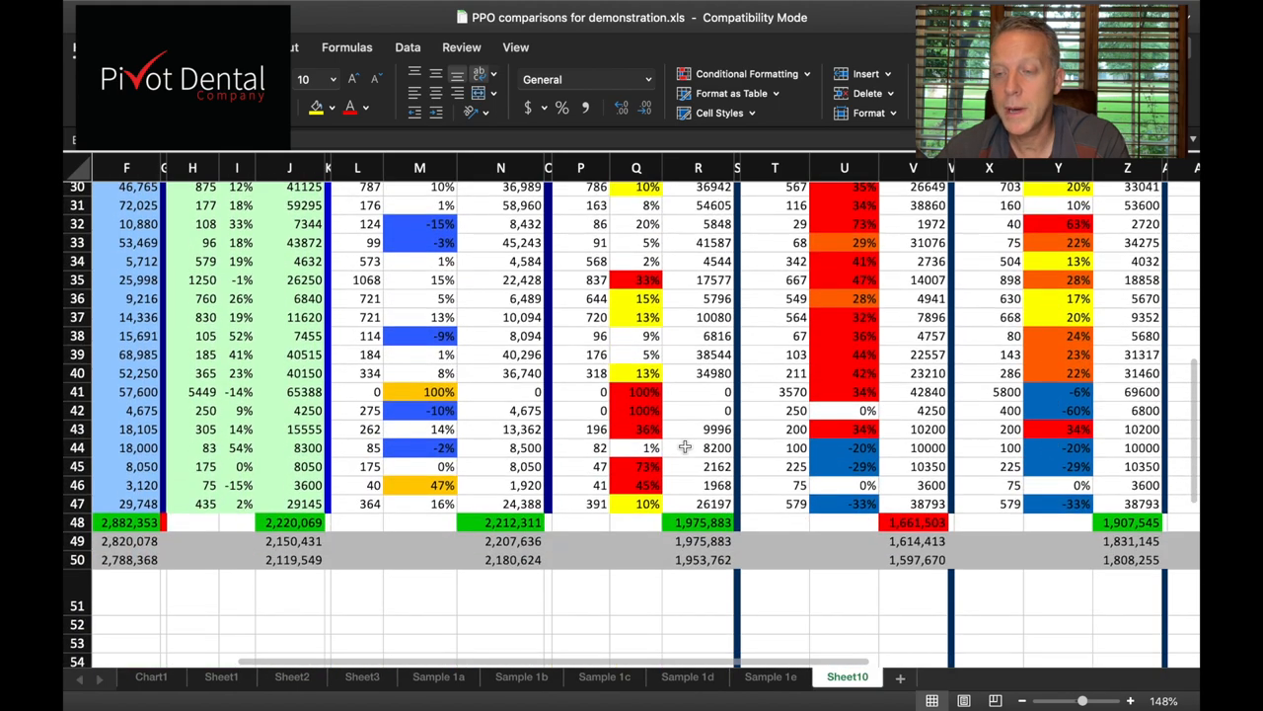
{"action": "mouse_move", "coordinate": [454, 627]}
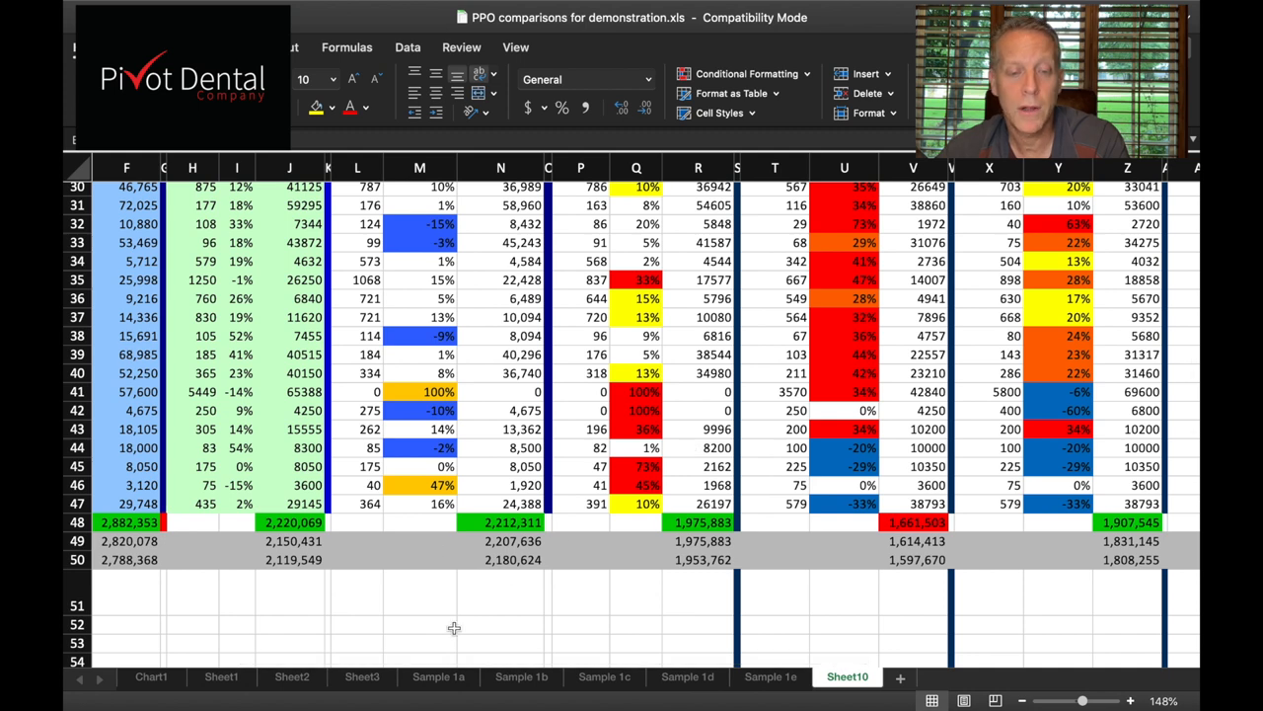
{"action": "scroll", "scroll_direction": "left", "scroll_amount": 3}
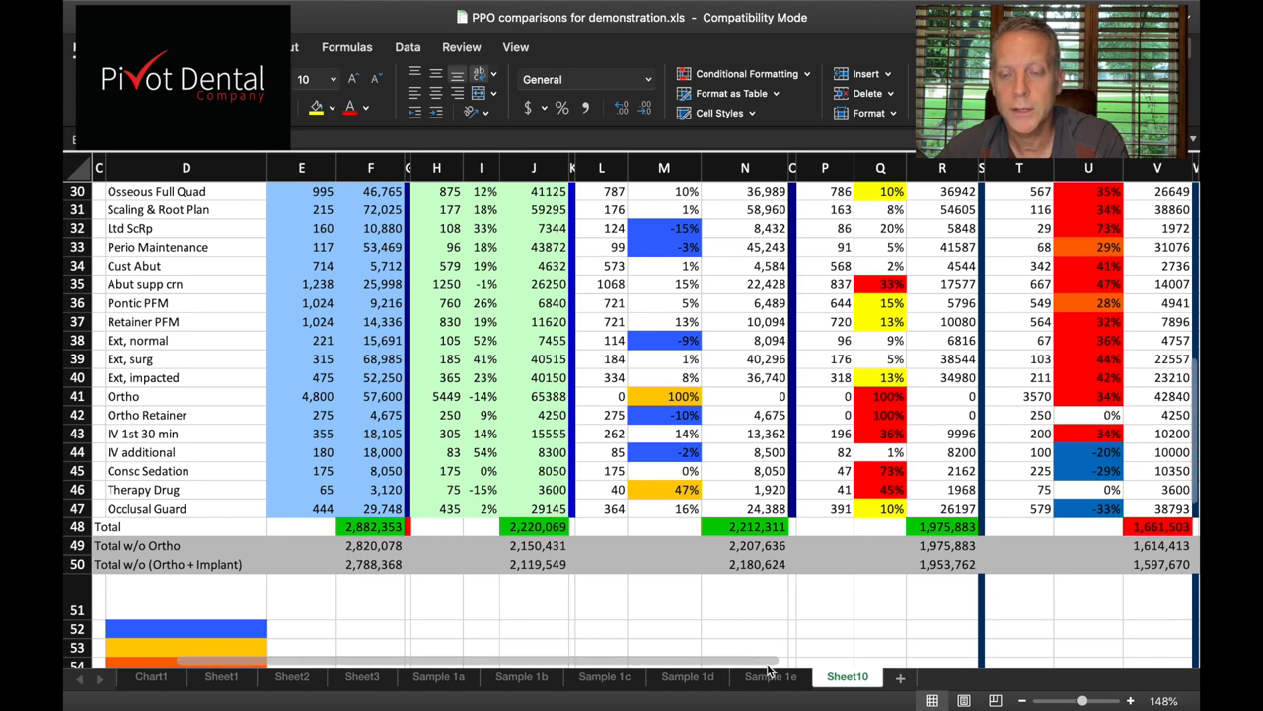
{"action": "scroll", "scroll_direction": "right", "scroll_amount": 3}
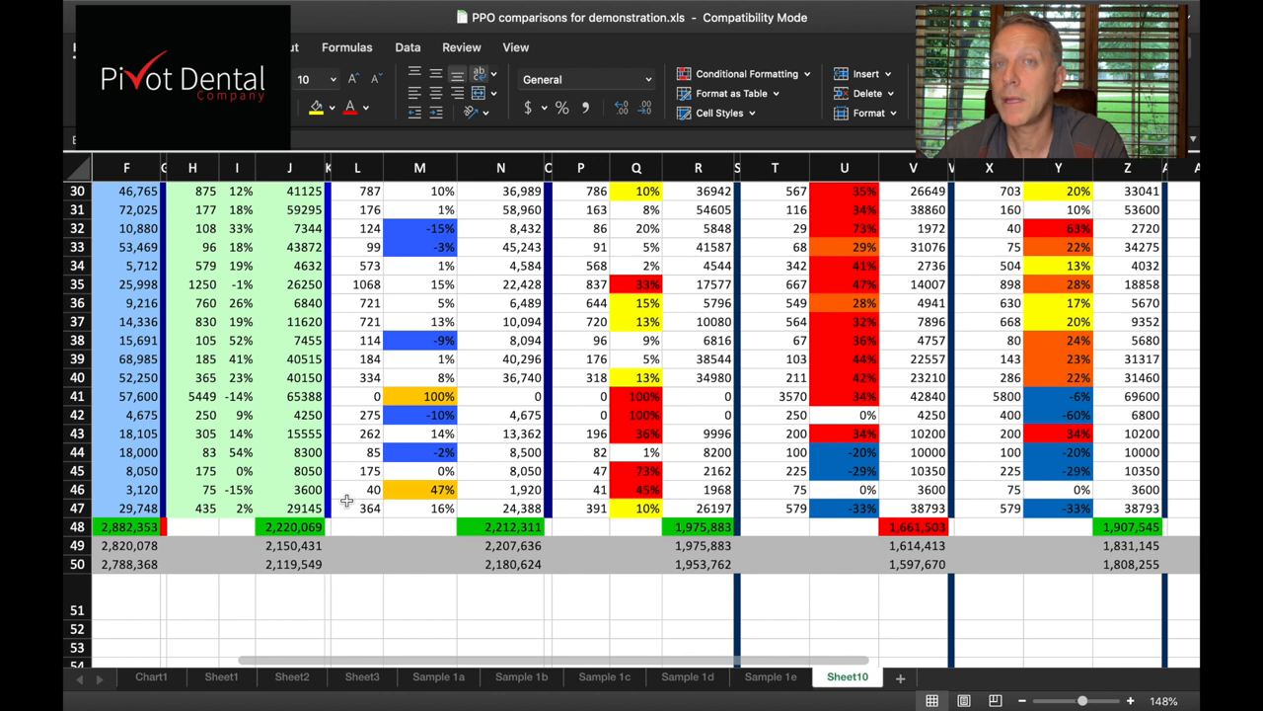
{"action": "mouse_move", "coordinate": [284, 482]}
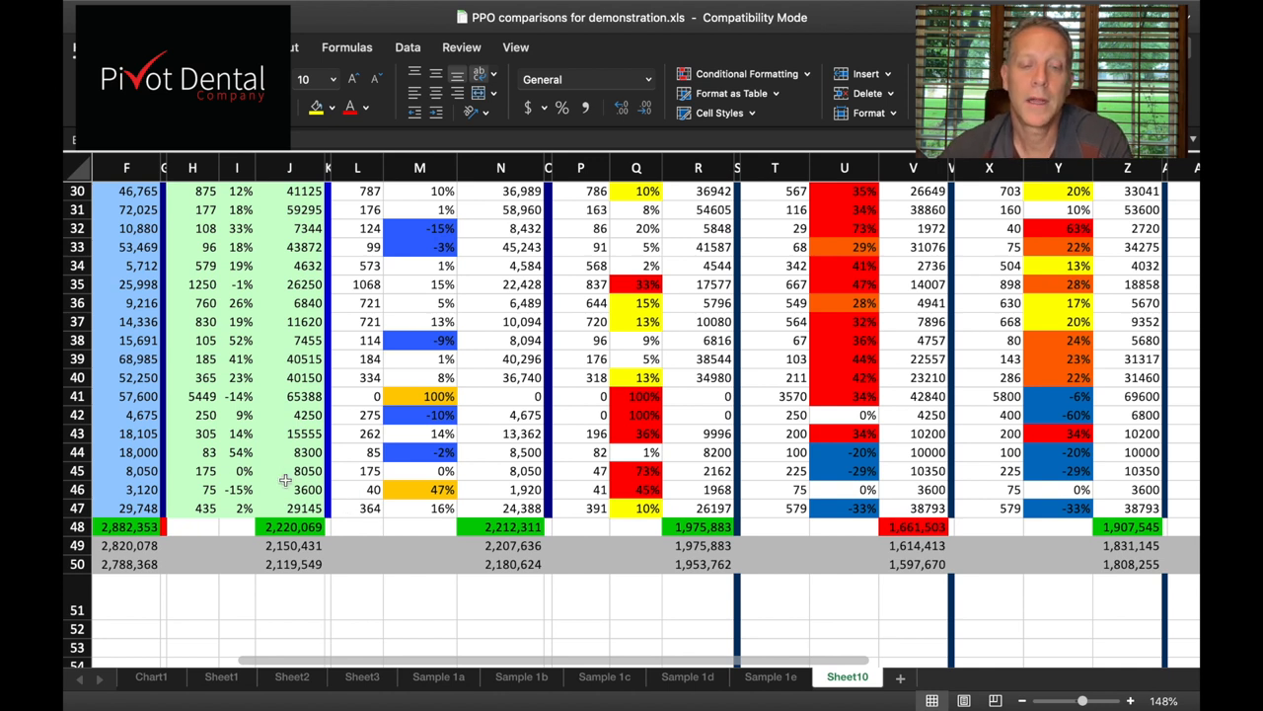
{"action": "mouse_move", "coordinate": [493, 536]}
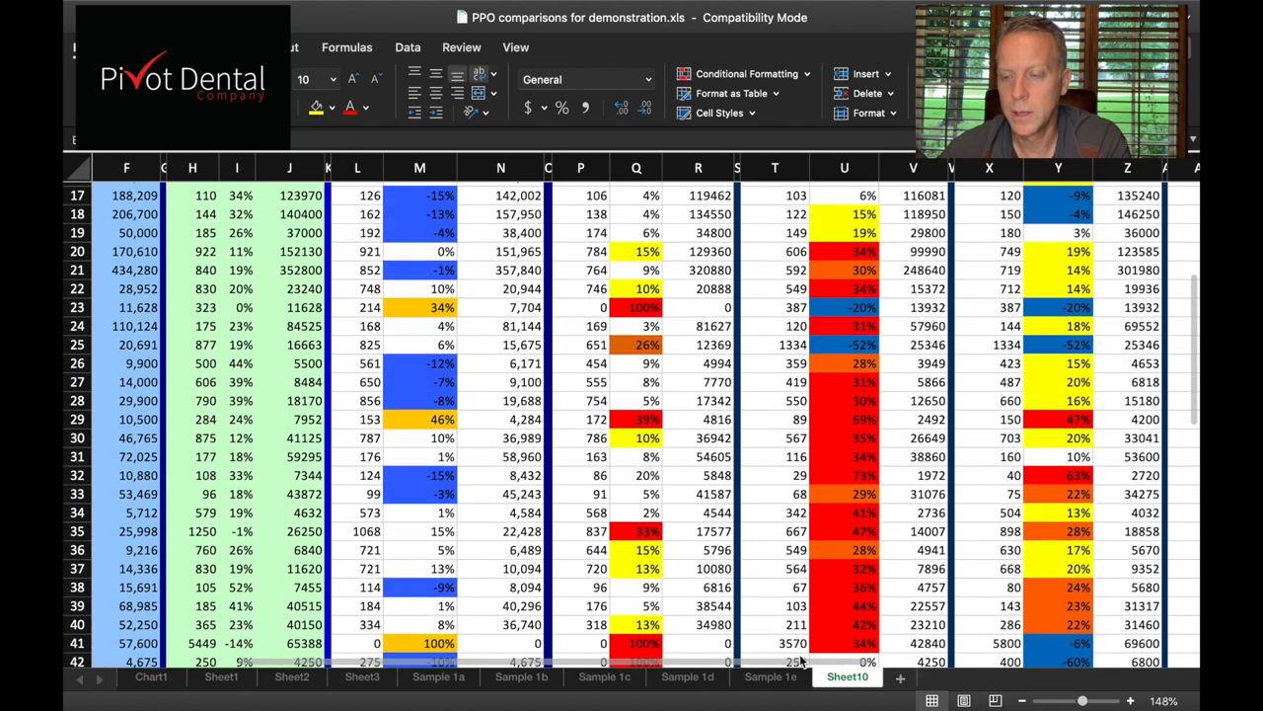
{"action": "scroll", "scroll_direction": "left", "scroll_amount": 3}
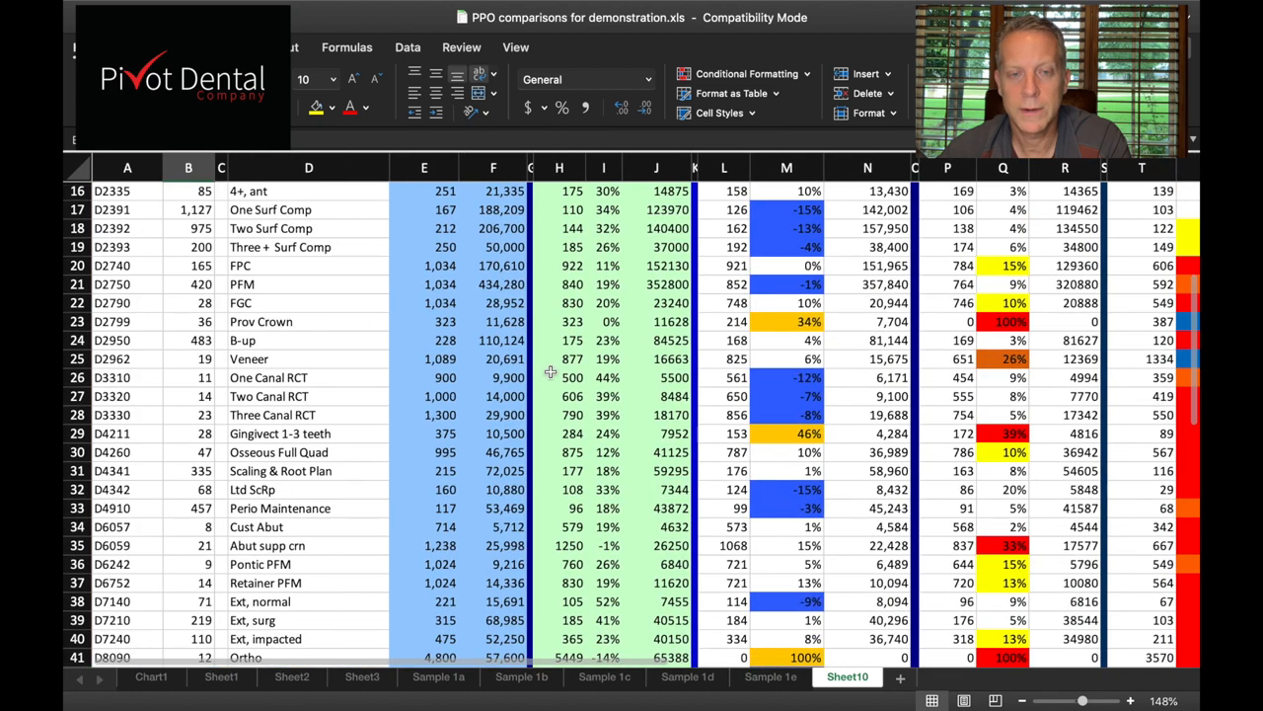
{"action": "mouse_move", "coordinate": [580, 408]}
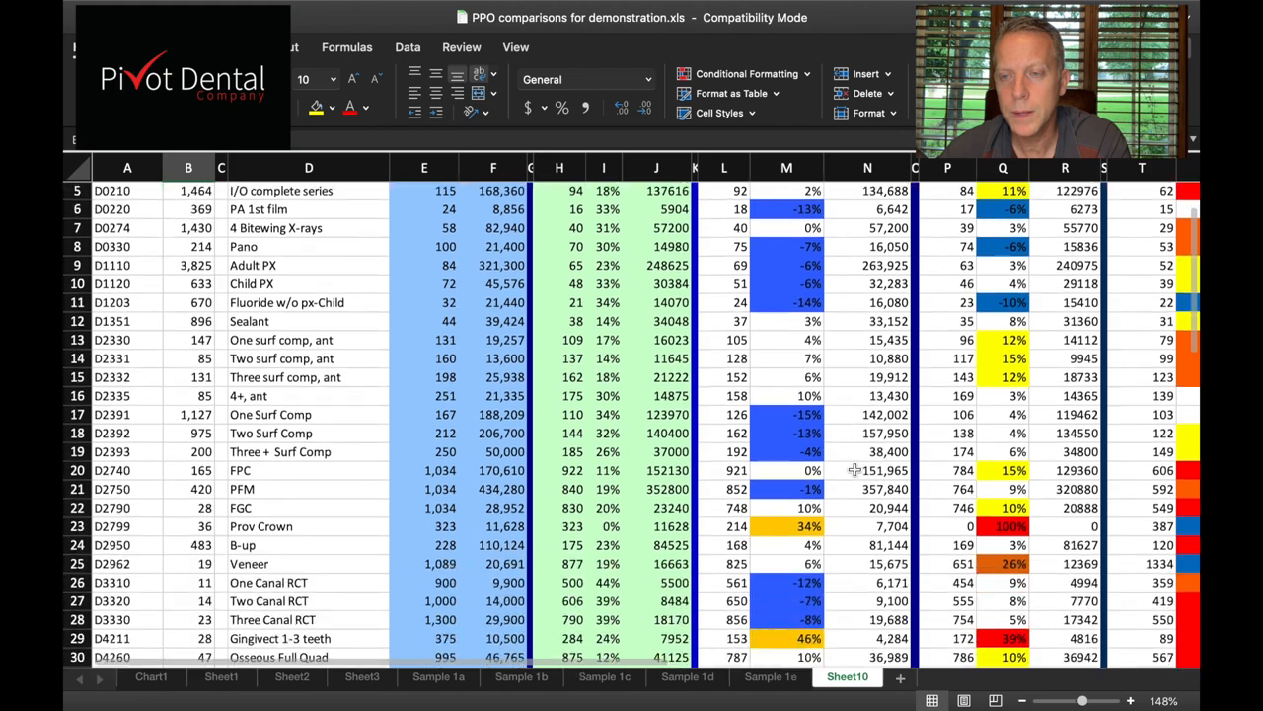
{"action": "scroll", "scroll_direction": "down", "scroll_amount": 3}
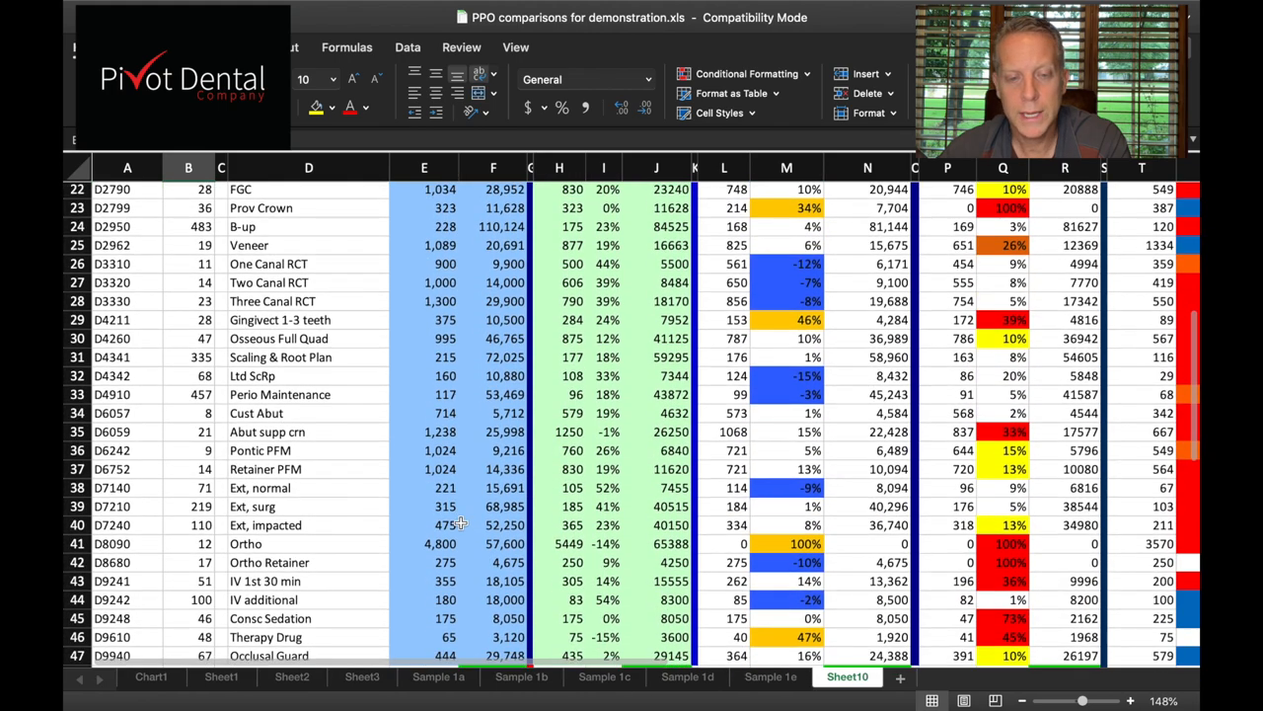
{"action": "scroll", "scroll_direction": "down", "scroll_amount": 3}
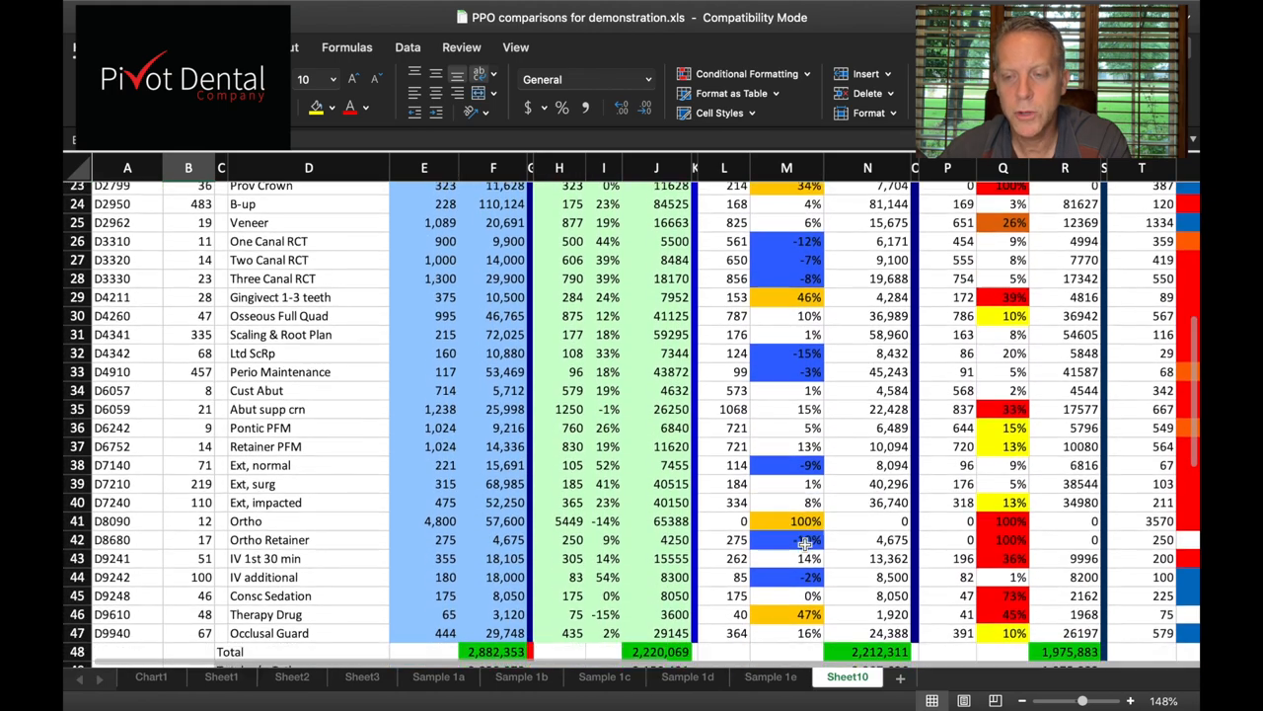
{"action": "scroll", "scroll_direction": "down", "scroll_amount": 3}
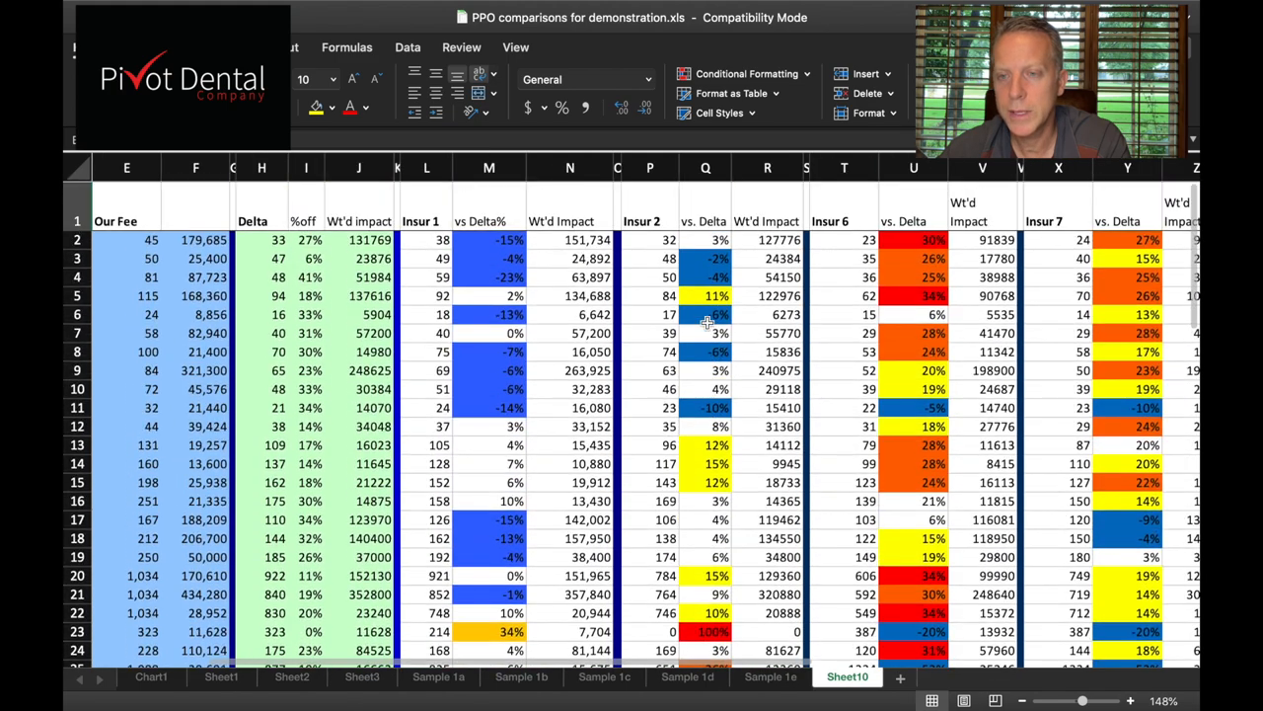
{"action": "scroll", "scroll_direction": "down", "scroll_amount": 3}
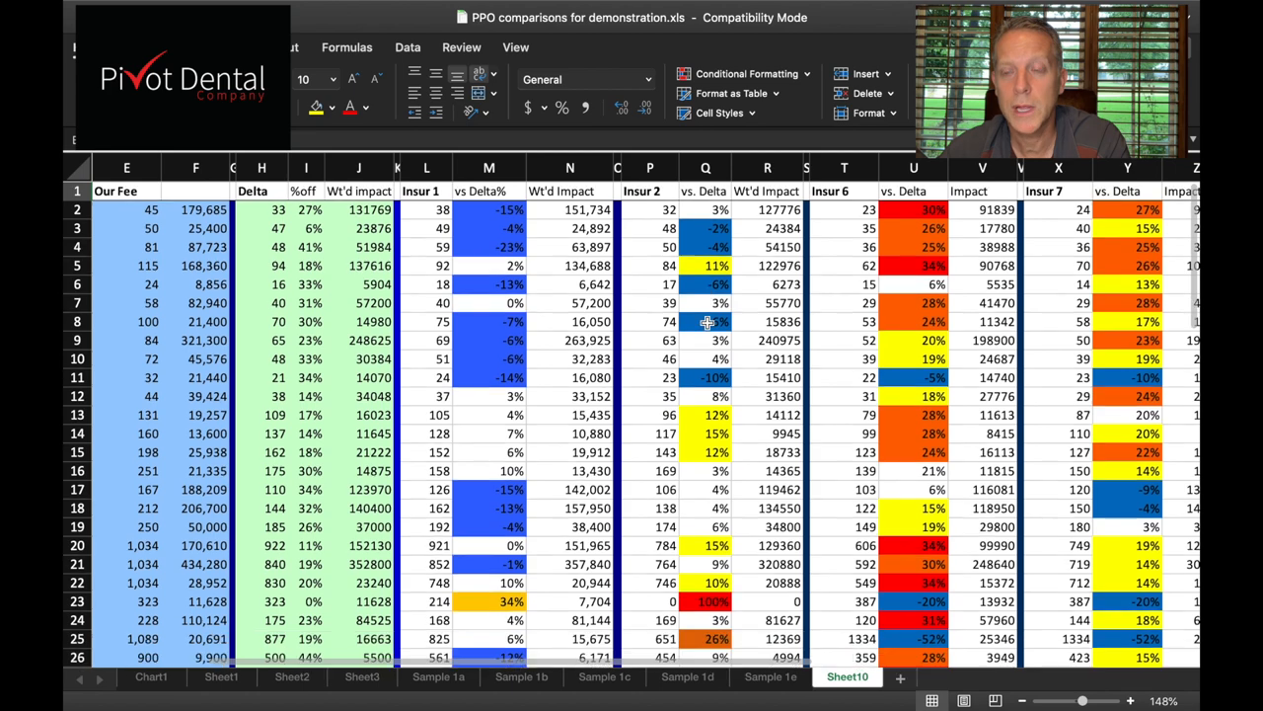
{"action": "scroll", "scroll_direction": "down", "scroll_amount": 3}
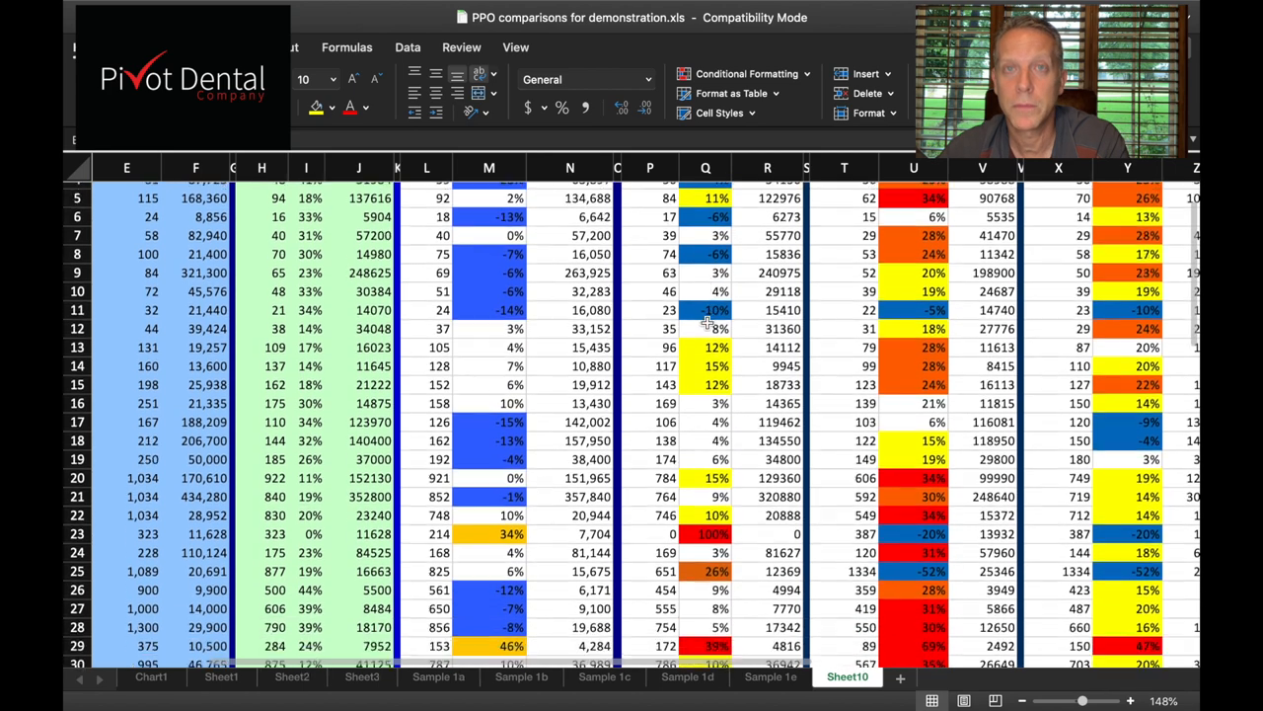
{"action": "scroll", "scroll_direction": "down", "scroll_amount": 3}
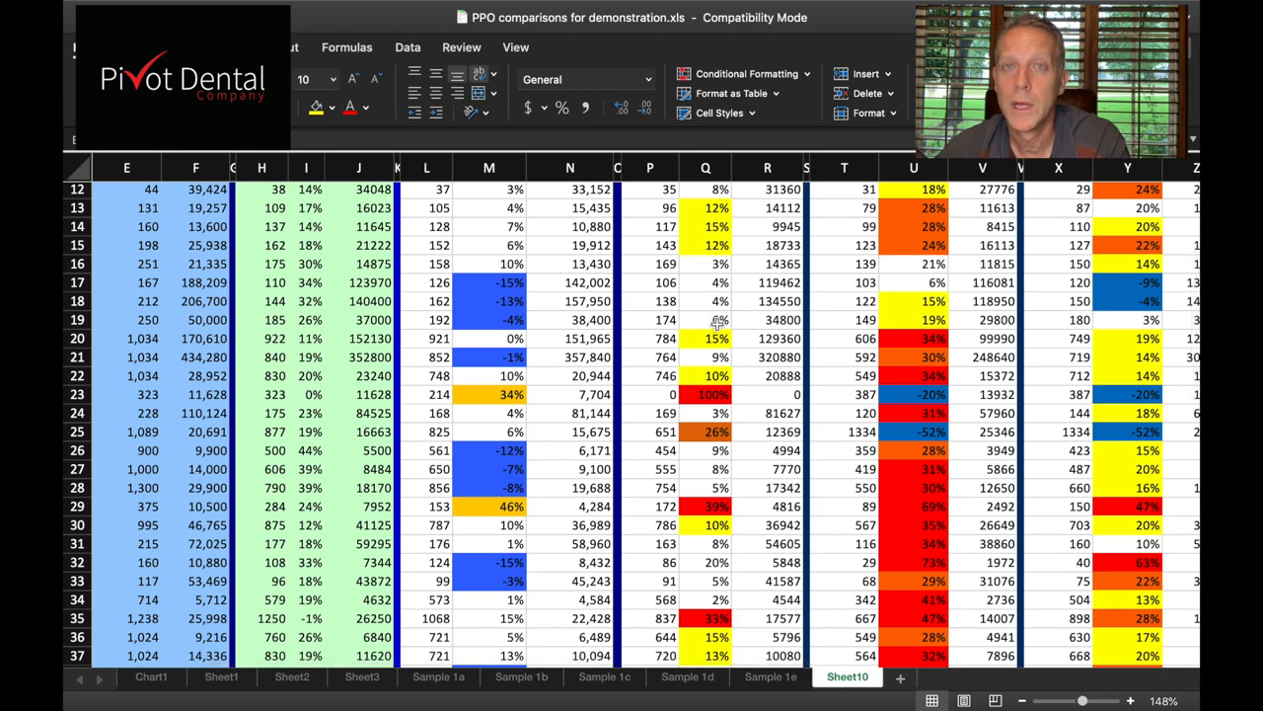
{"action": "scroll", "scroll_direction": "down", "scroll_amount": 3}
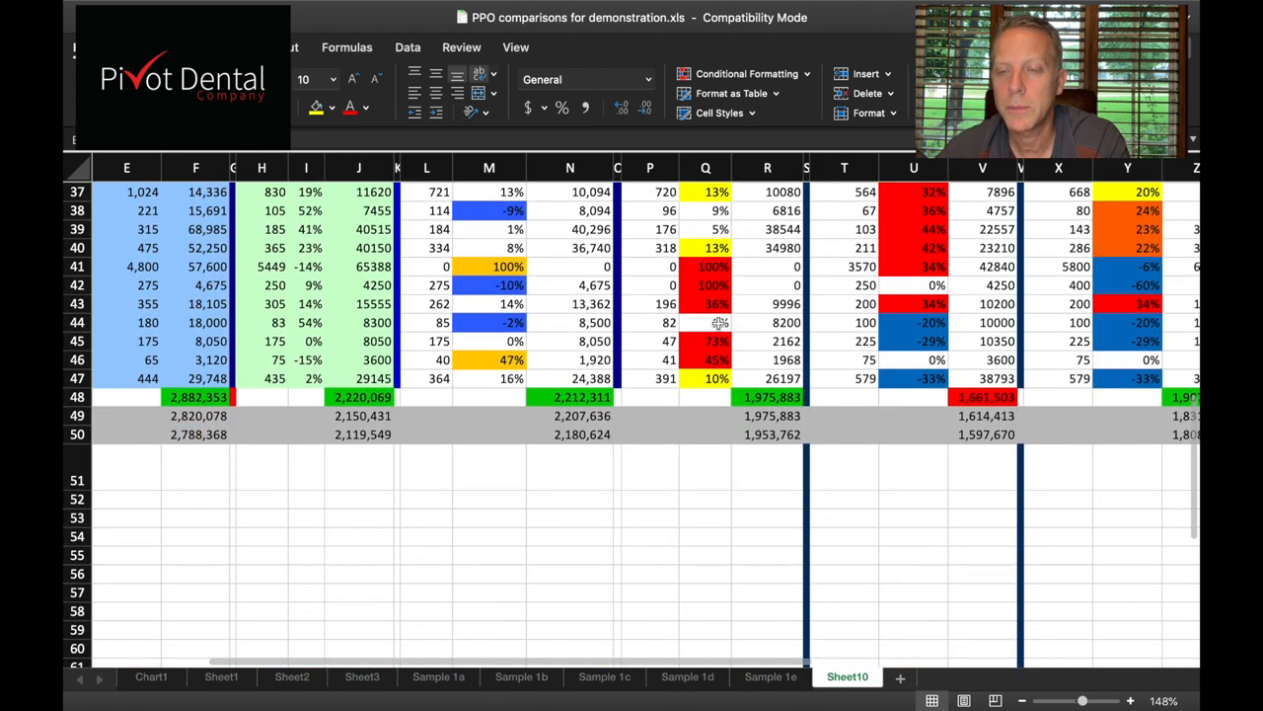
{"action": "scroll", "scroll_direction": "up", "scroll_amount": 3}
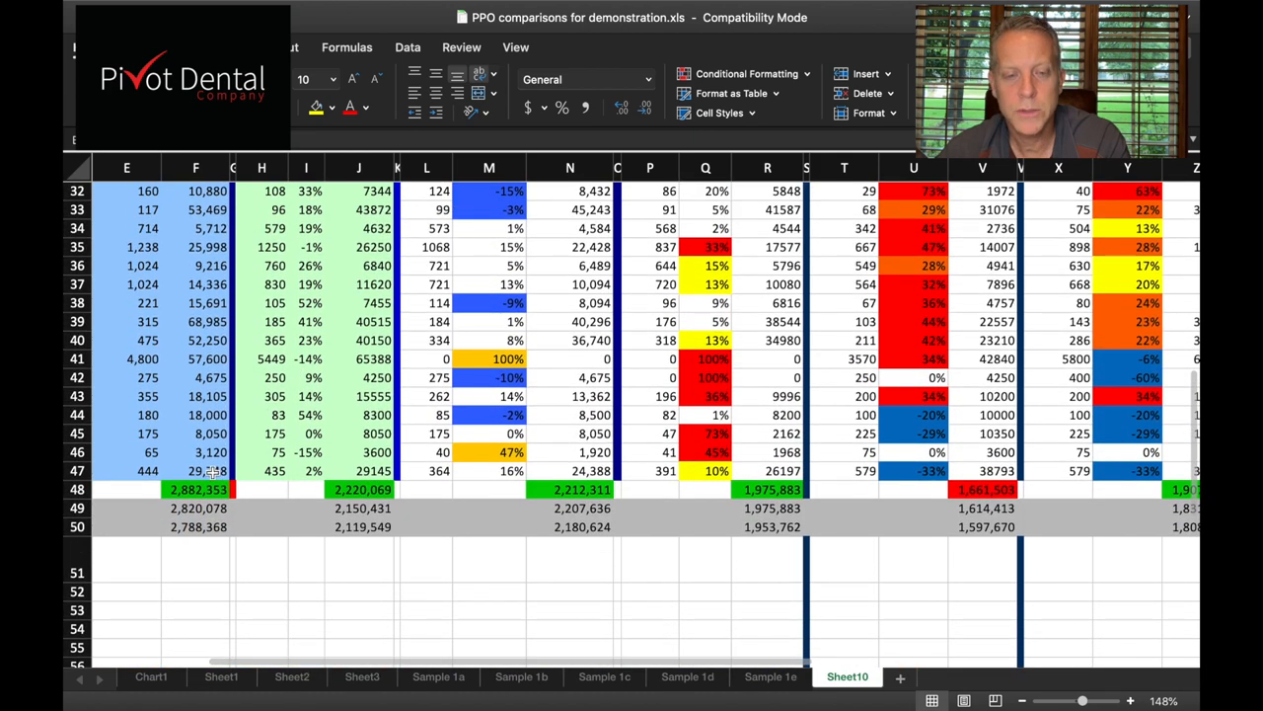
{"action": "mouse_move", "coordinate": [355, 505]}
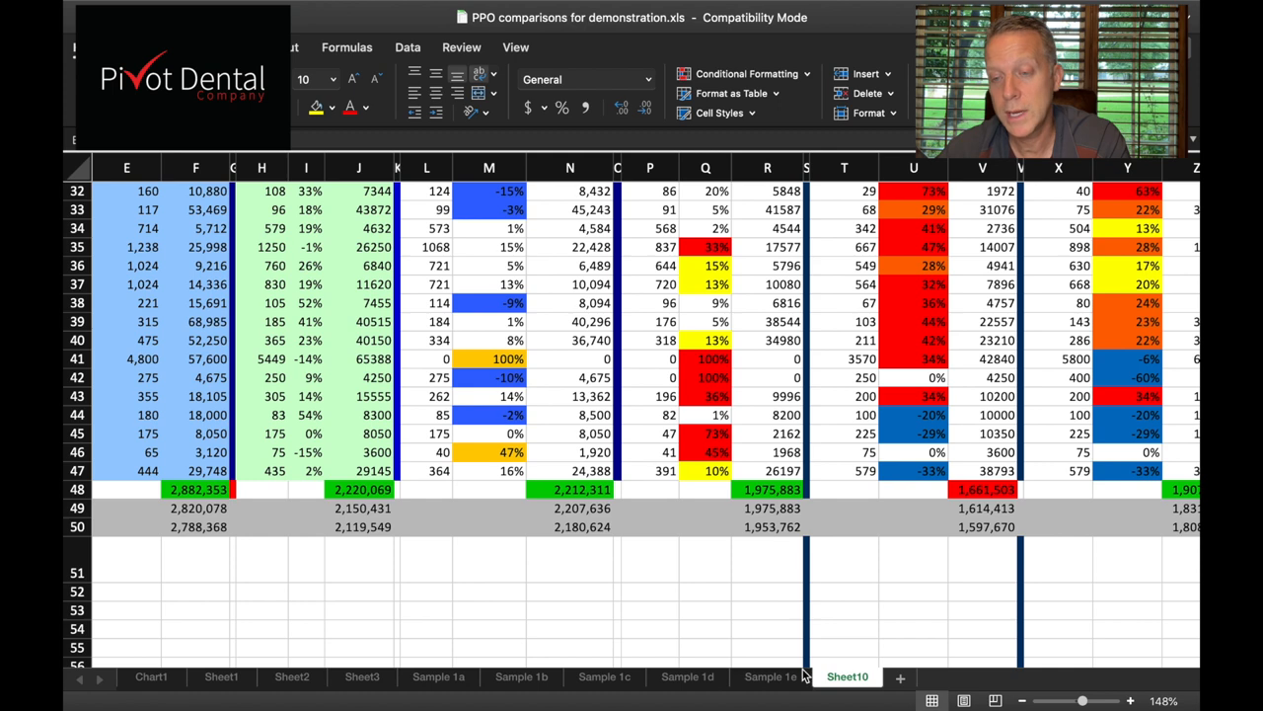
{"action": "scroll", "scroll_direction": "right", "scroll_amount": 3}
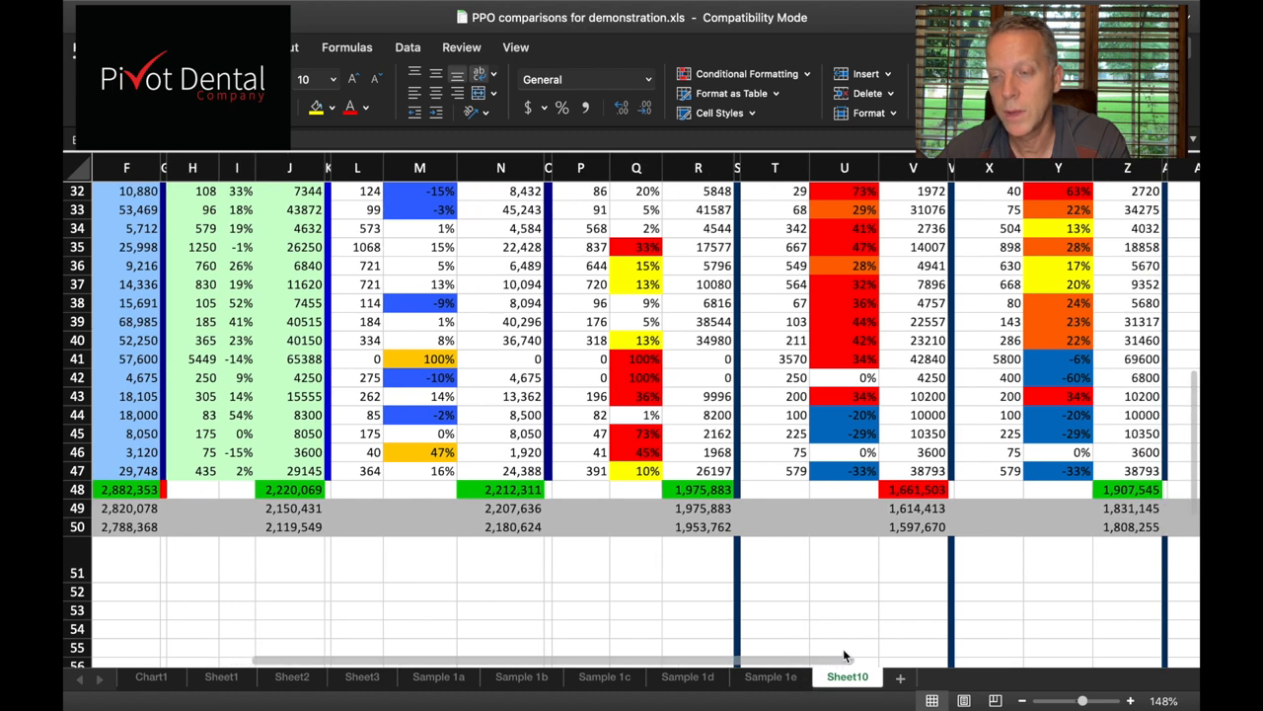
{"action": "scroll", "scroll_direction": "right", "scroll_amount": 3}
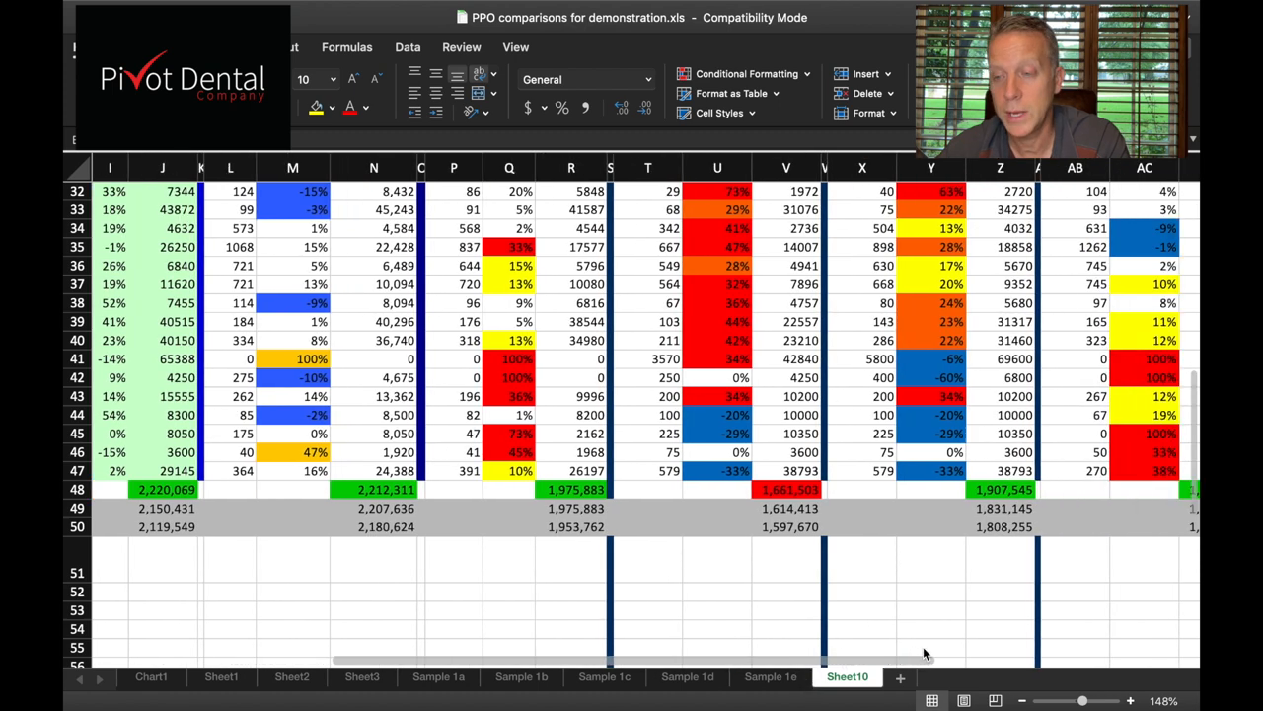
{"action": "scroll", "scroll_direction": "right", "scroll_amount": 3}
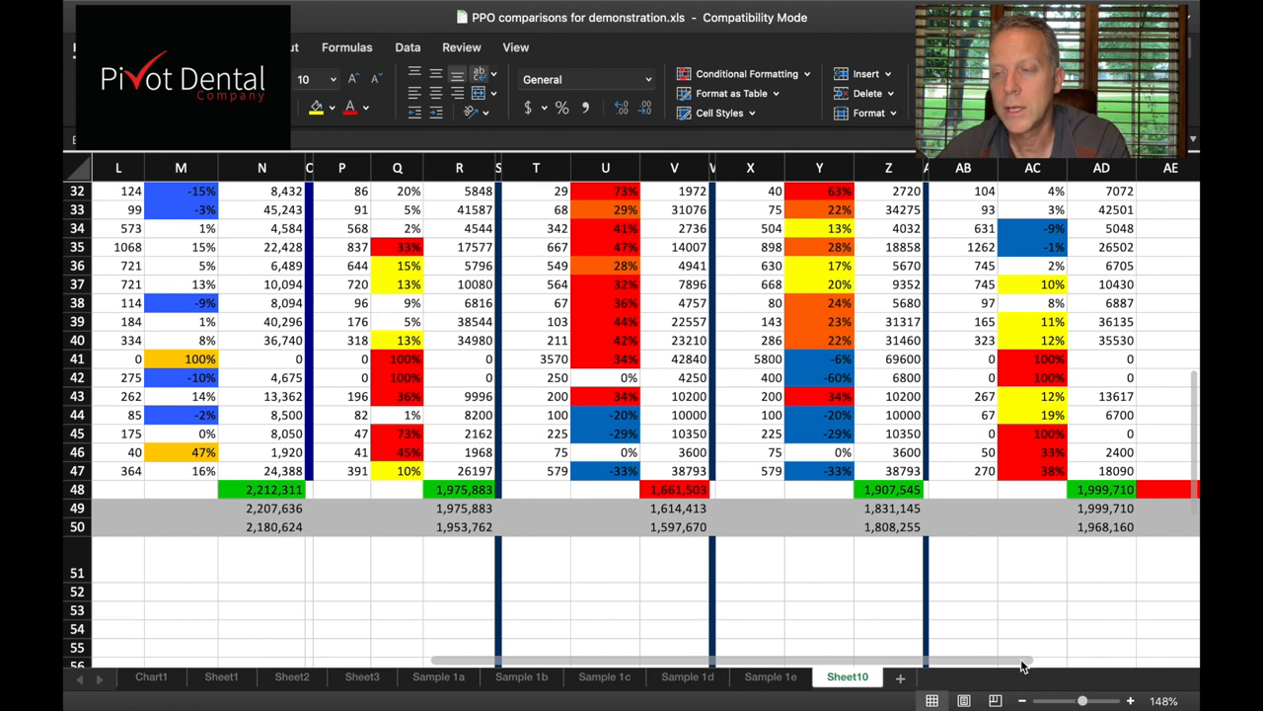
{"action": "scroll", "scroll_direction": "left", "scroll_amount": 3}
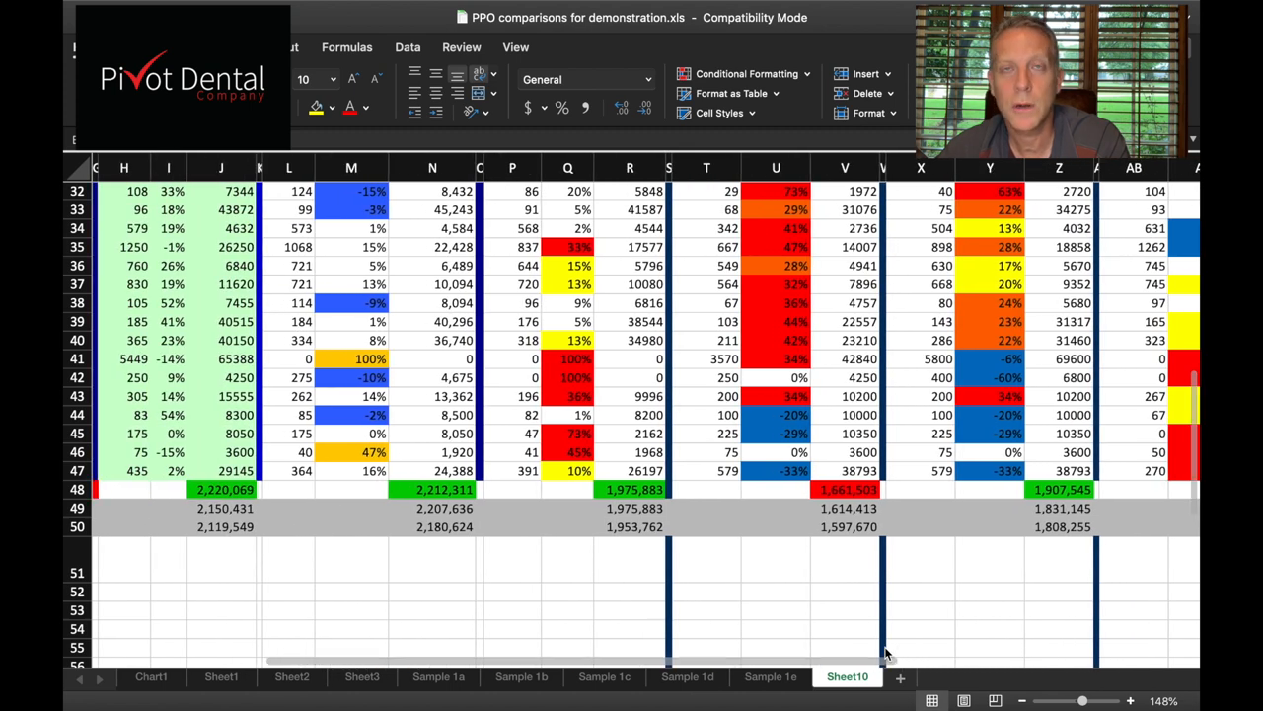